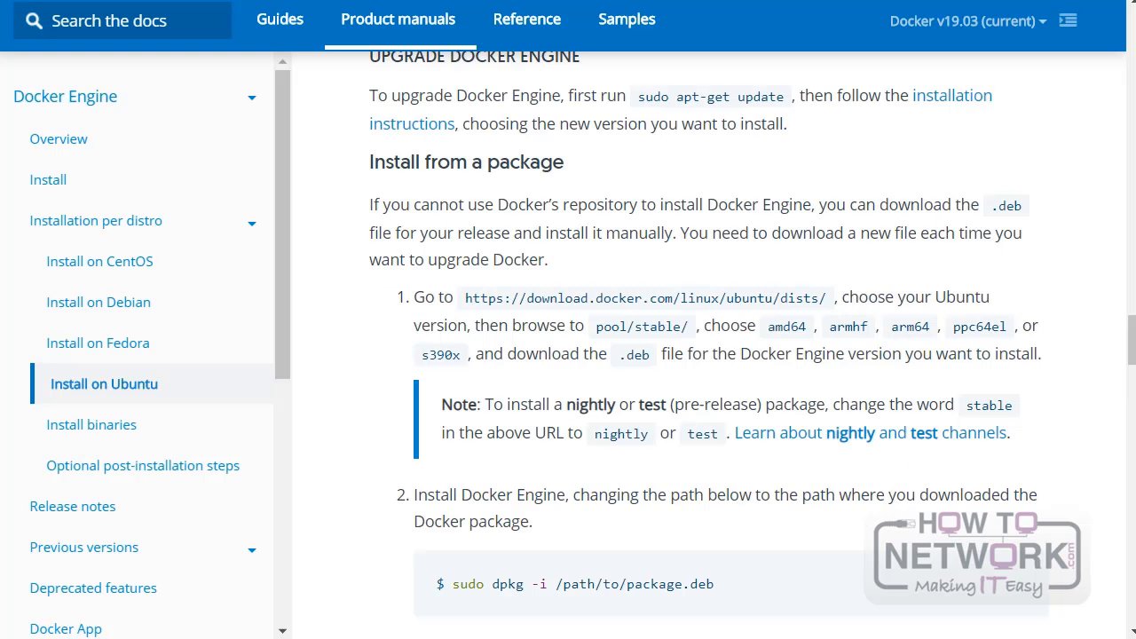
# - Scroll the Ubuntu install page from Prerequisites and OS requirements down to Installation methods
pyautogui.scroll(3)
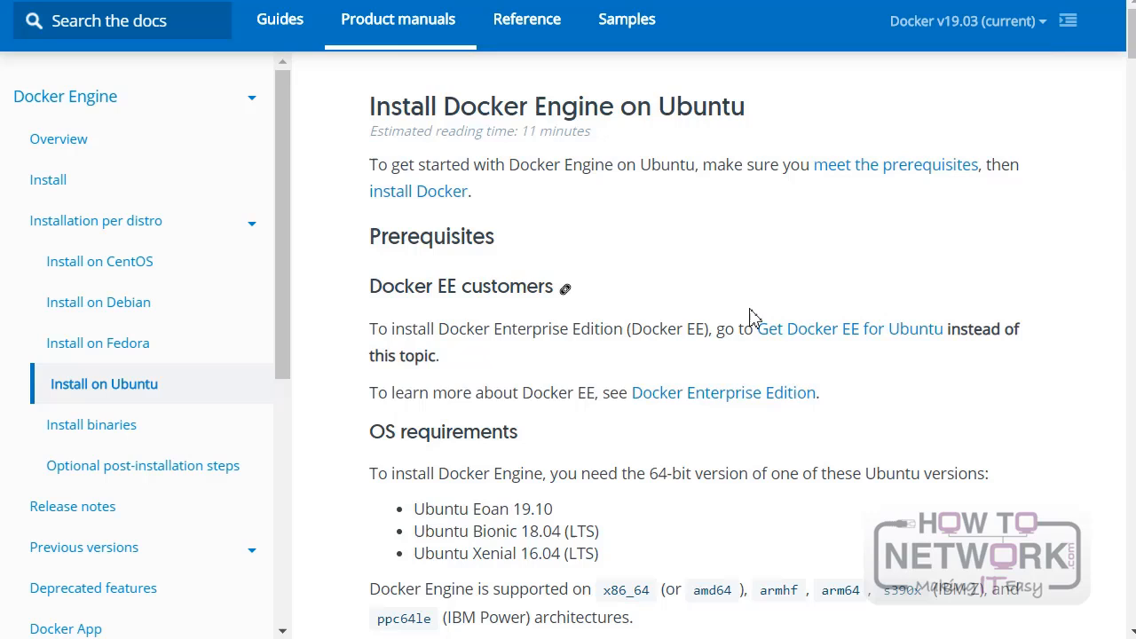
pyautogui.moveTo(749, 321)
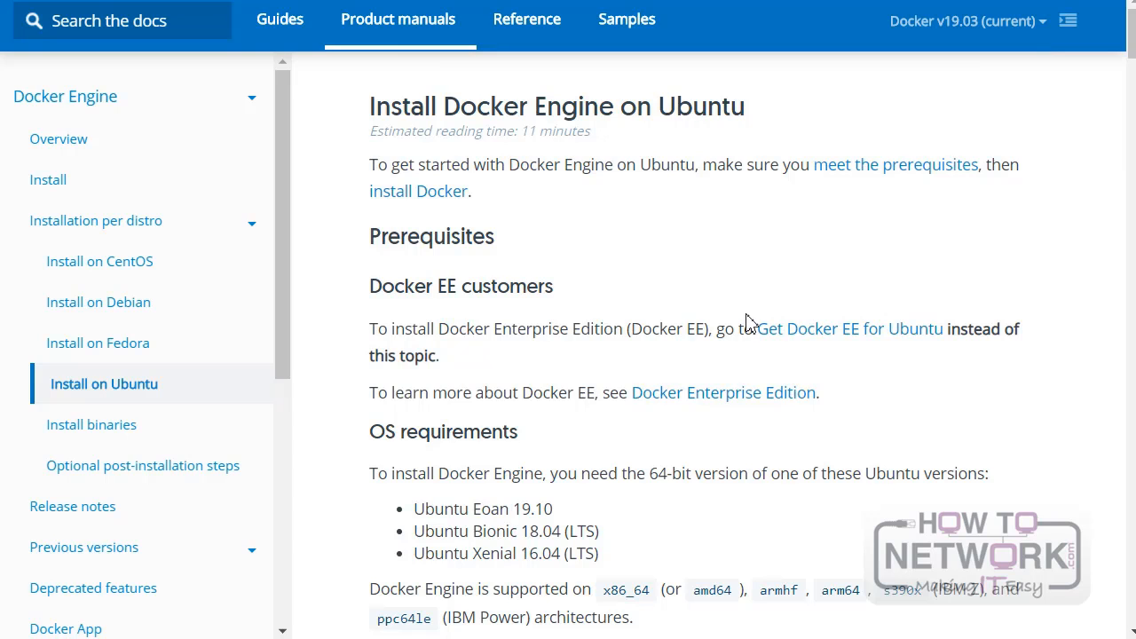
pyautogui.moveTo(1103, 93)
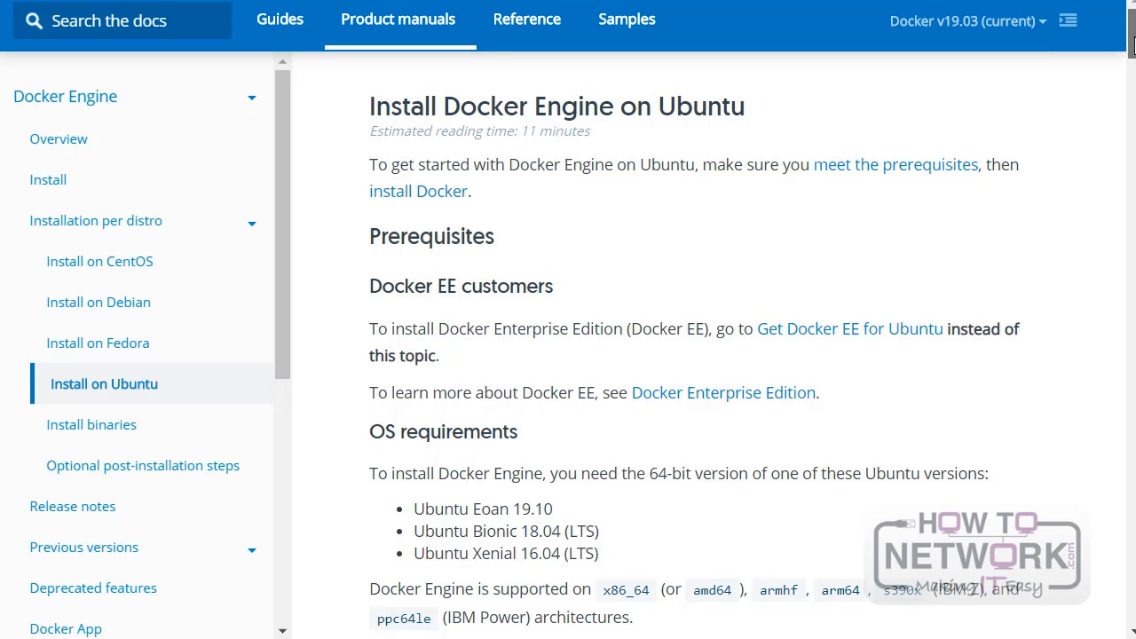
pyautogui.scroll(-3)
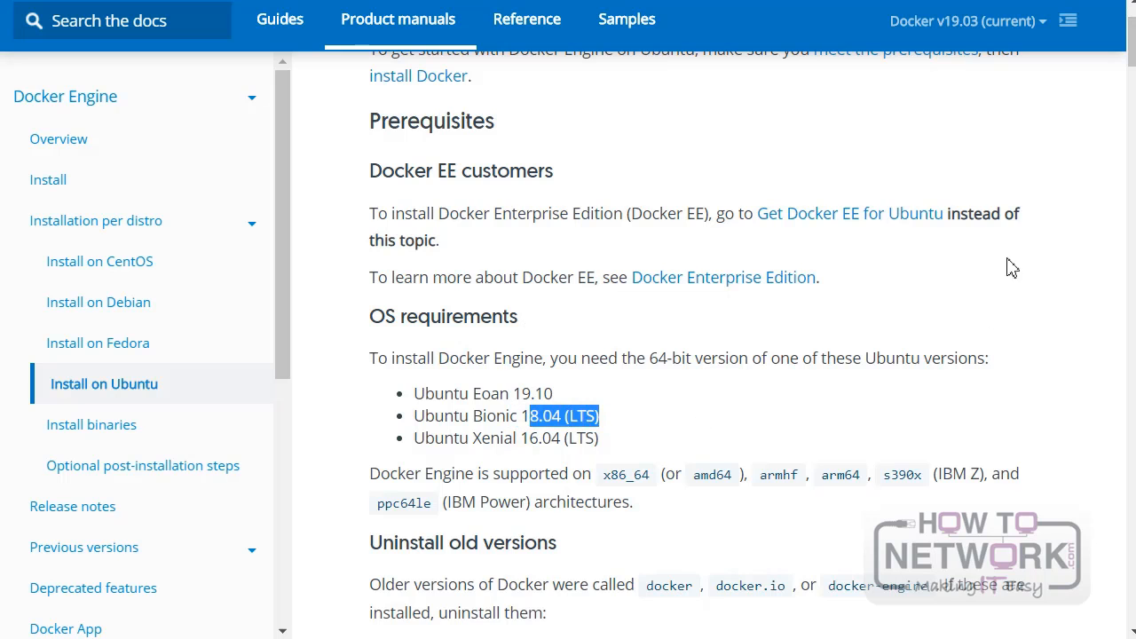
pyautogui.scroll(-3)
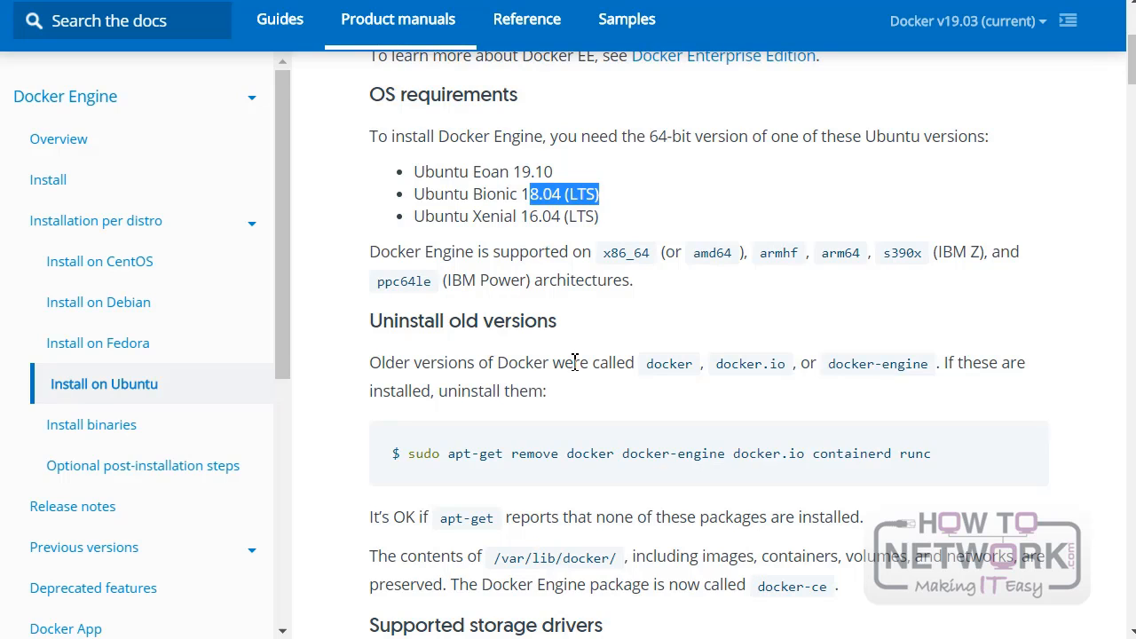
pyautogui.moveTo(635, 447)
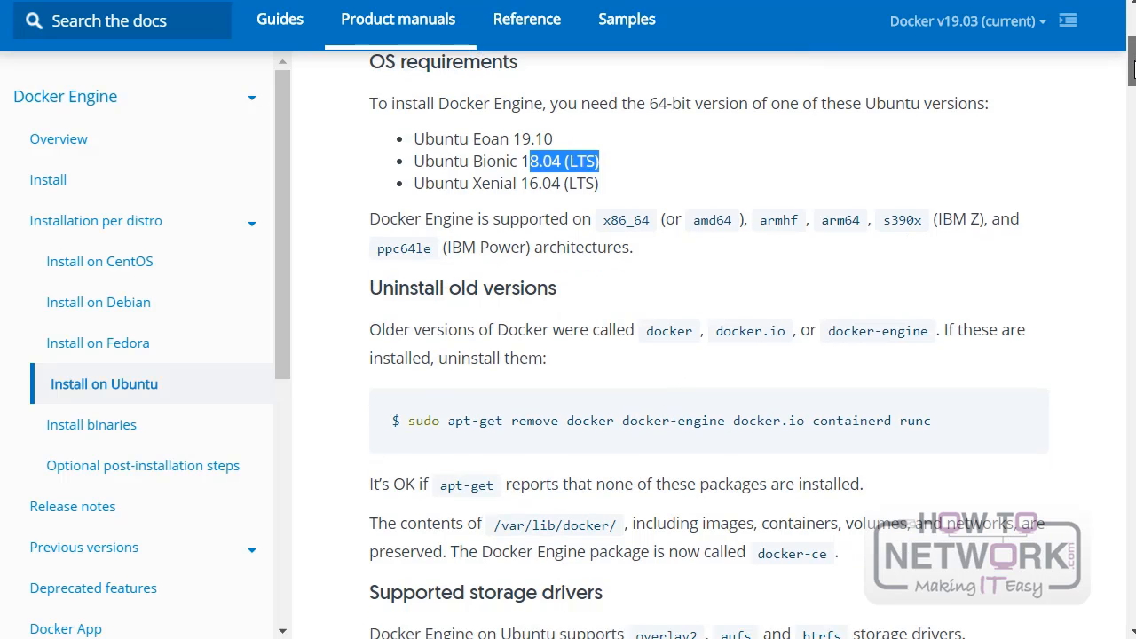
pyautogui.scroll(-3)
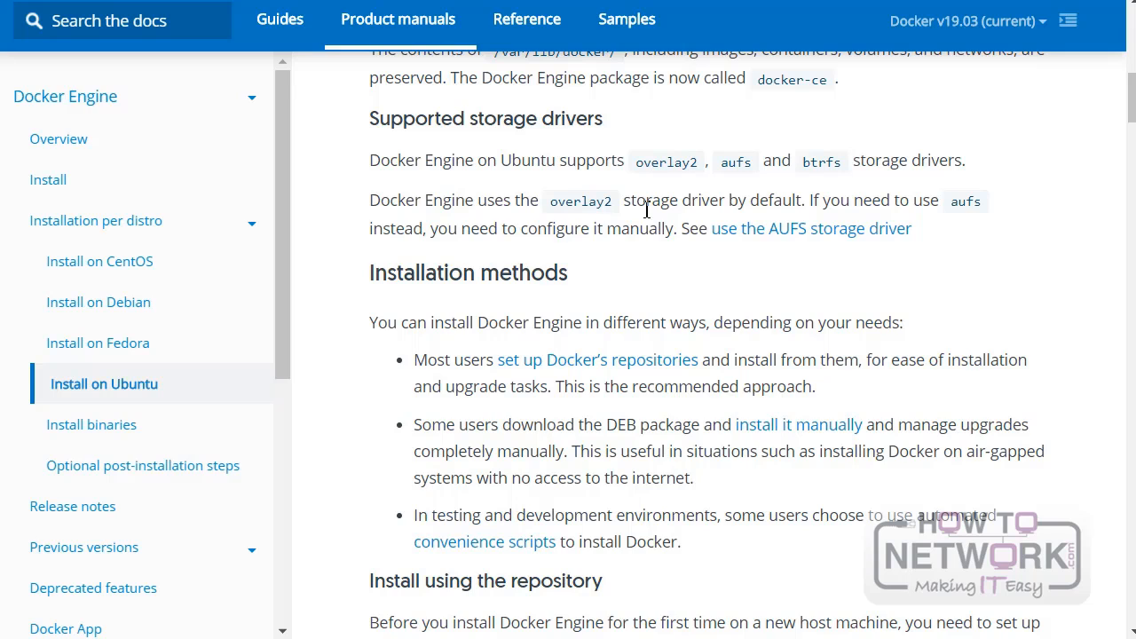
pyautogui.moveTo(735, 222)
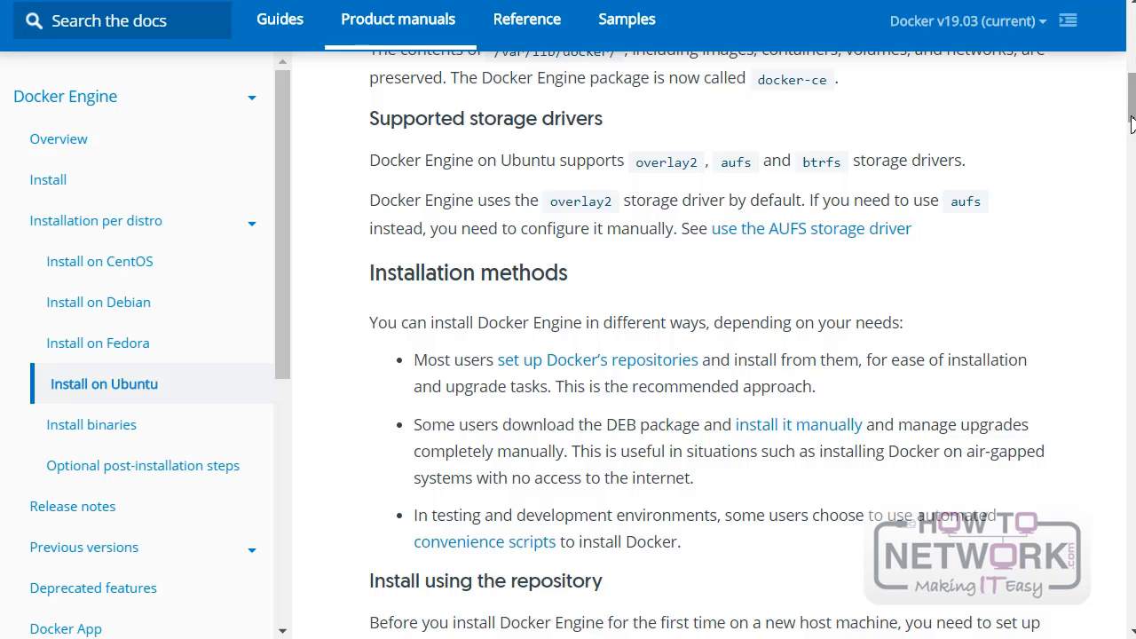
# - Scroll to the 'Install using the repository' section showing the Set up the repository commands
pyautogui.scroll(-3)
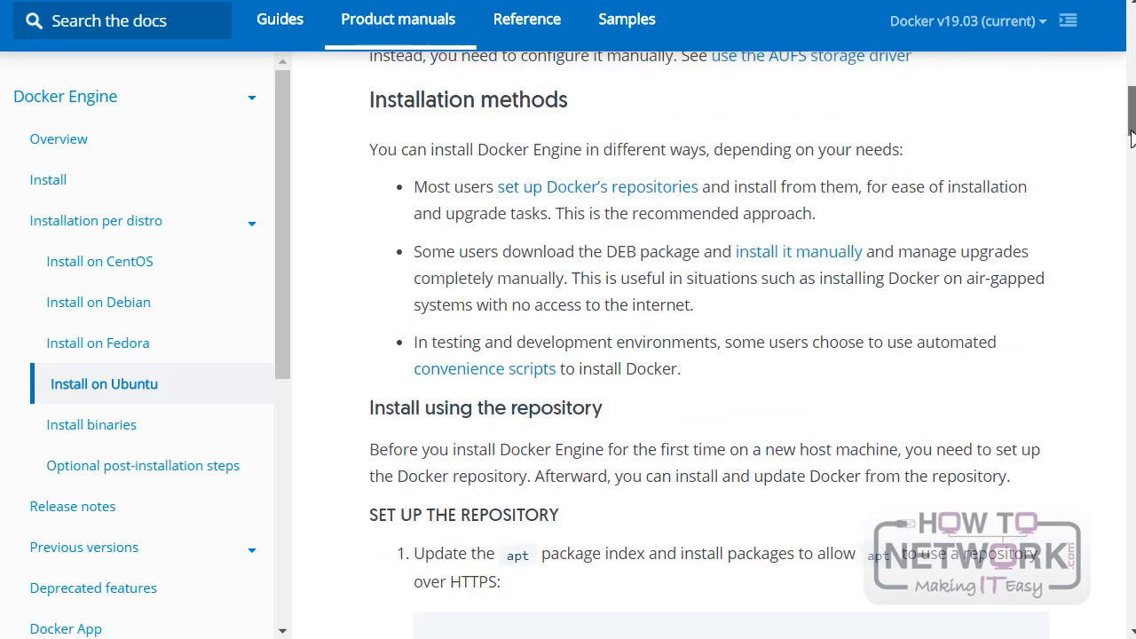
pyautogui.scroll(-3)
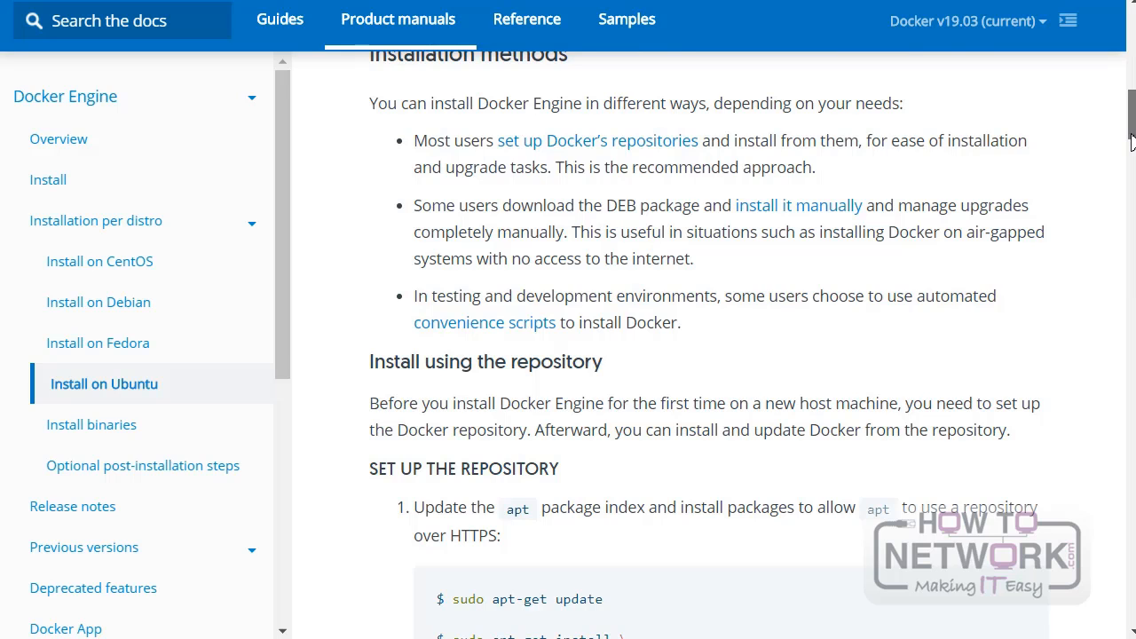
pyautogui.scroll(-3)
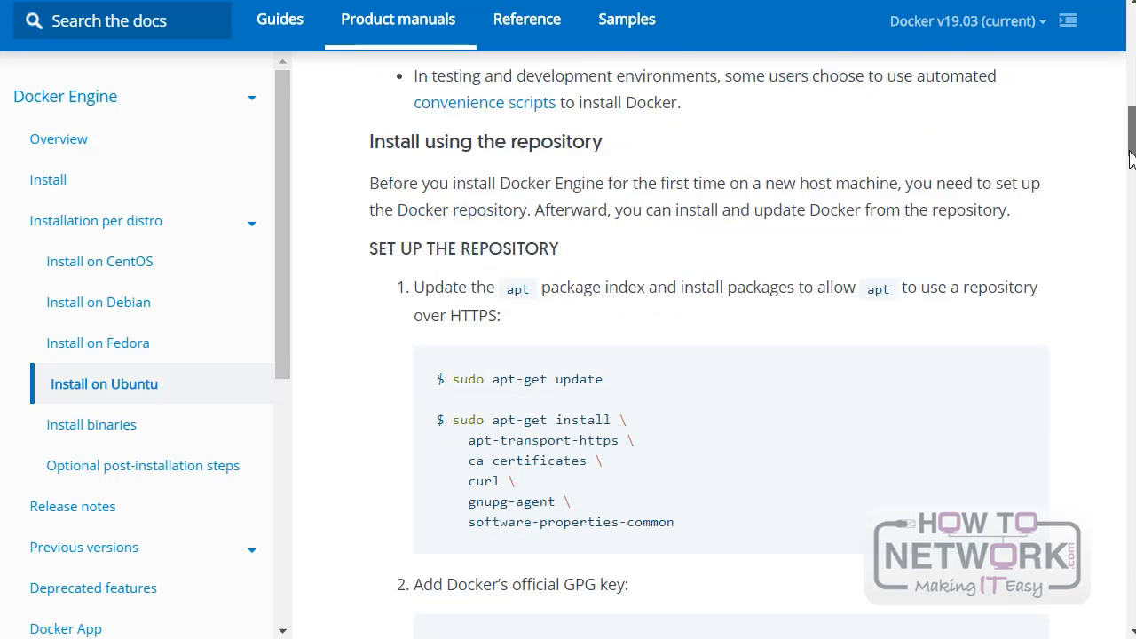
pyautogui.scroll(-3)
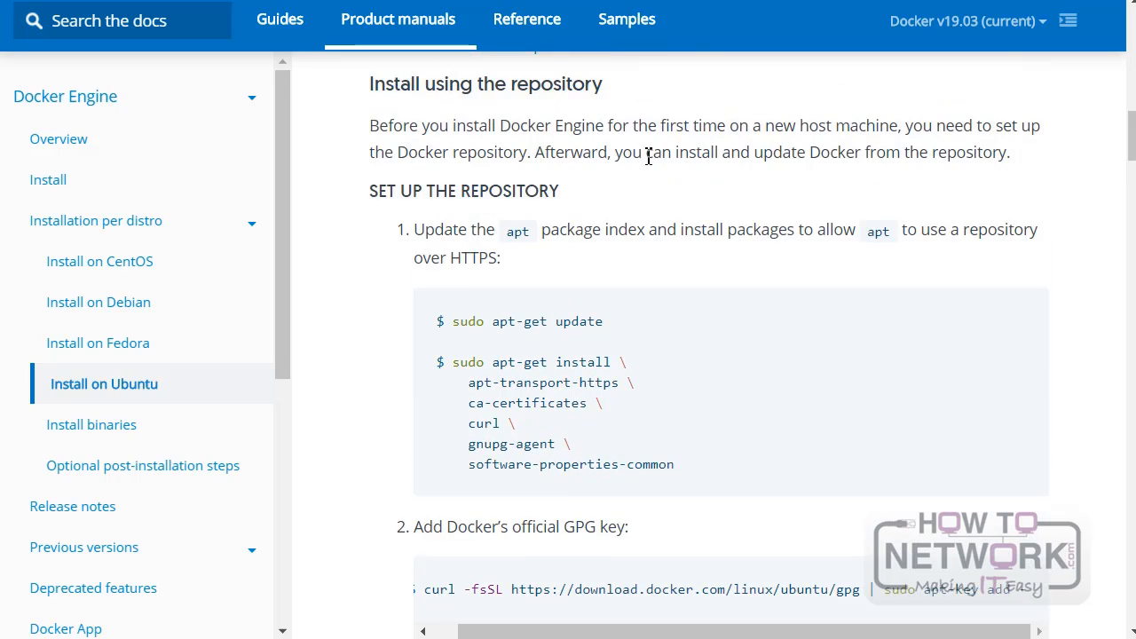
pyautogui.moveTo(659, 158)
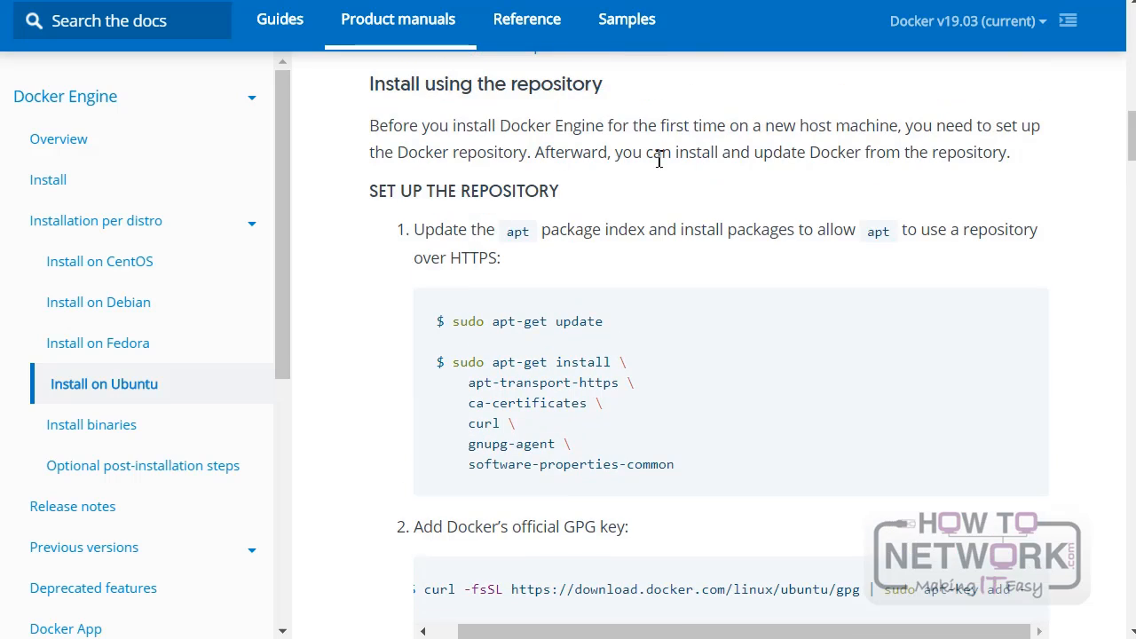
pyautogui.moveTo(744, 138)
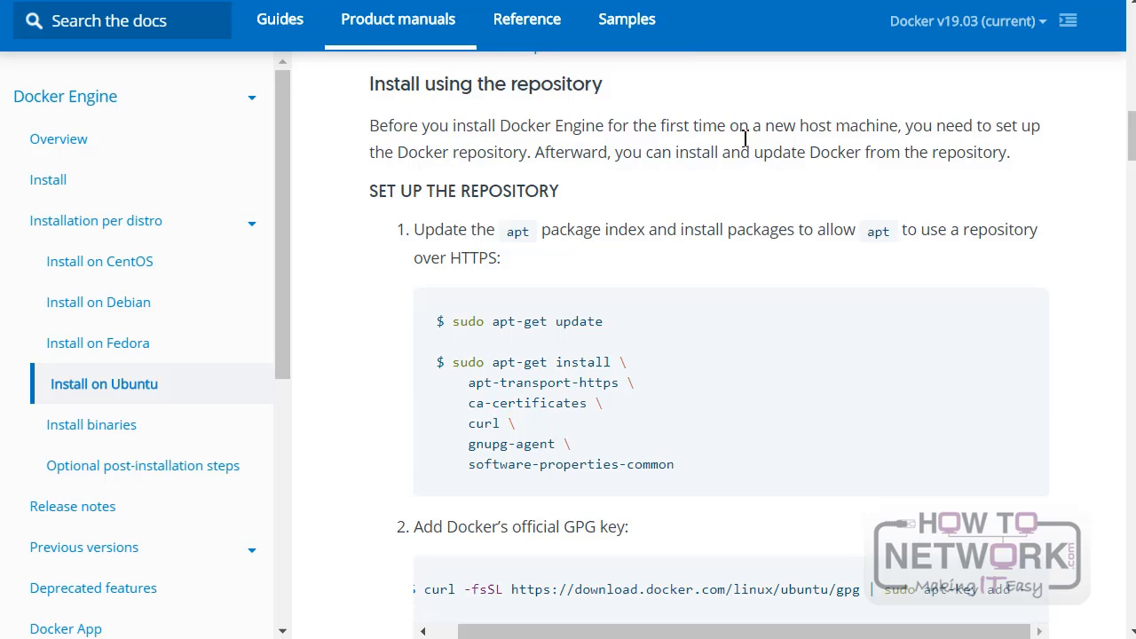
pyautogui.moveTo(858, 236)
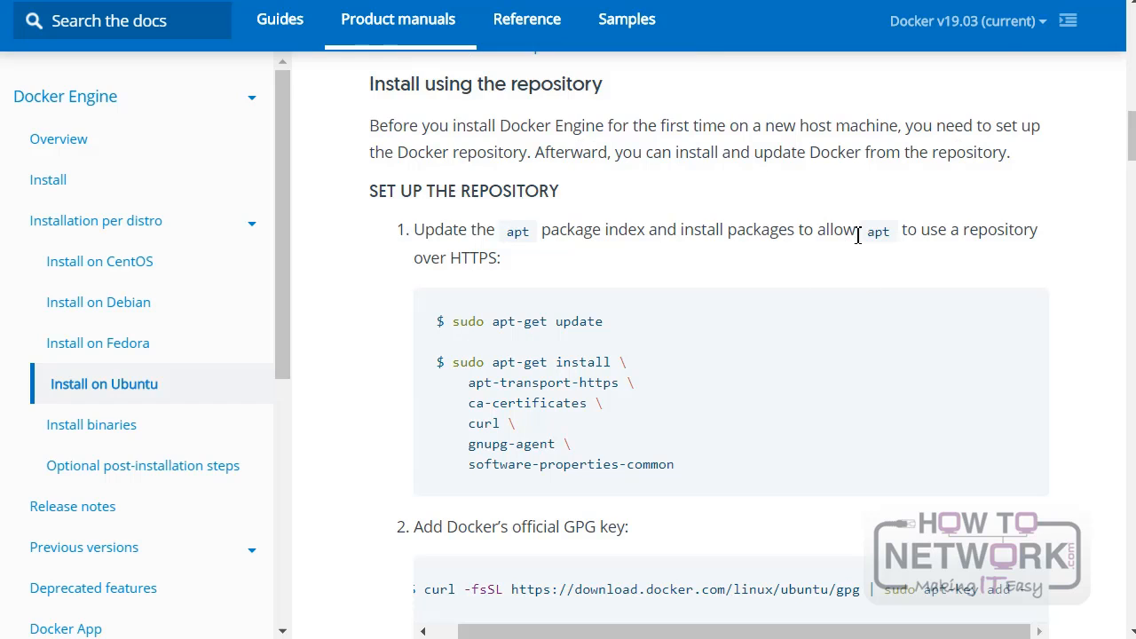
pyautogui.moveTo(859, 225)
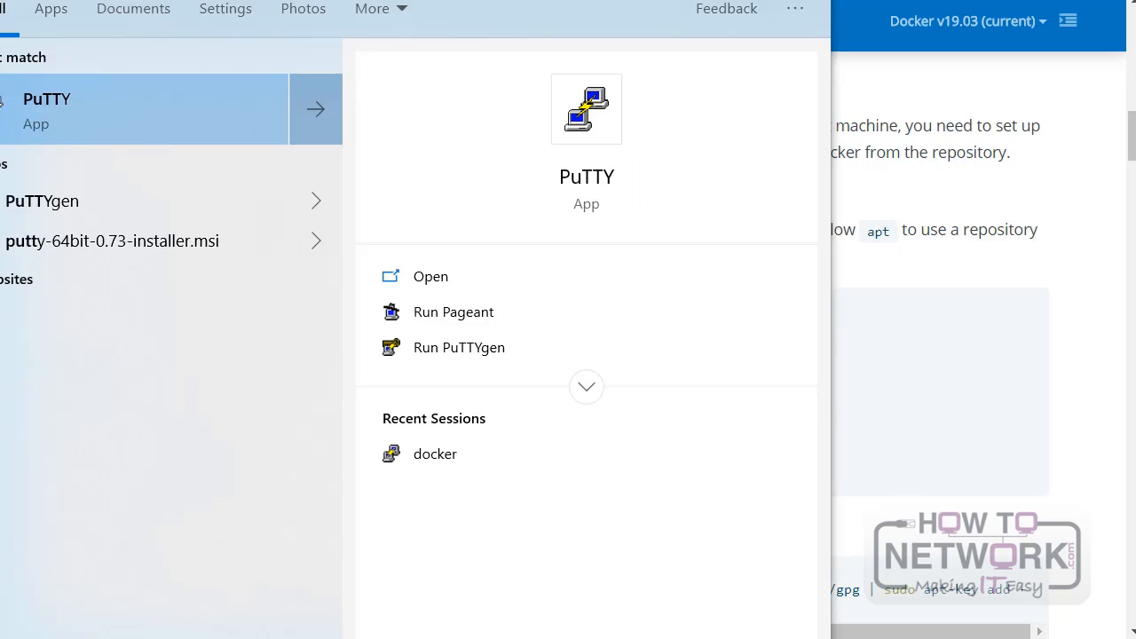
# - Launch PuTTY, load the saved 'docker' session and start the SSH connection
pyautogui.click(430, 277)
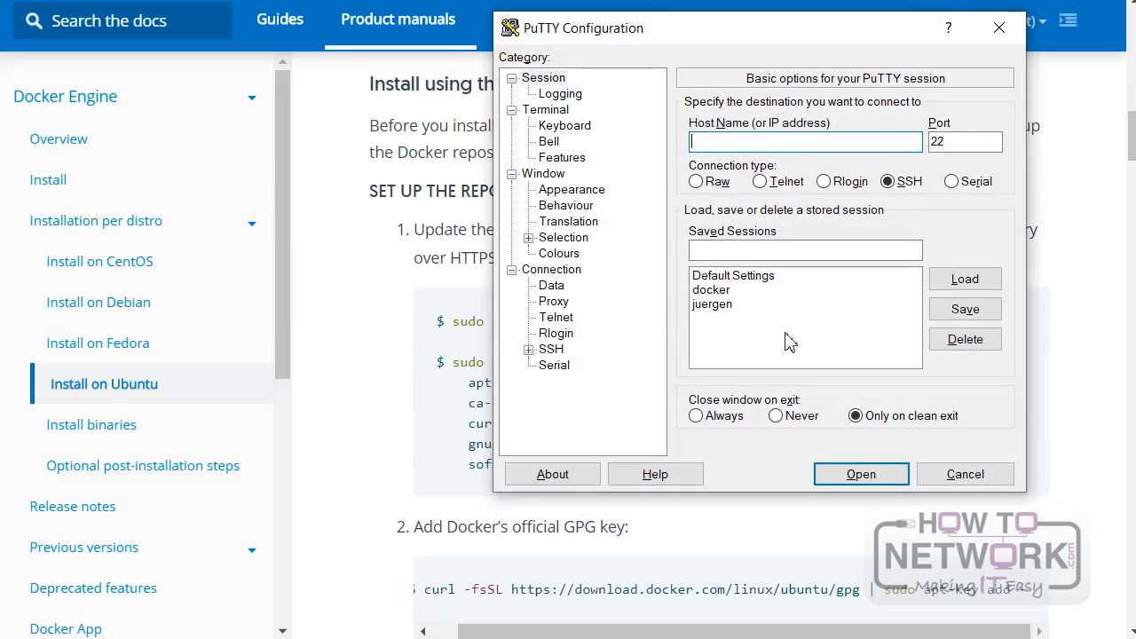
pyautogui.click(711, 290)
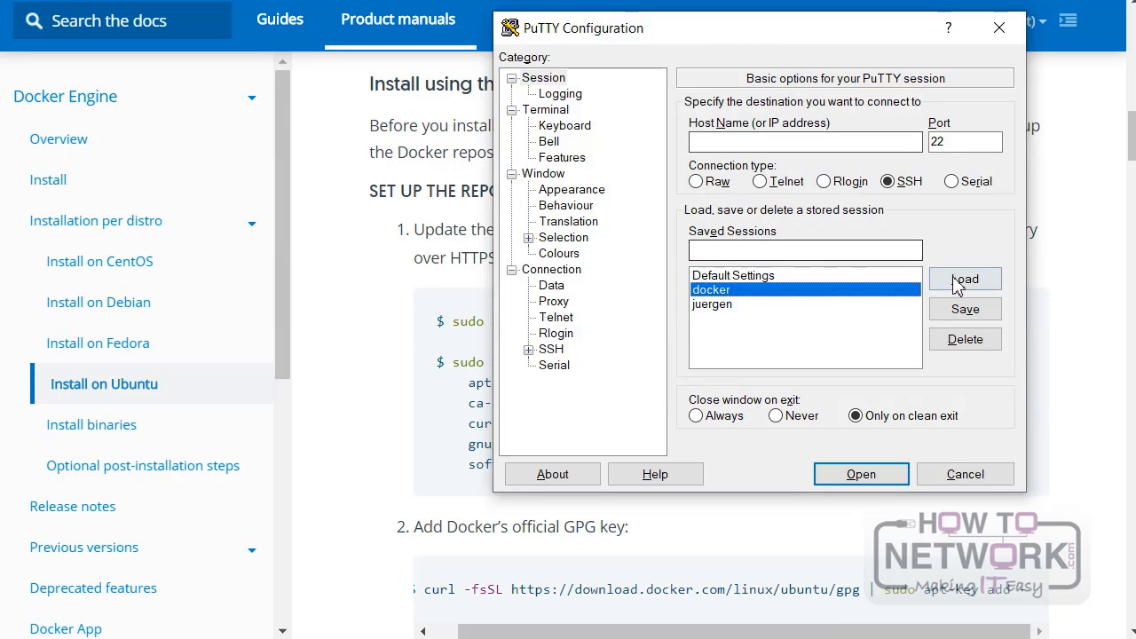
pyautogui.click(965, 277)
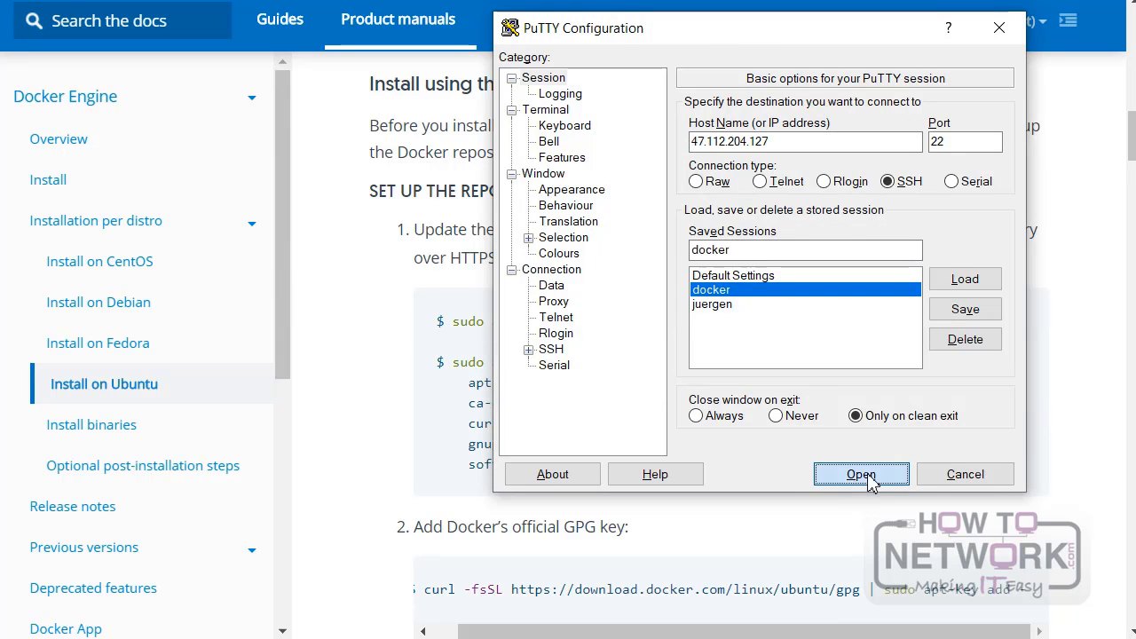
pyautogui.click(859, 473)
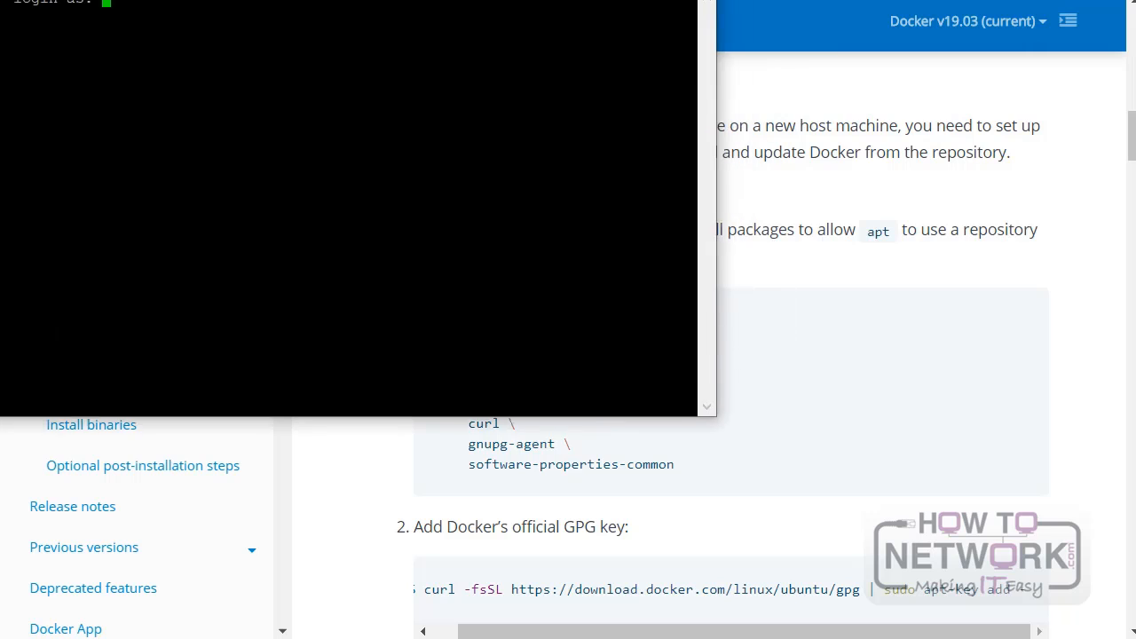
# - Log in to the Ubuntu 18.04 server as root
pyautogui.write('r')
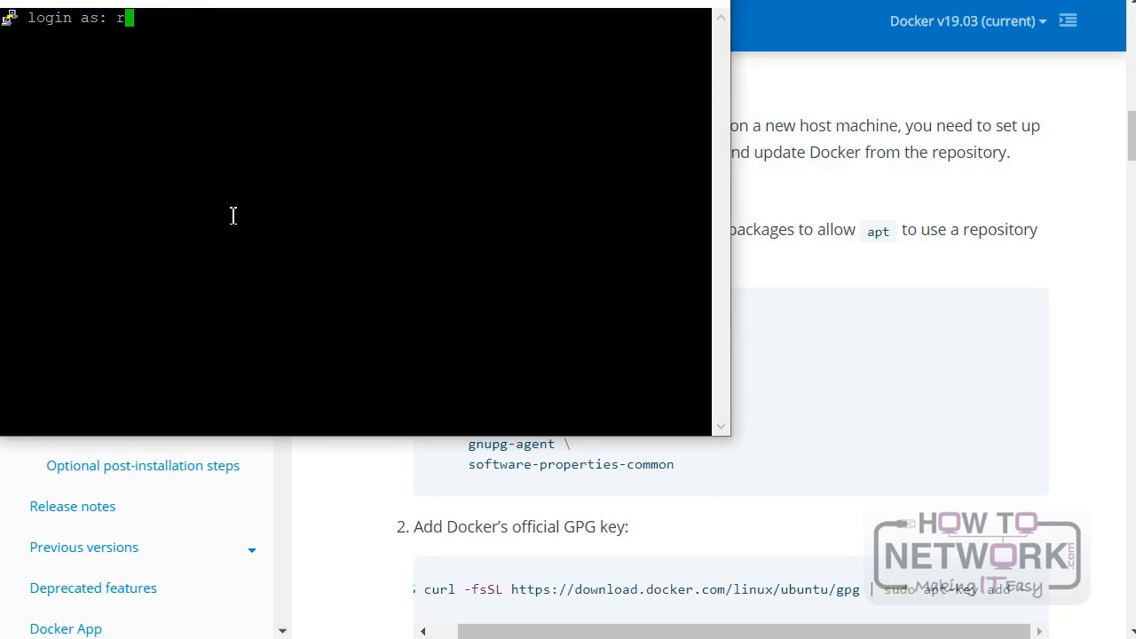
pyautogui.write('oot')
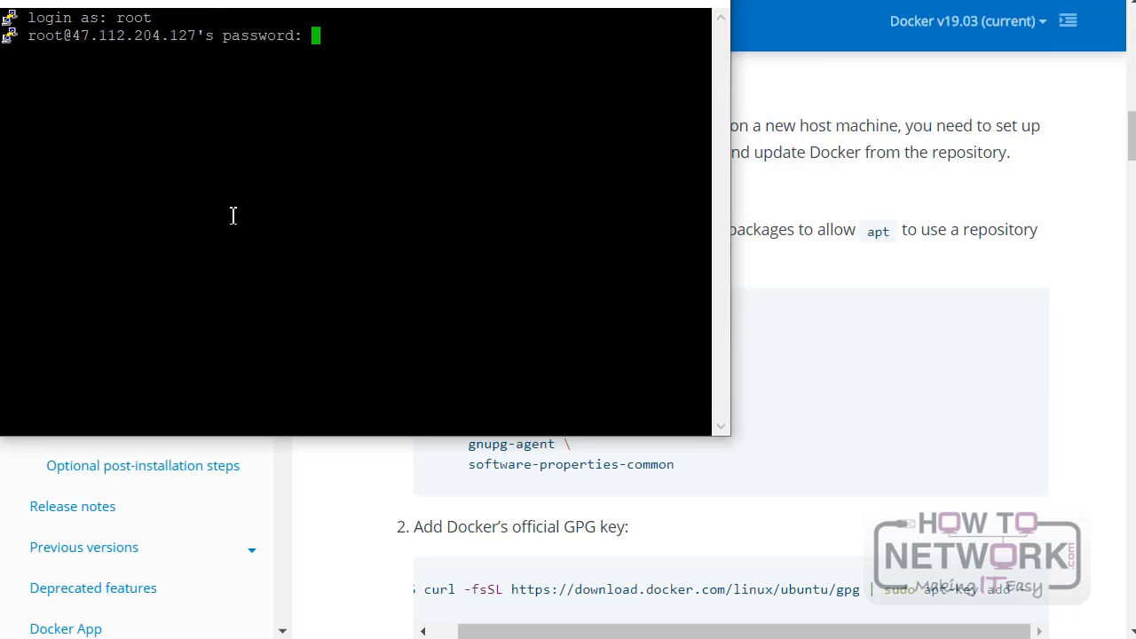
pyautogui.press('Return')
pyautogui.write('tmux')
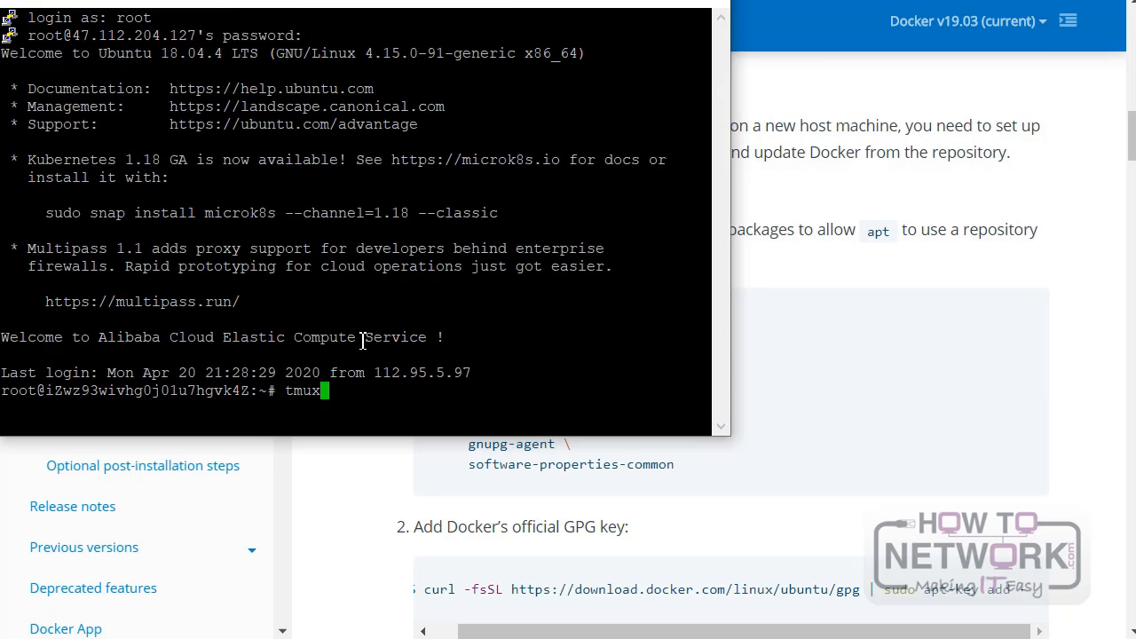
# - Try 'tmux a' to reattach, then start a new tmux session
pyautogui.press('Return')
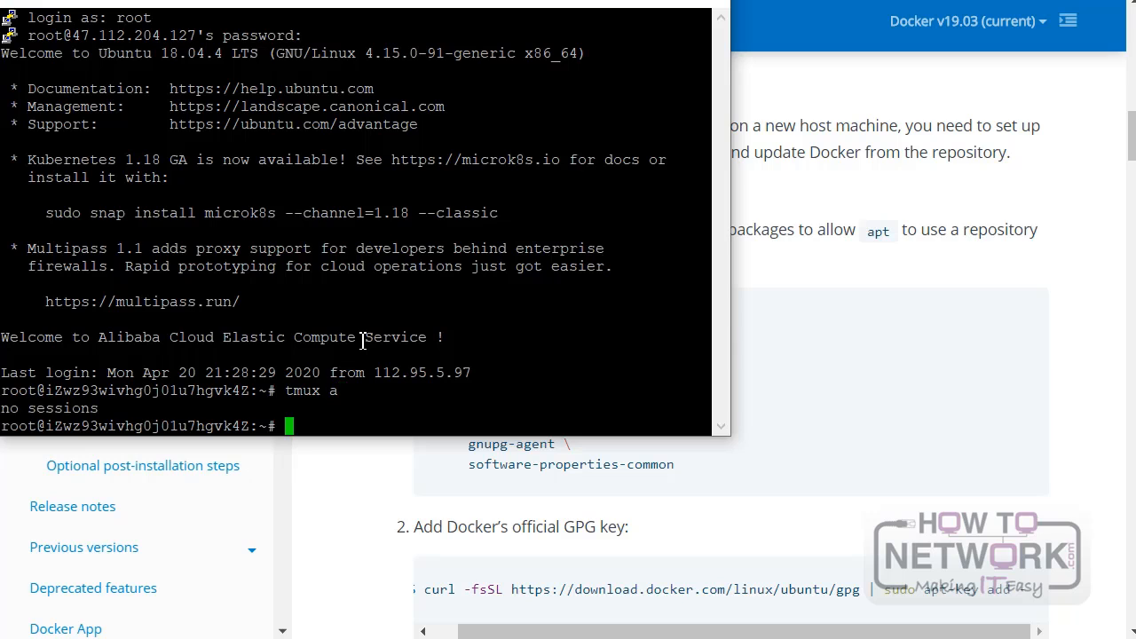
pyautogui.write('tmux')
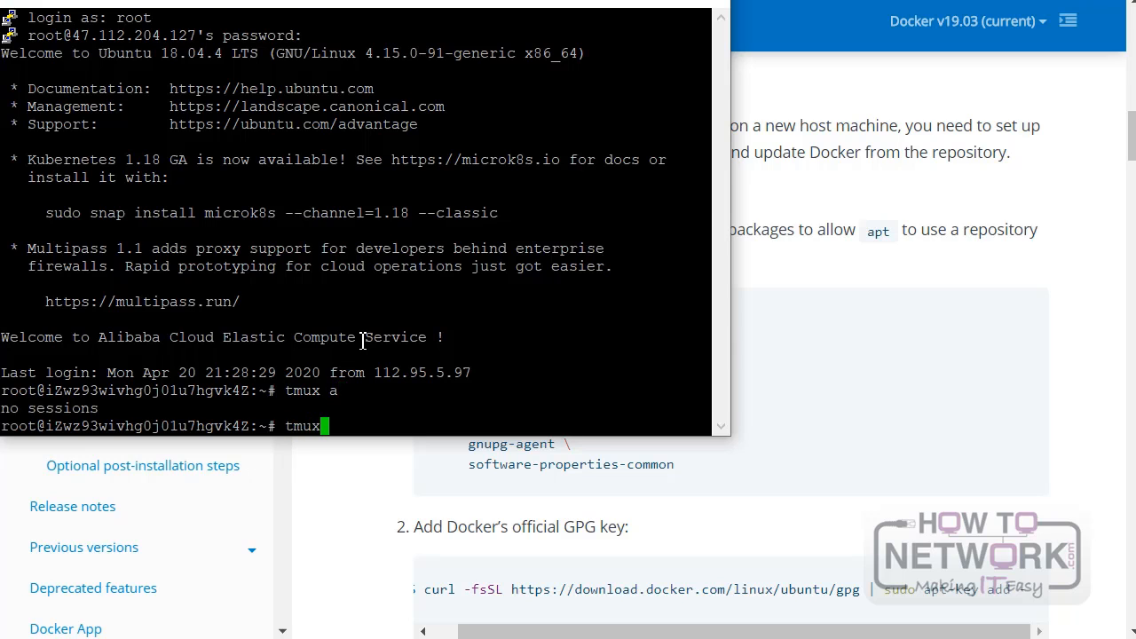
pyautogui.press('Return')
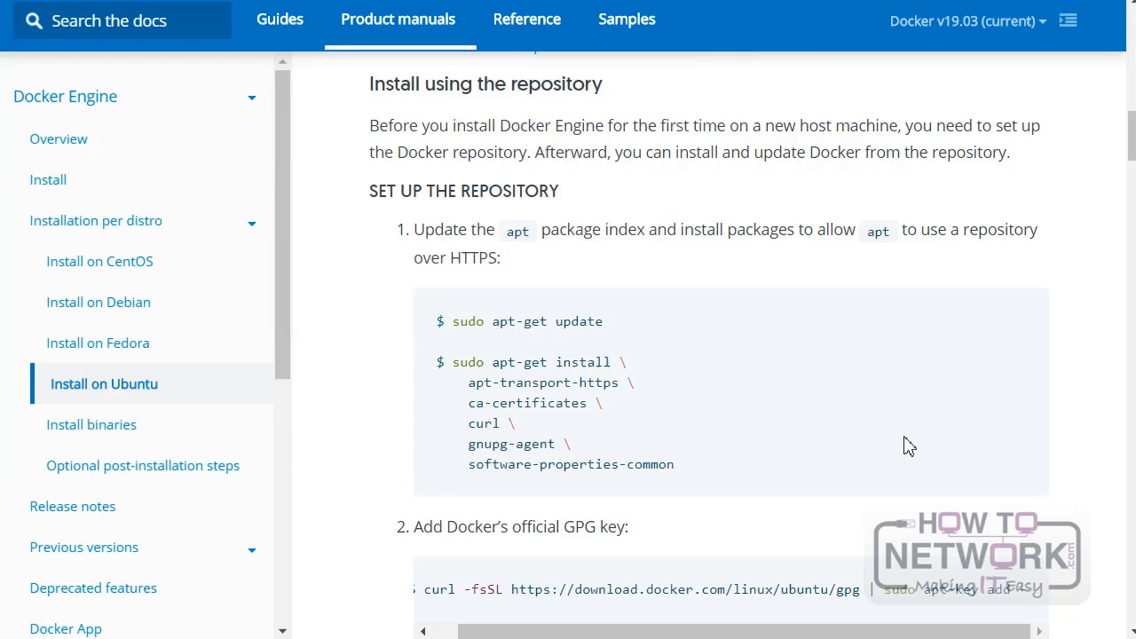
pyautogui.moveTo(614, 345)
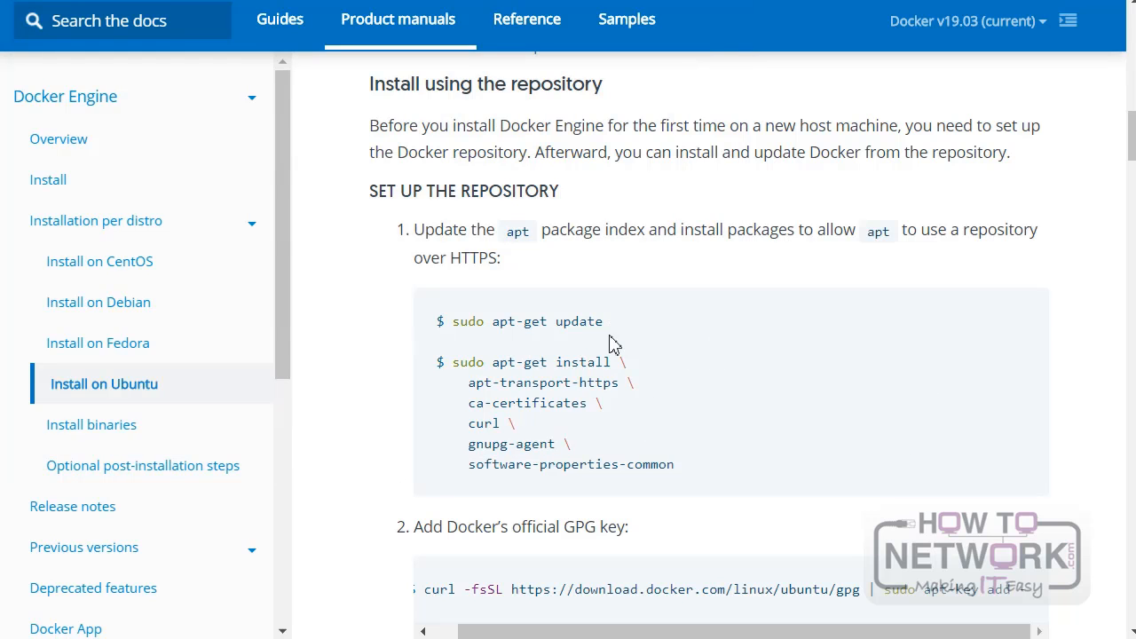
pyautogui.moveTo(610, 366)
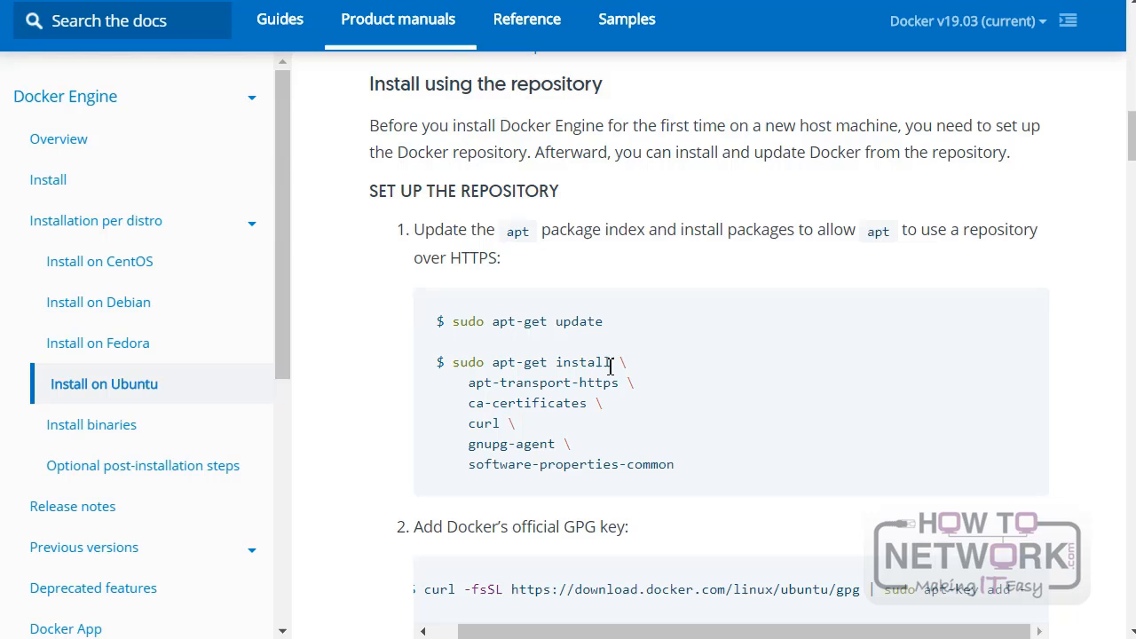
pyautogui.moveTo(744, 474)
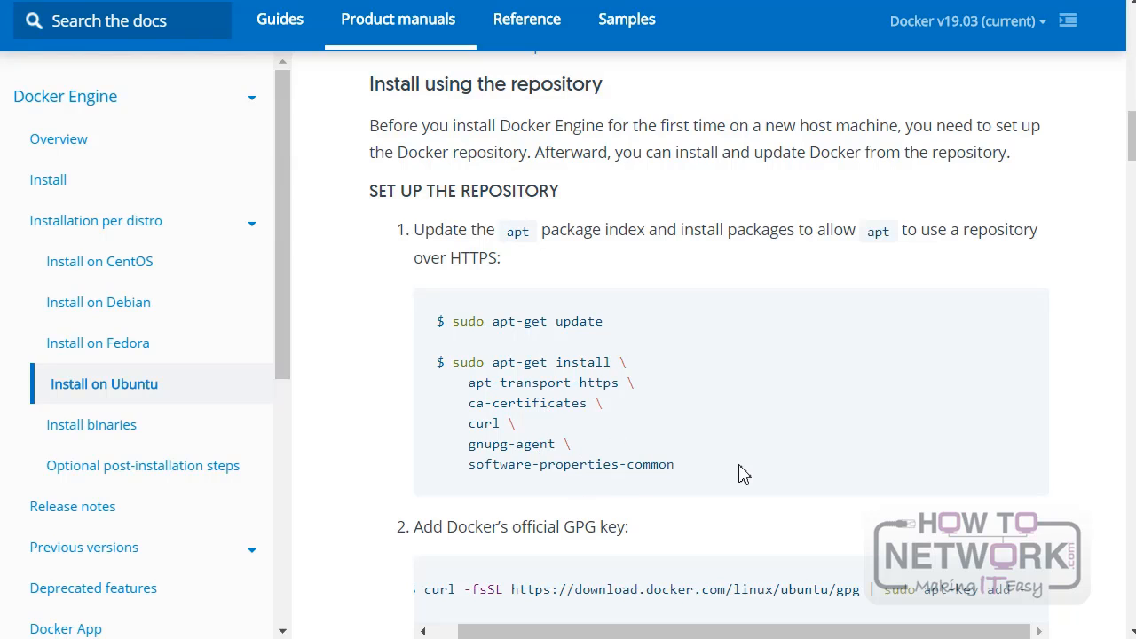
pyautogui.moveTo(1107, 99)
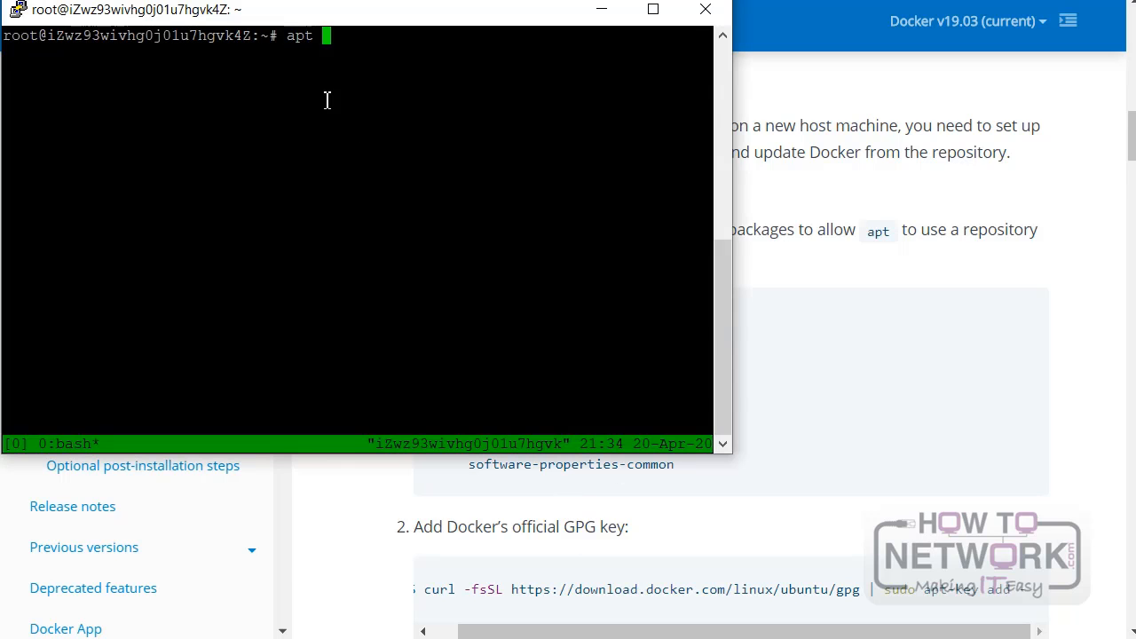
# - Run apt-get update on the server and maximize the terminal window
pyautogui.write('get update')
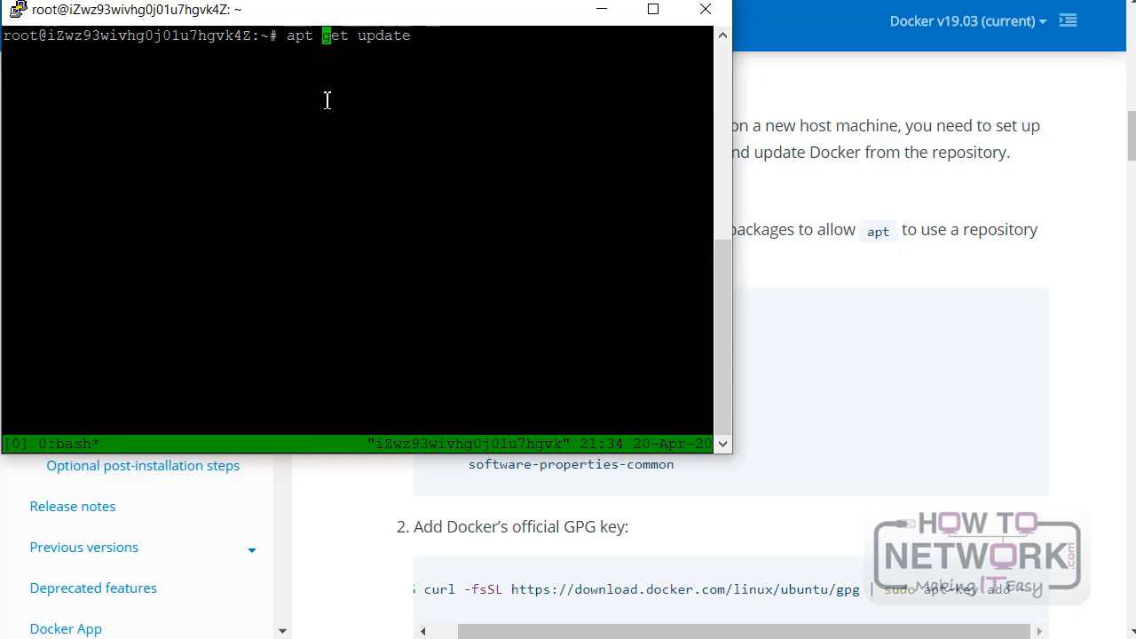
pyautogui.write('-')
pyautogui.press('Return')
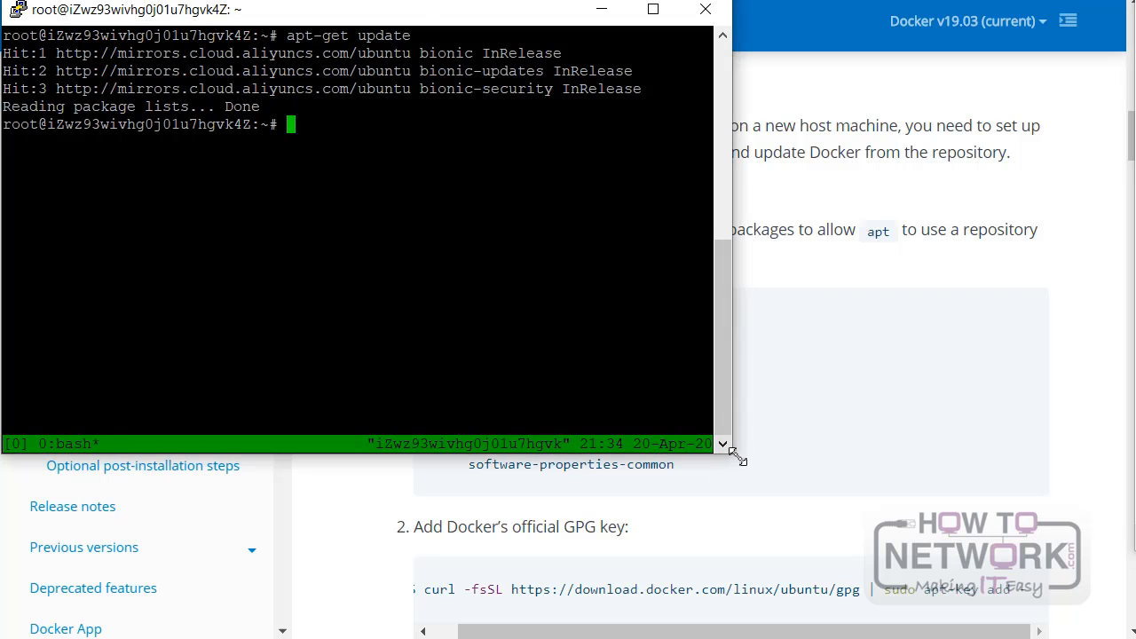
pyautogui.click(653, 11)
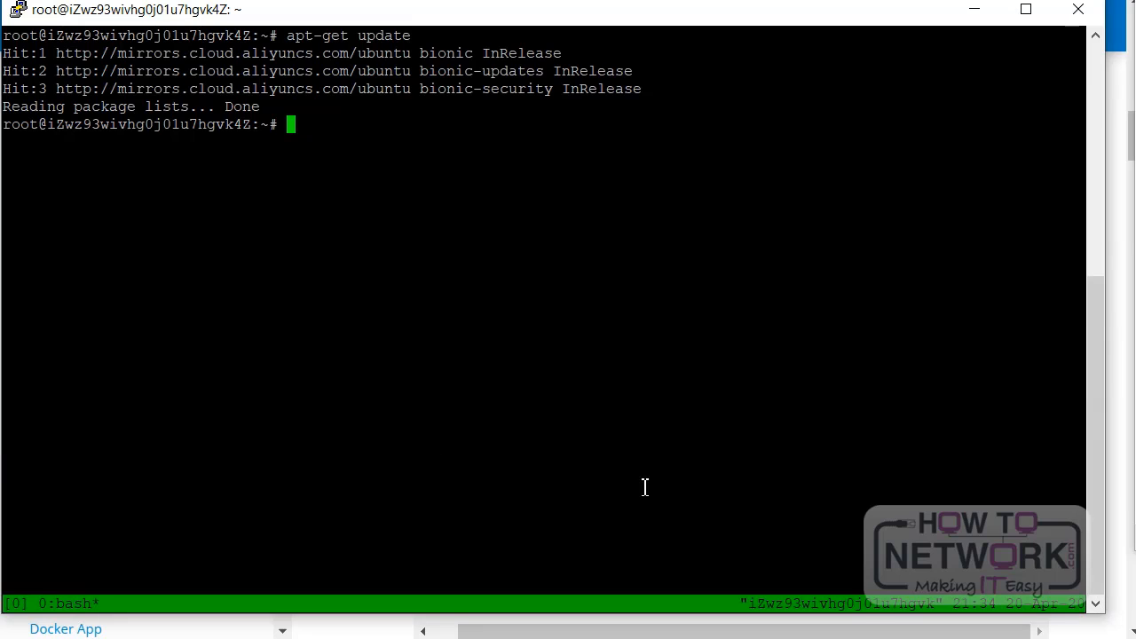
pyautogui.moveTo(625, 359)
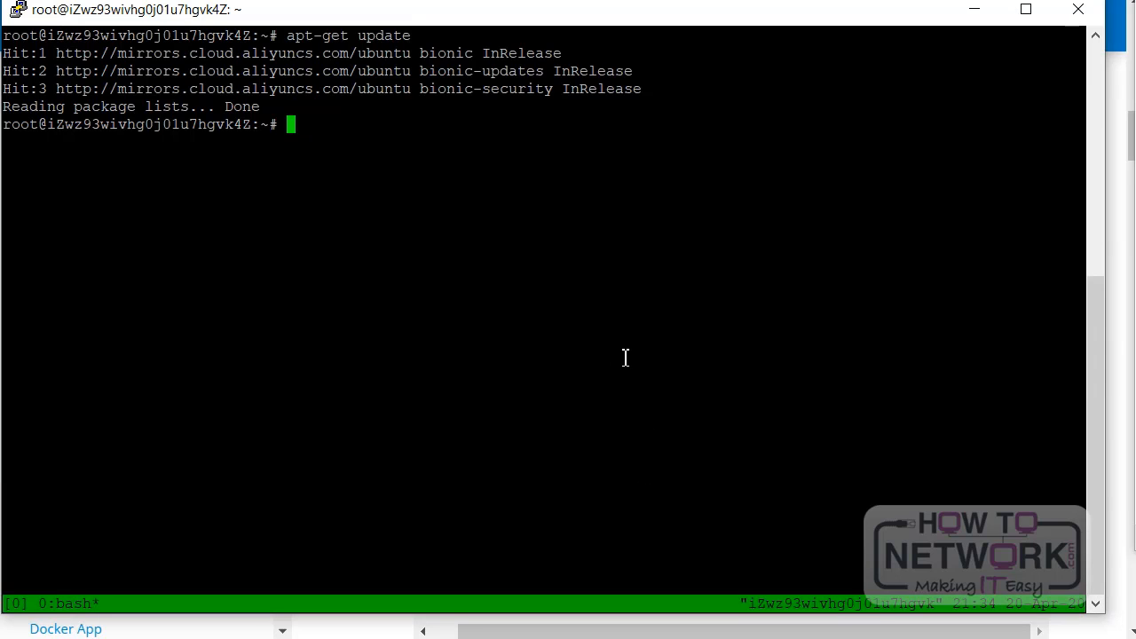
pyautogui.moveTo(630, 344)
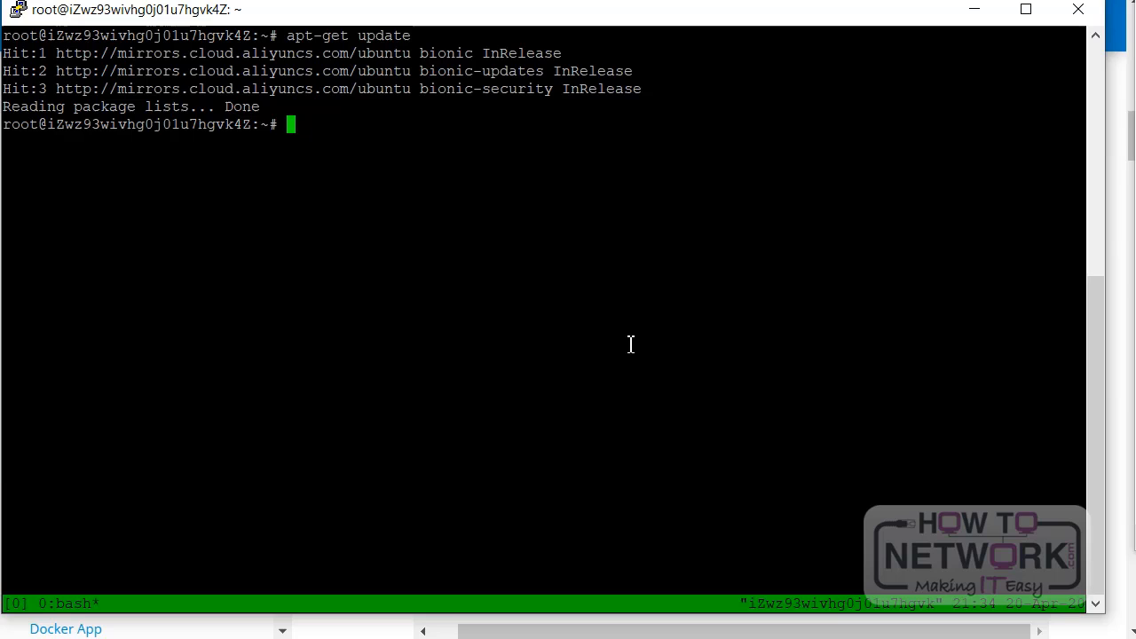
pyautogui.moveTo(579, 318)
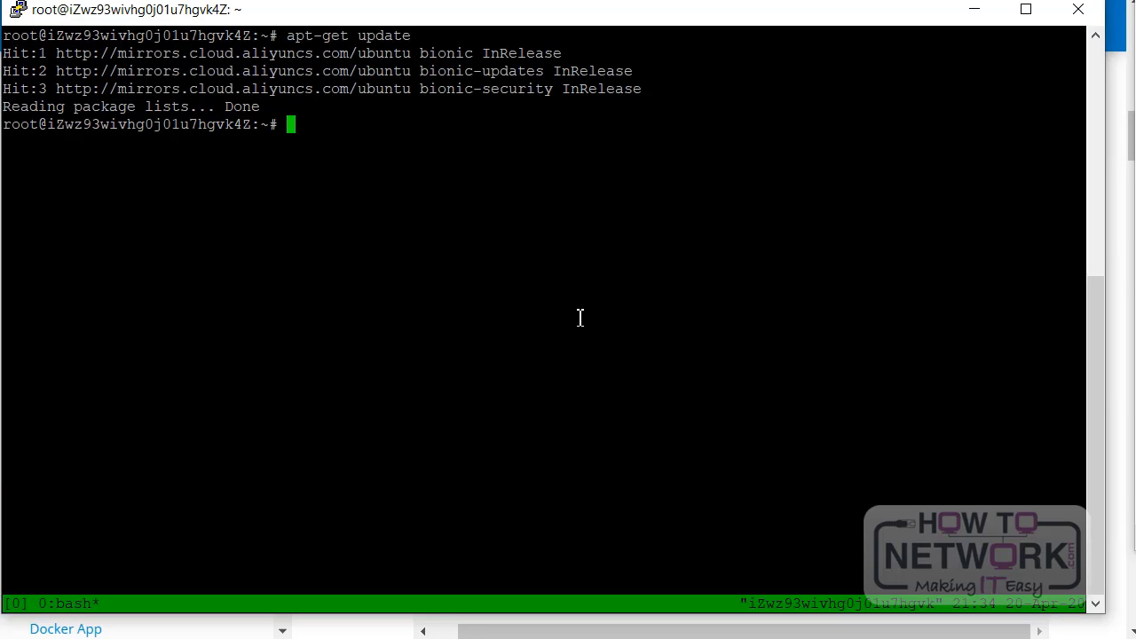
pyautogui.moveTo(511, 216)
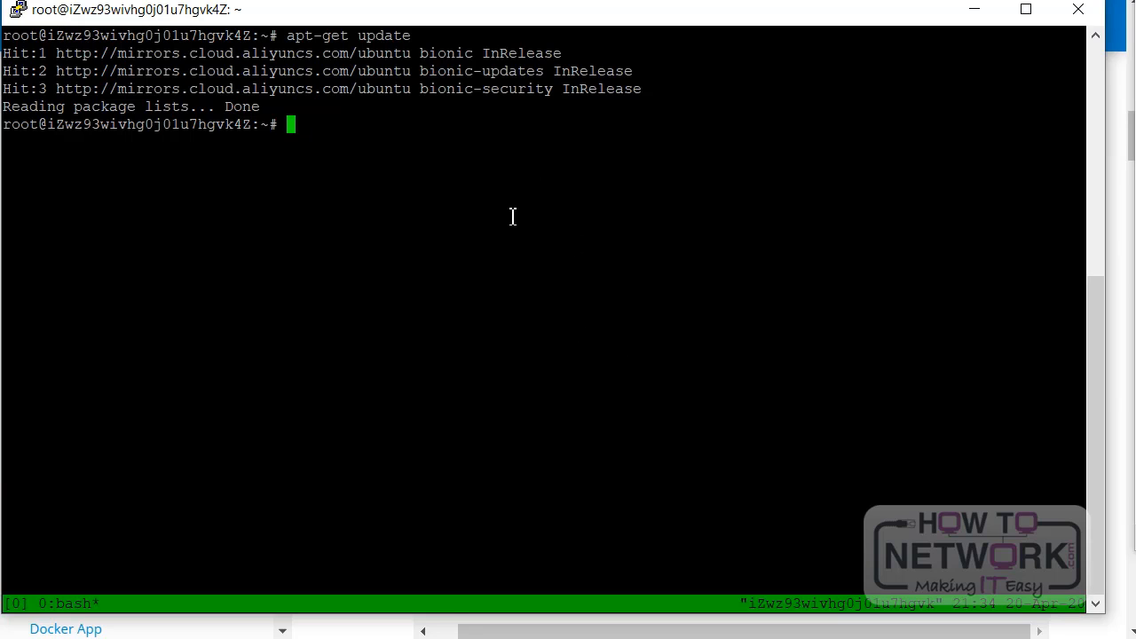
# - Install apt-transport-https, ca-certificates, curl, gnupg-agent and software-properties-common
pyautogui.write('sudo apt-get install apt-transport-https ca-certificates curl gnupg-agent software-properties-common')
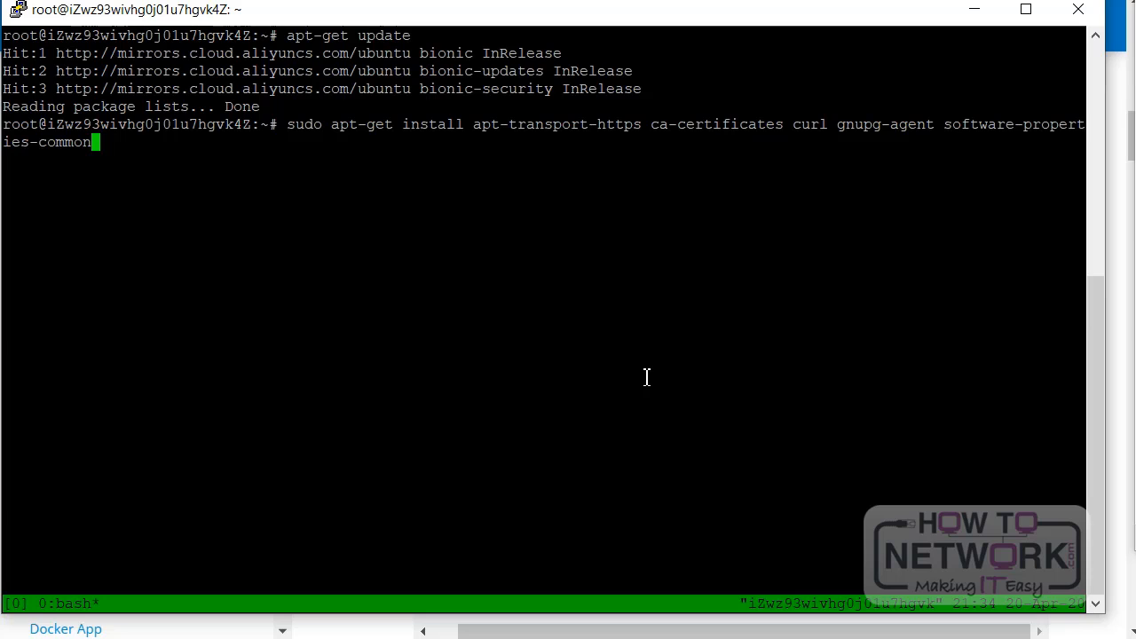
pyautogui.press('Return')
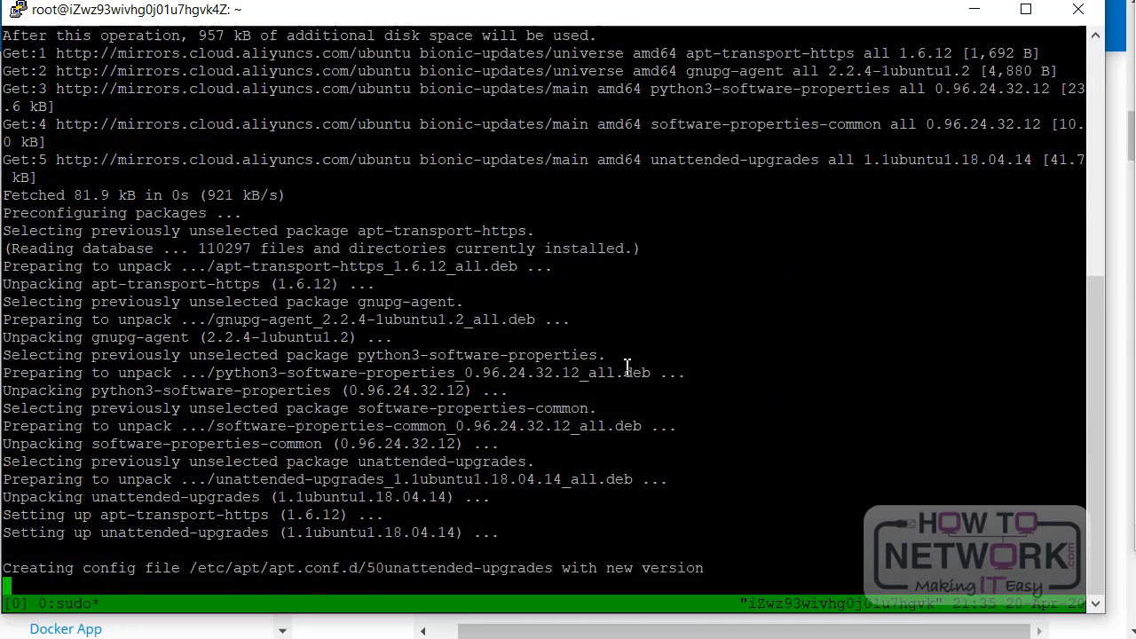
pyautogui.scroll(-3)
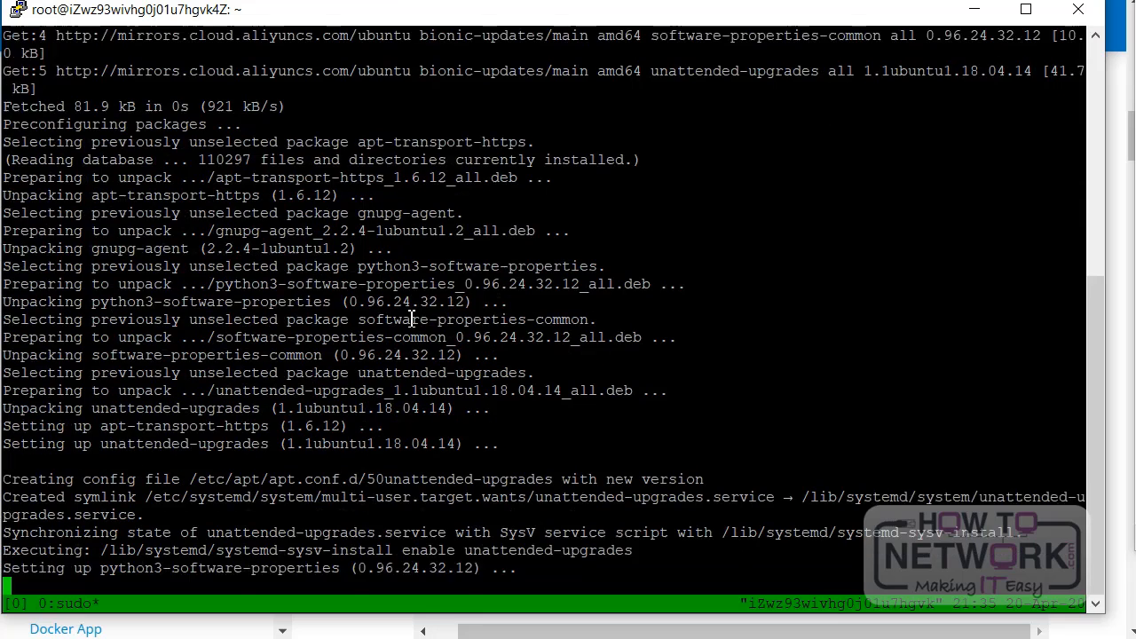
pyautogui.scroll(-3)
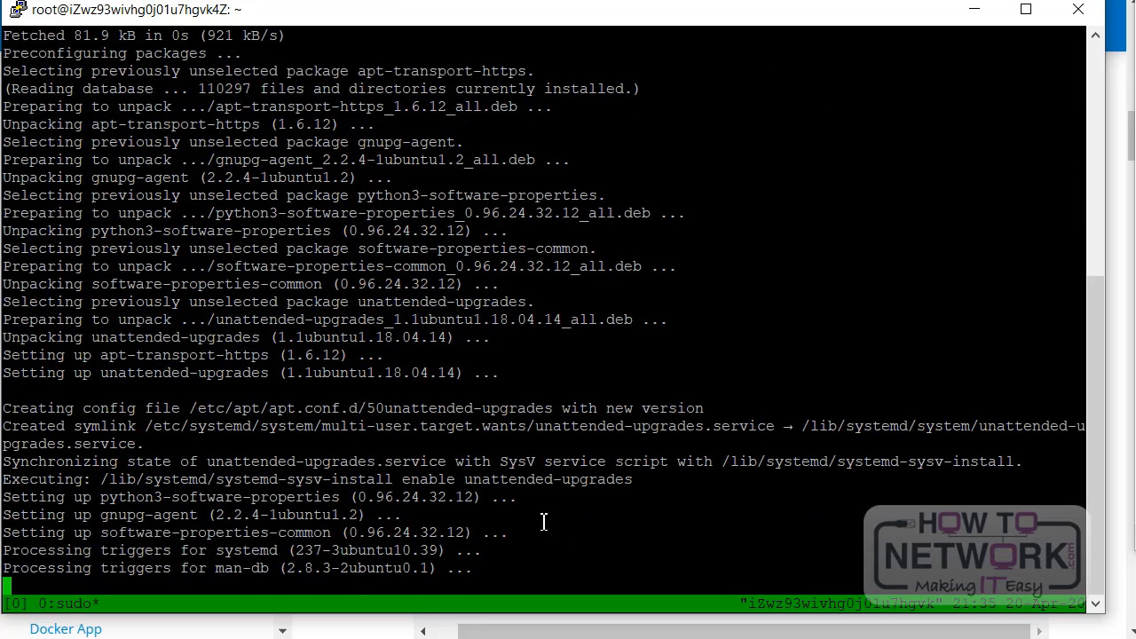
pyautogui.scroll(-3)
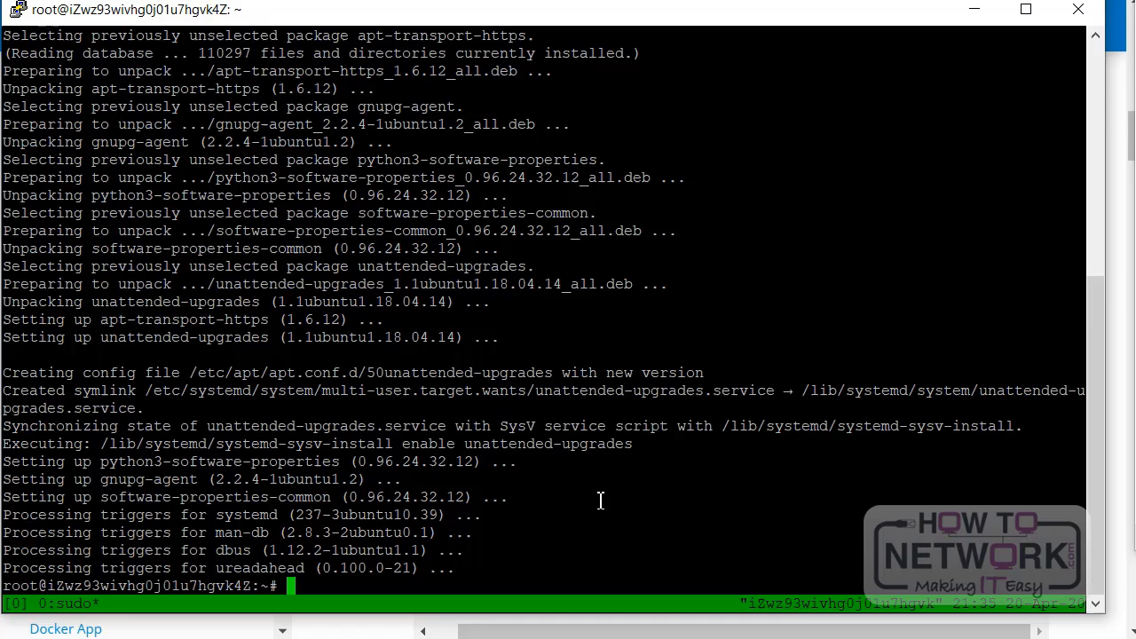
pyautogui.moveTo(600, 501)
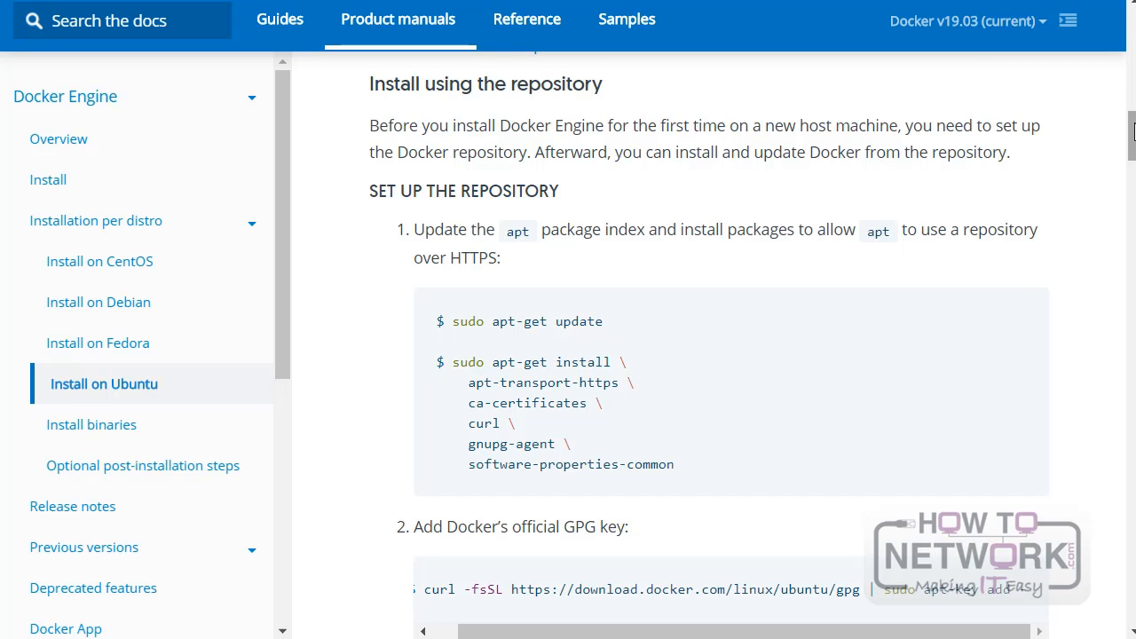
# - Copy the curl GPG key command from the docs and run it on the server via apt-key add
pyautogui.scroll(-3)
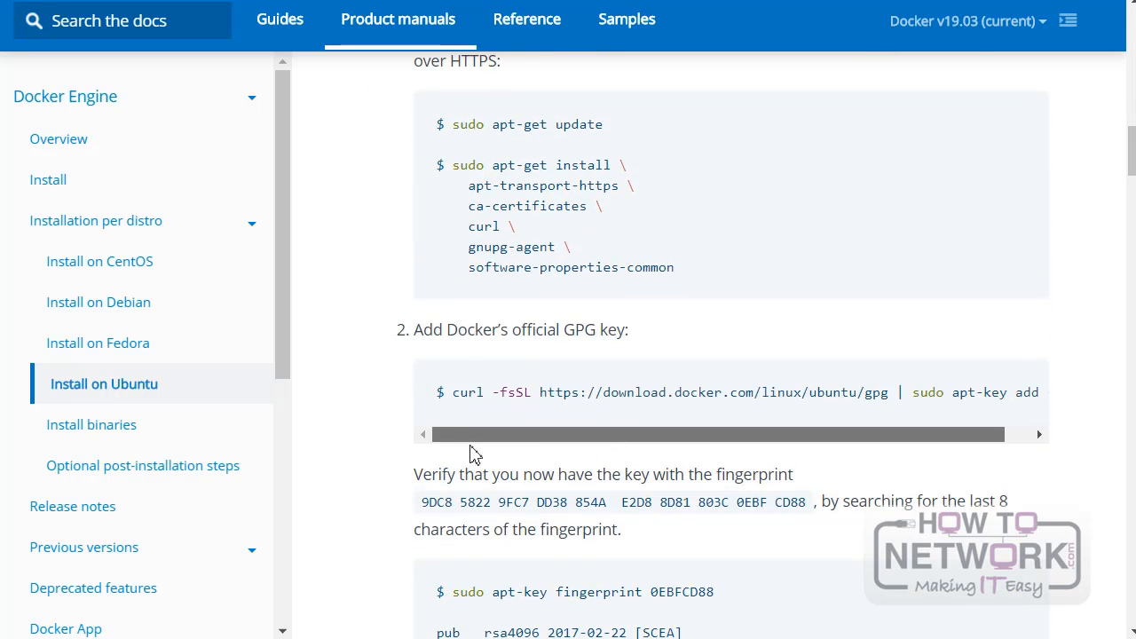
pyautogui.hscroll(3)
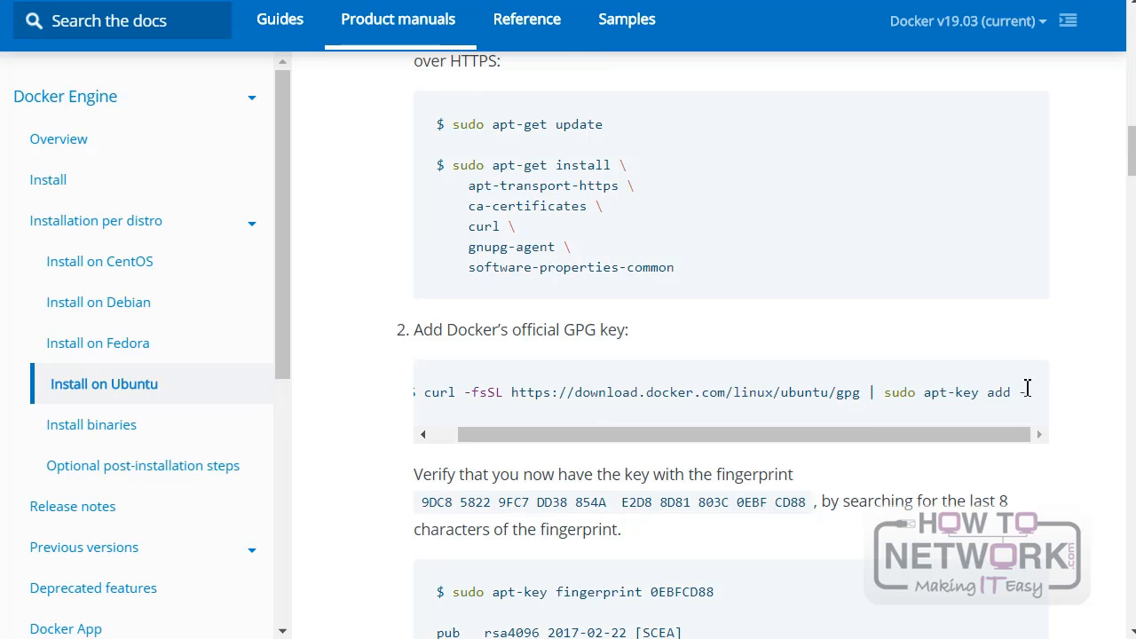
pyautogui.moveTo(1038, 399)
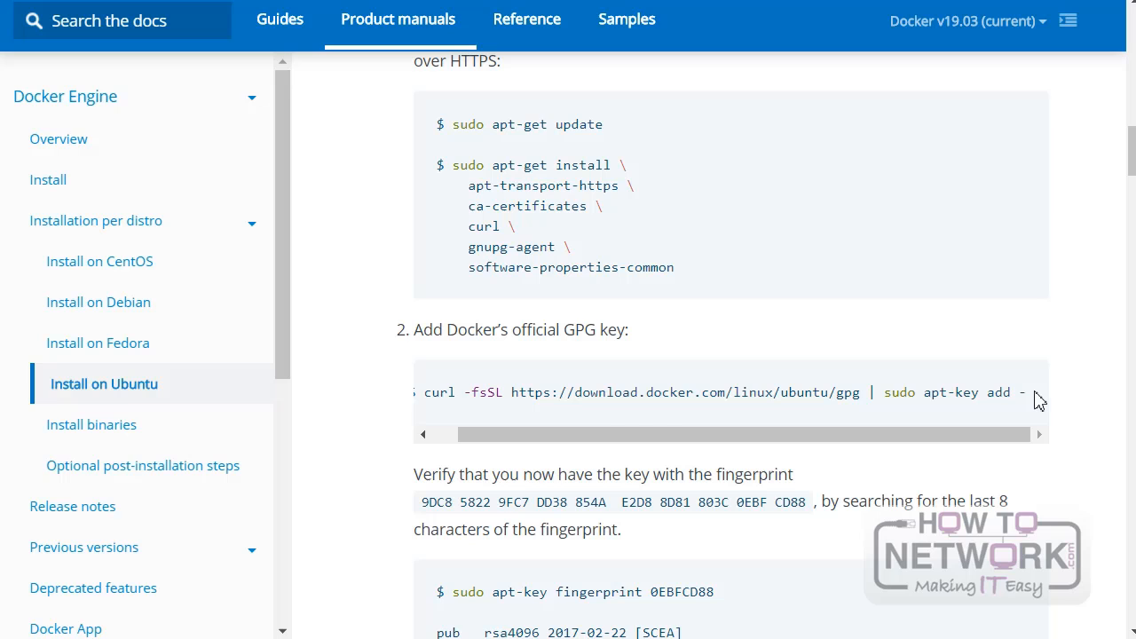
pyautogui.tripleClick(710, 392)
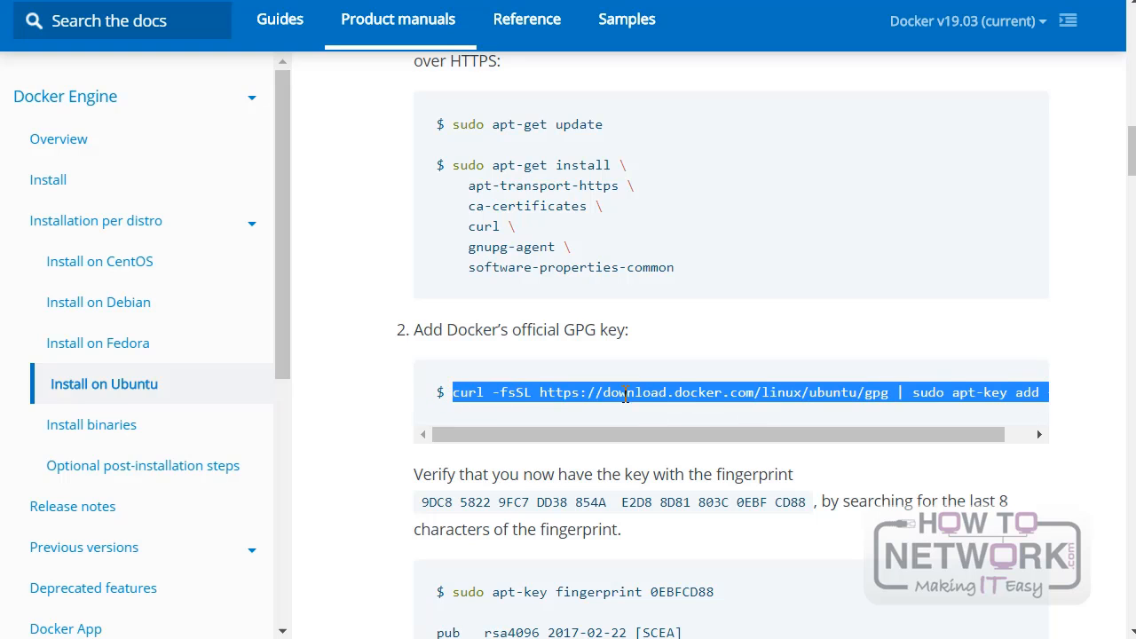
pyautogui.moveTo(825, 384)
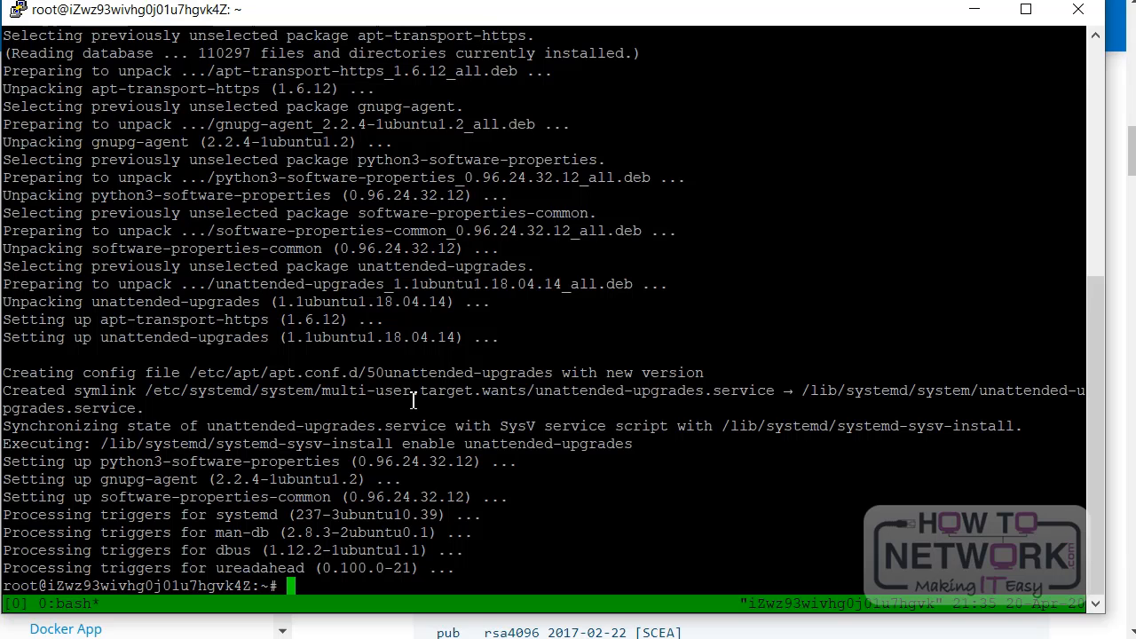
pyautogui.write('curl -fsSL https://download.docker.com/linux/ubuntu/gpg | sudo apt-key add -')
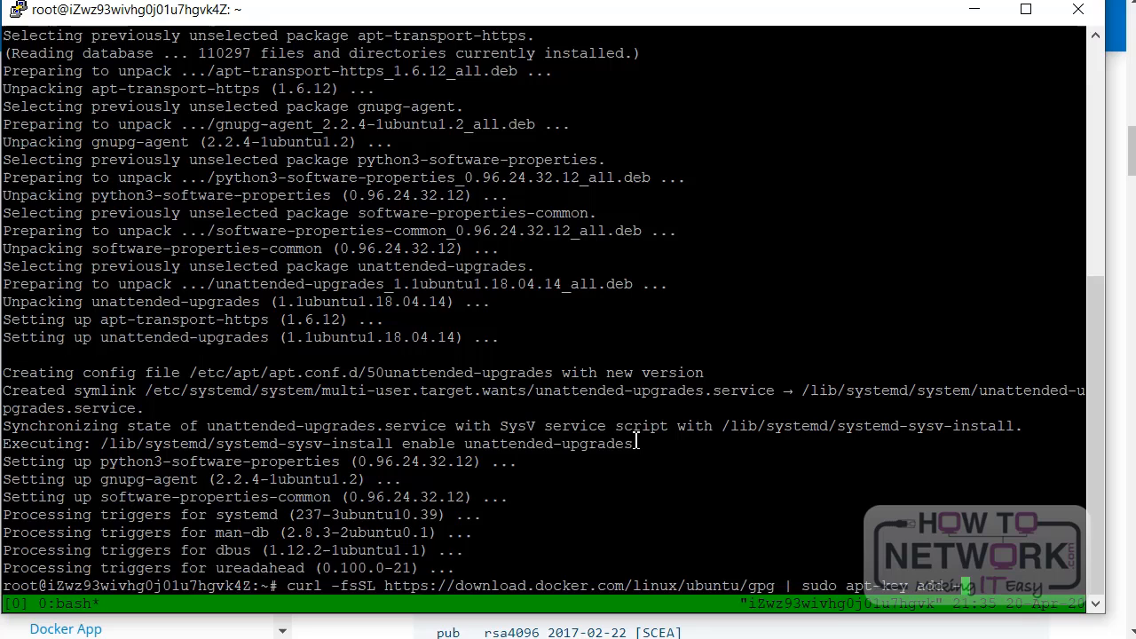
# - Scroll to the apt-key fingerprint verification command in the docs
pyautogui.scroll(-3)
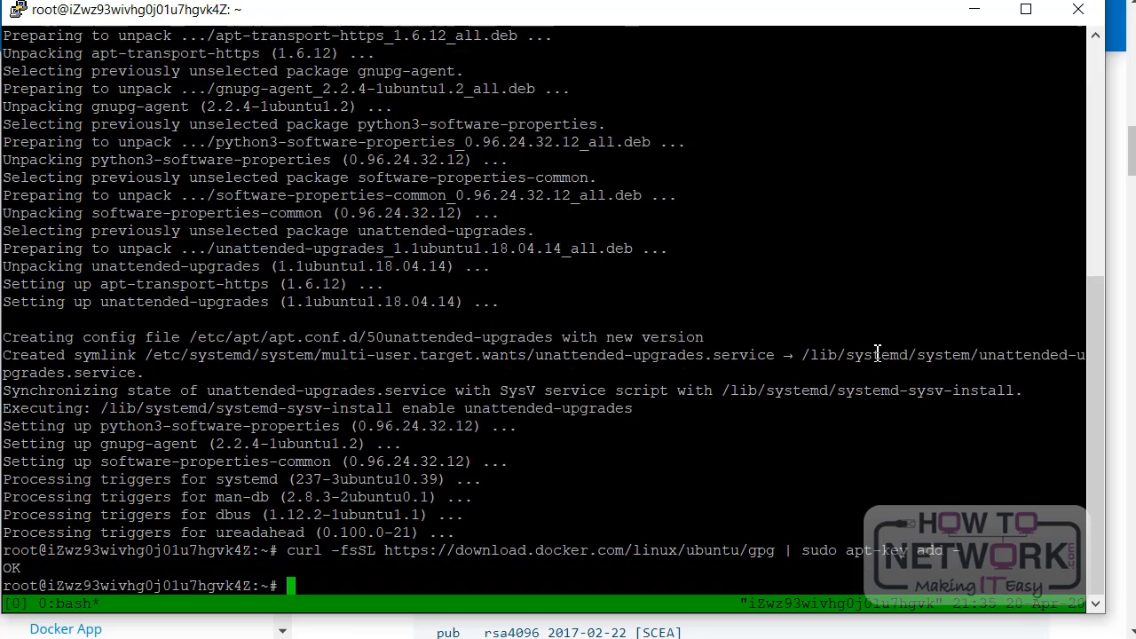
pyautogui.moveTo(56, 582)
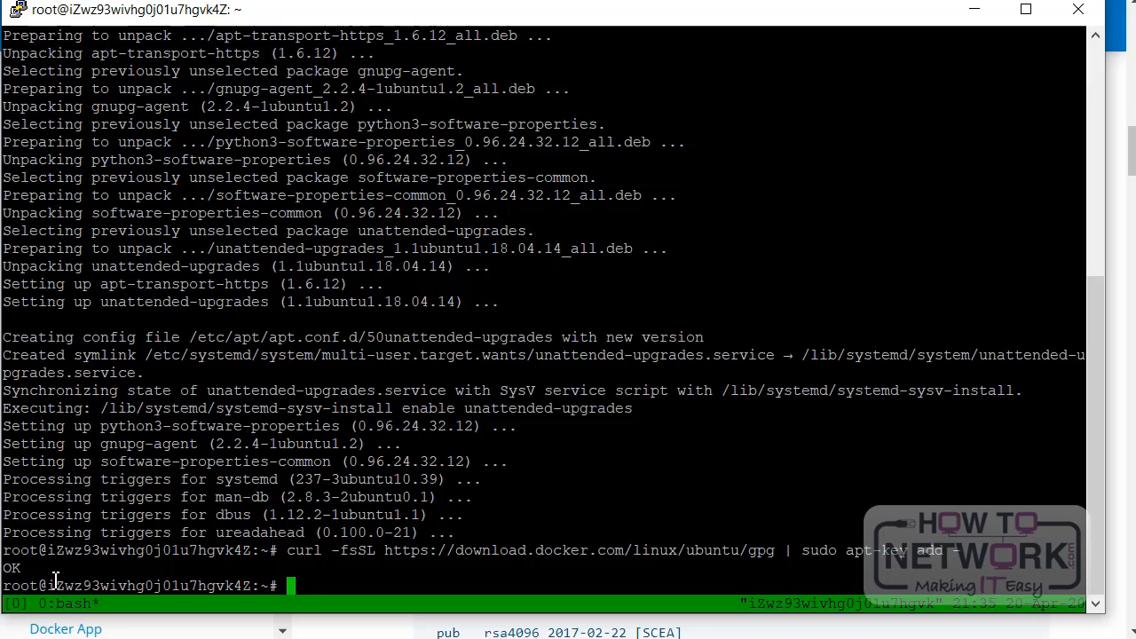
pyautogui.moveTo(937, 346)
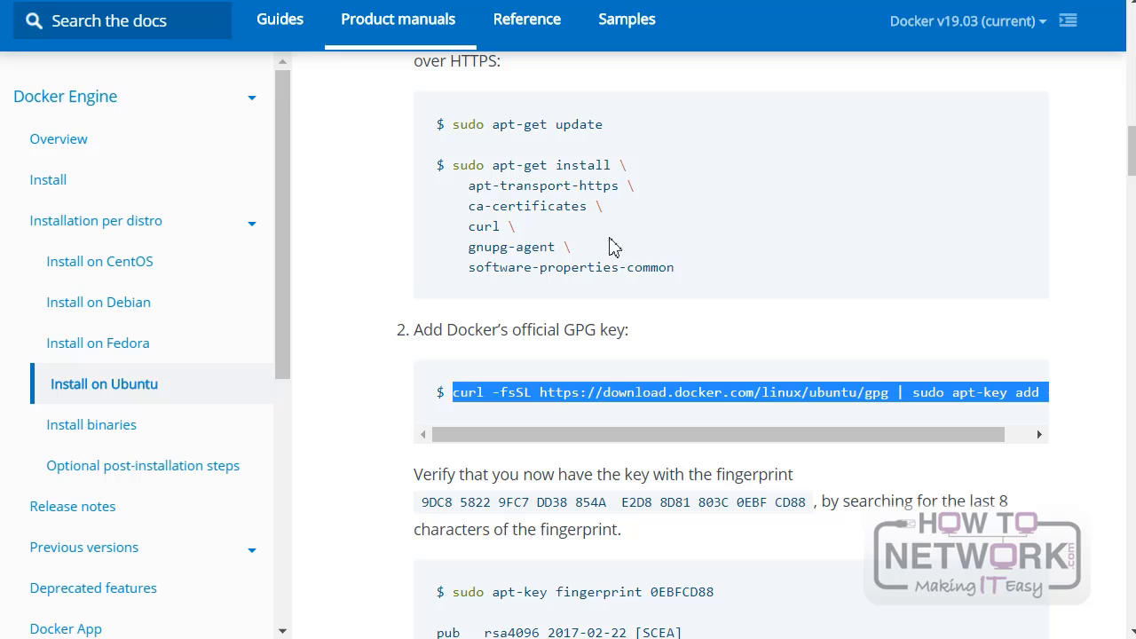
pyautogui.scroll(-3)
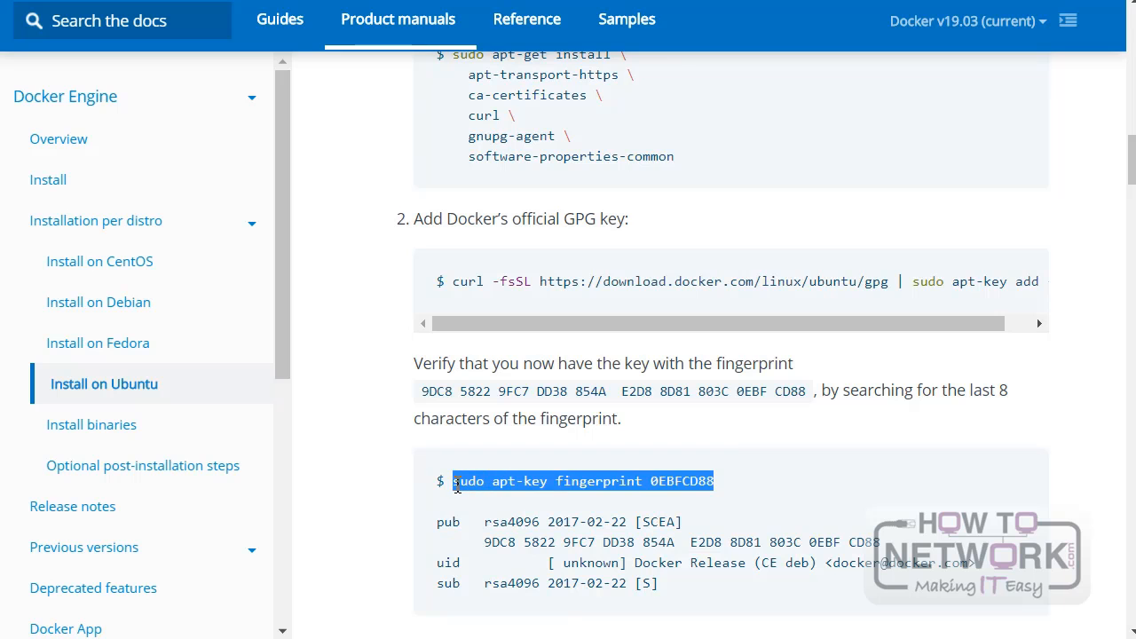
pyautogui.moveTo(518, 408)
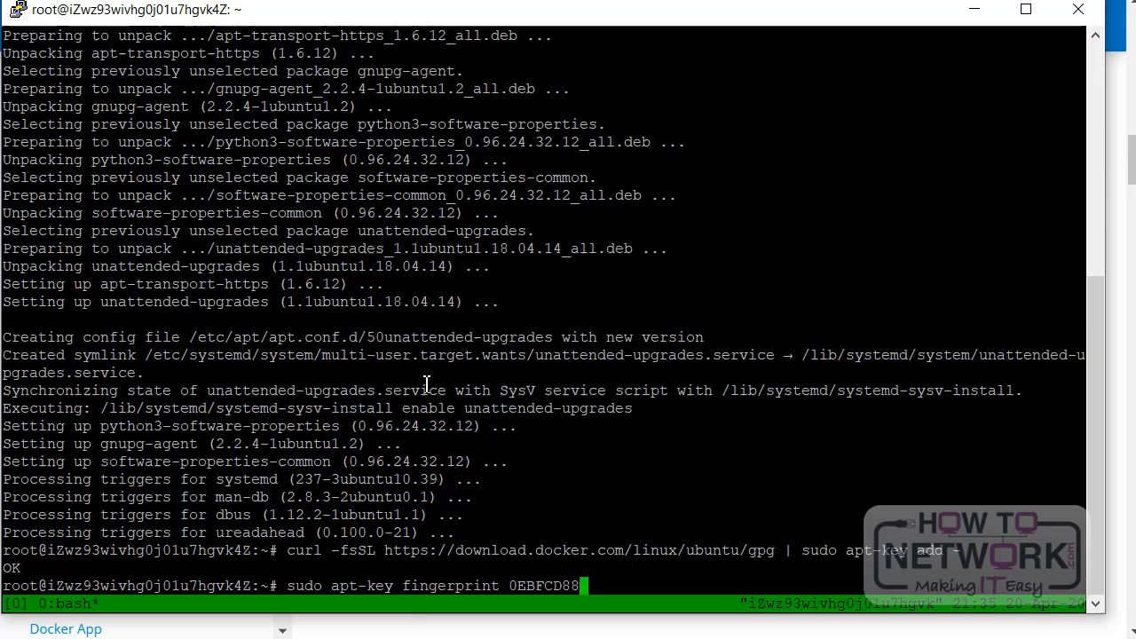
# - Run sudo apt-key fingerprint 0EBFCD88 and compare it with Docker's published fingerprint
pyautogui.press('Return')
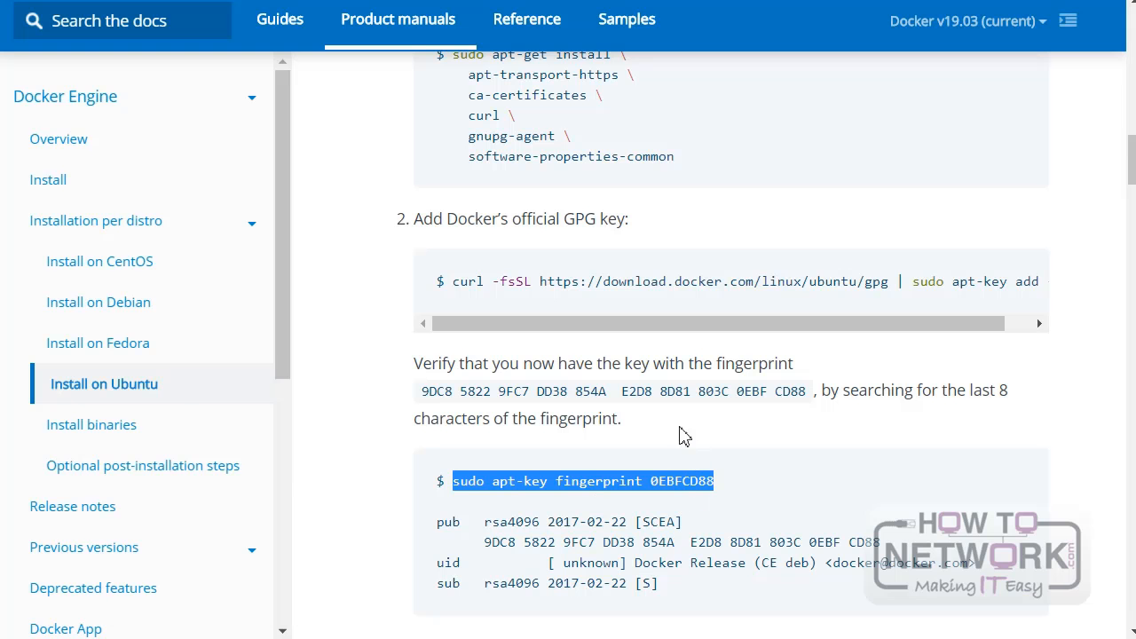
pyautogui.moveTo(739, 398)
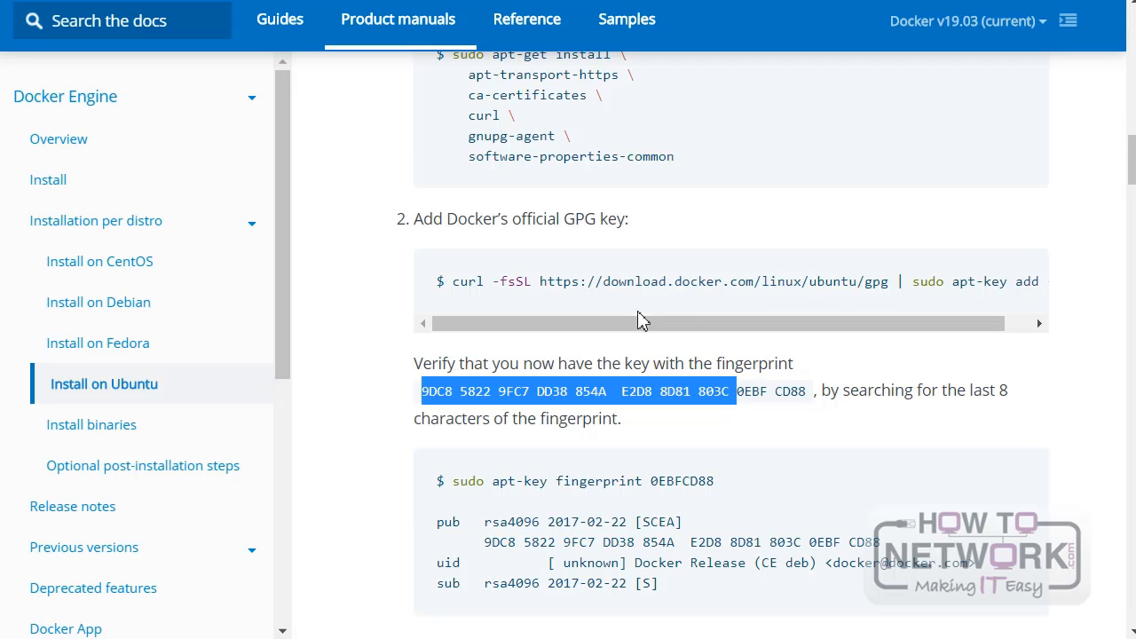
# - Scroll to step 3 under the x86_64 / amd64 tab with the stable repository command
pyautogui.scroll(-3)
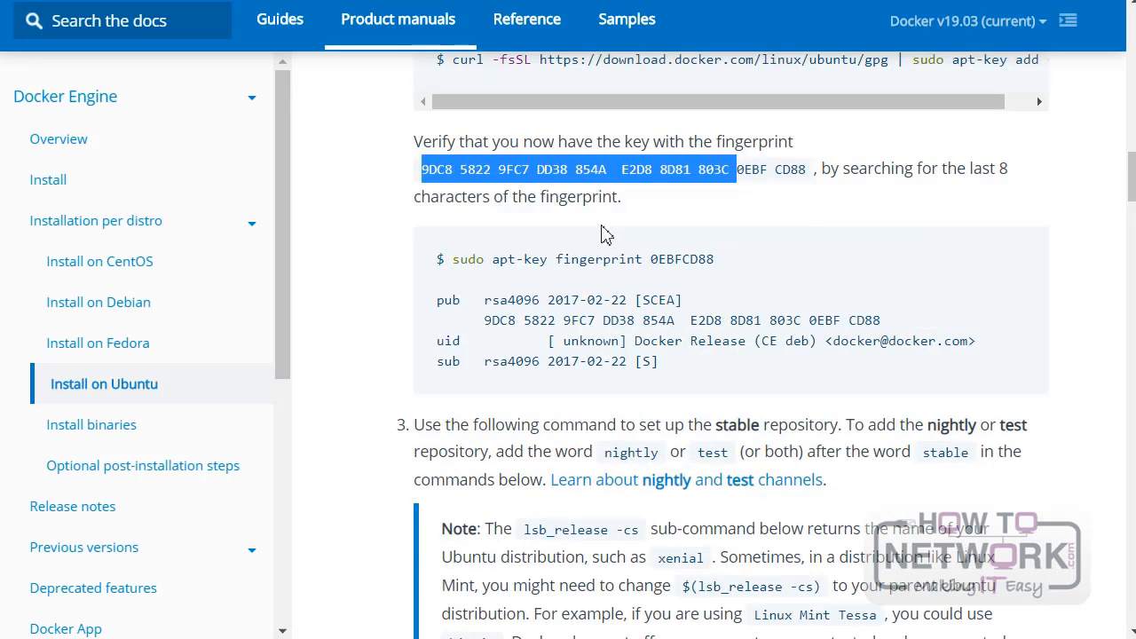
pyautogui.scroll(-3)
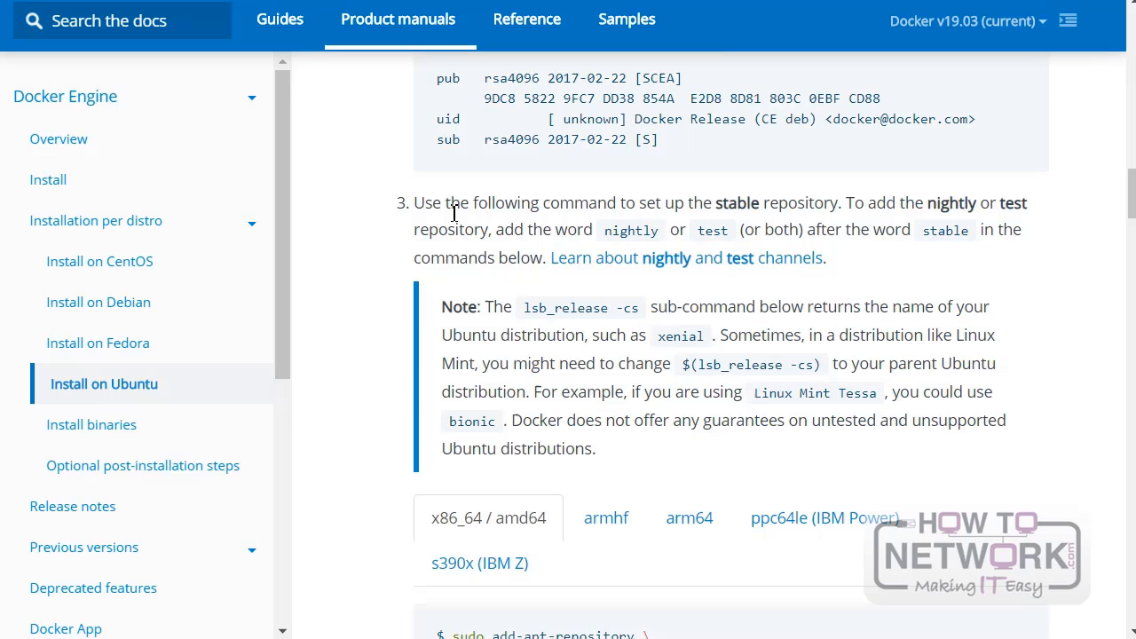
pyautogui.moveTo(754, 204)
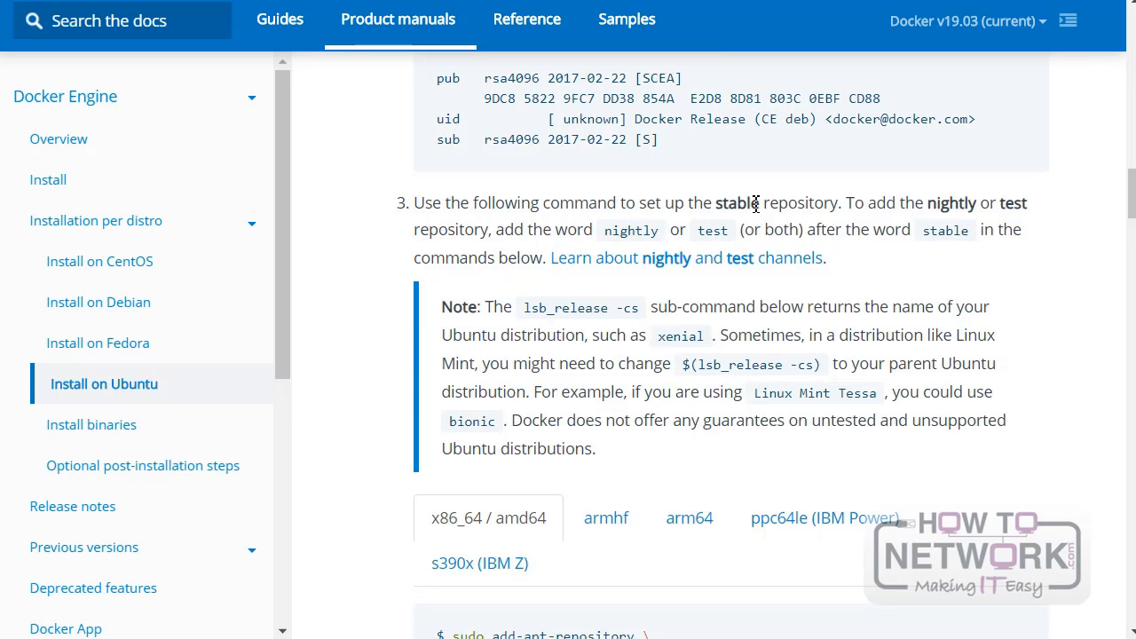
pyautogui.moveTo(955, 208)
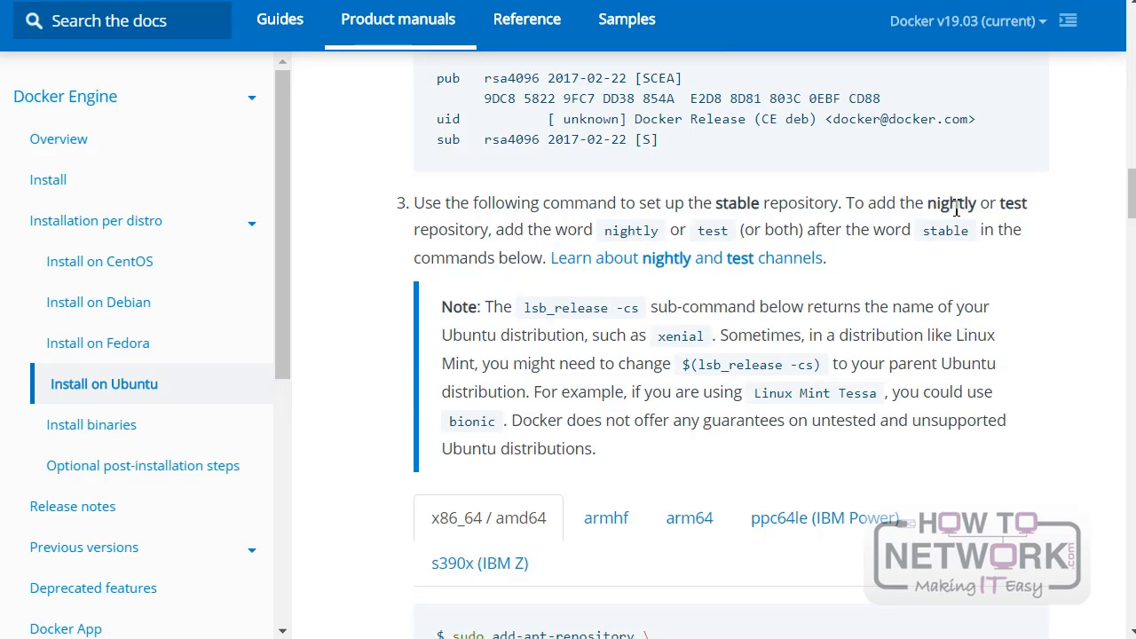
pyautogui.moveTo(958, 284)
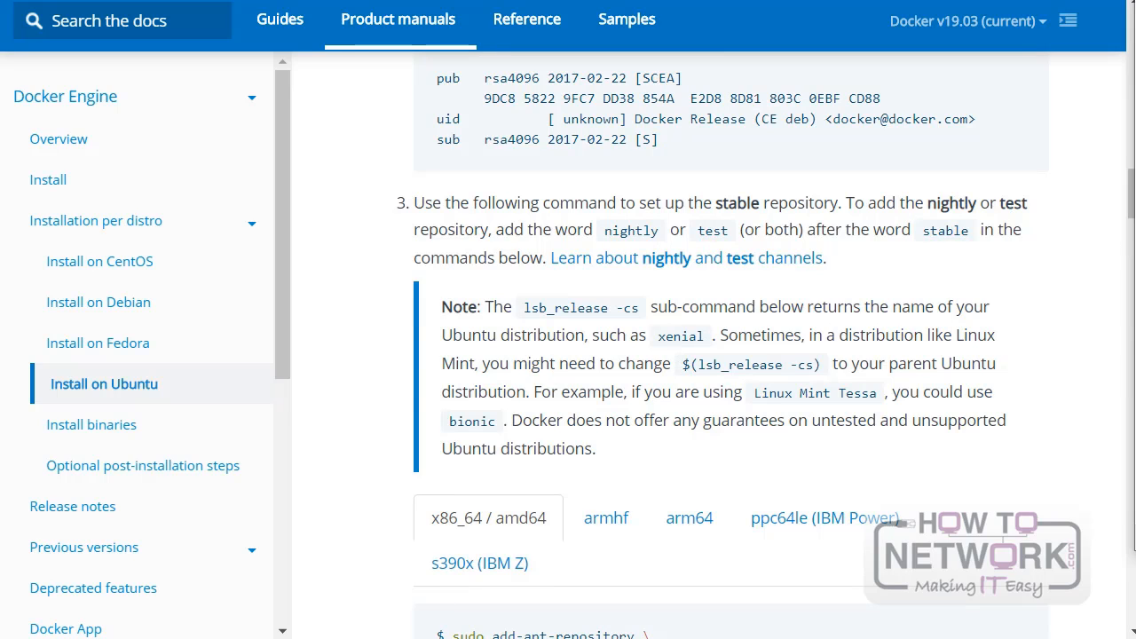
pyautogui.moveTo(681, 371)
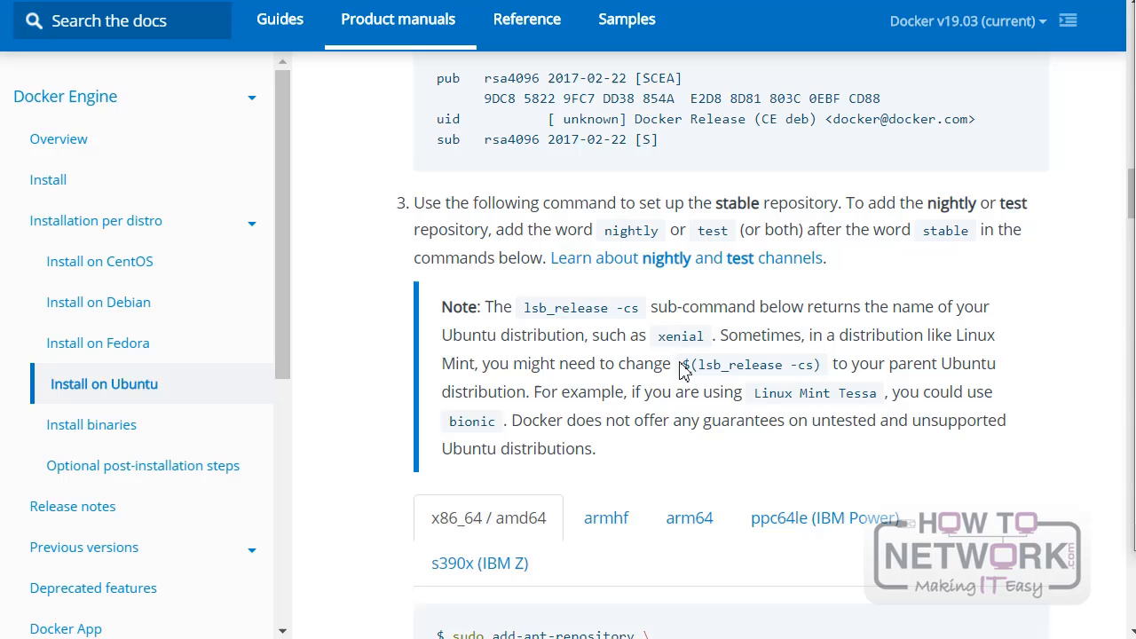
pyautogui.scroll(-3)
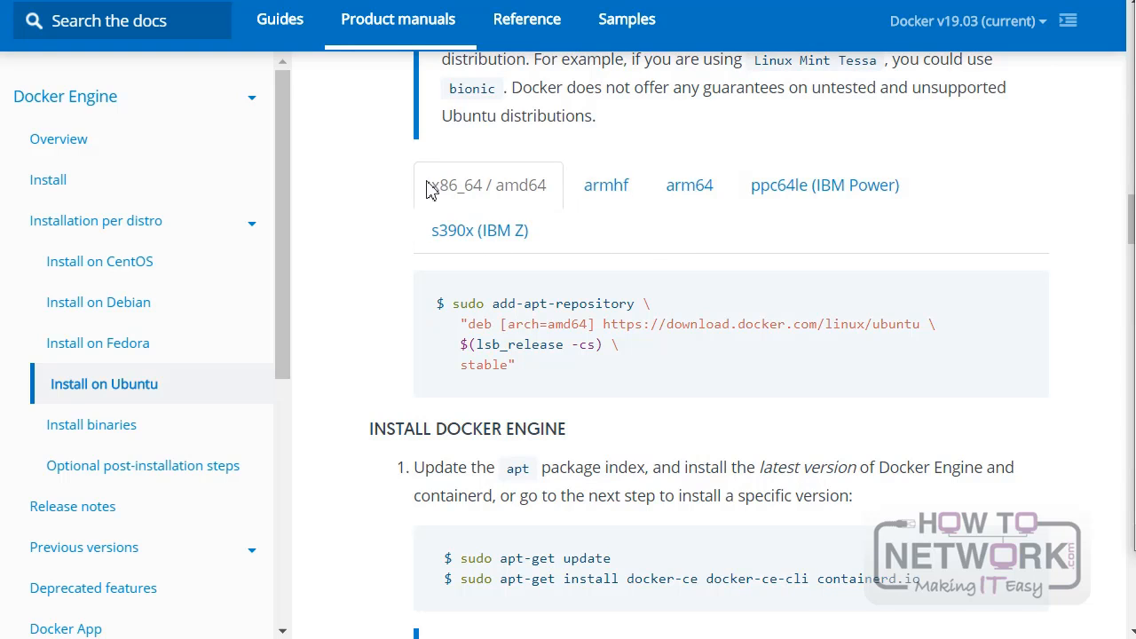
pyautogui.moveTo(419, 197)
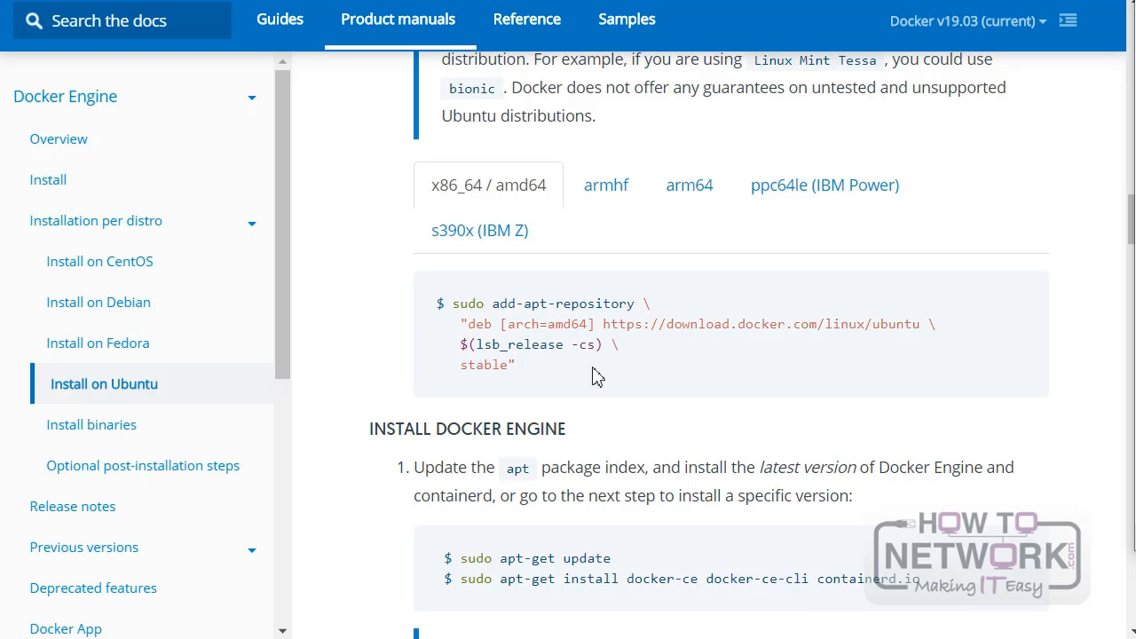
# - Select and copy the whole sudo add-apt-repository command for the stable repository
pyautogui.click(689, 186)
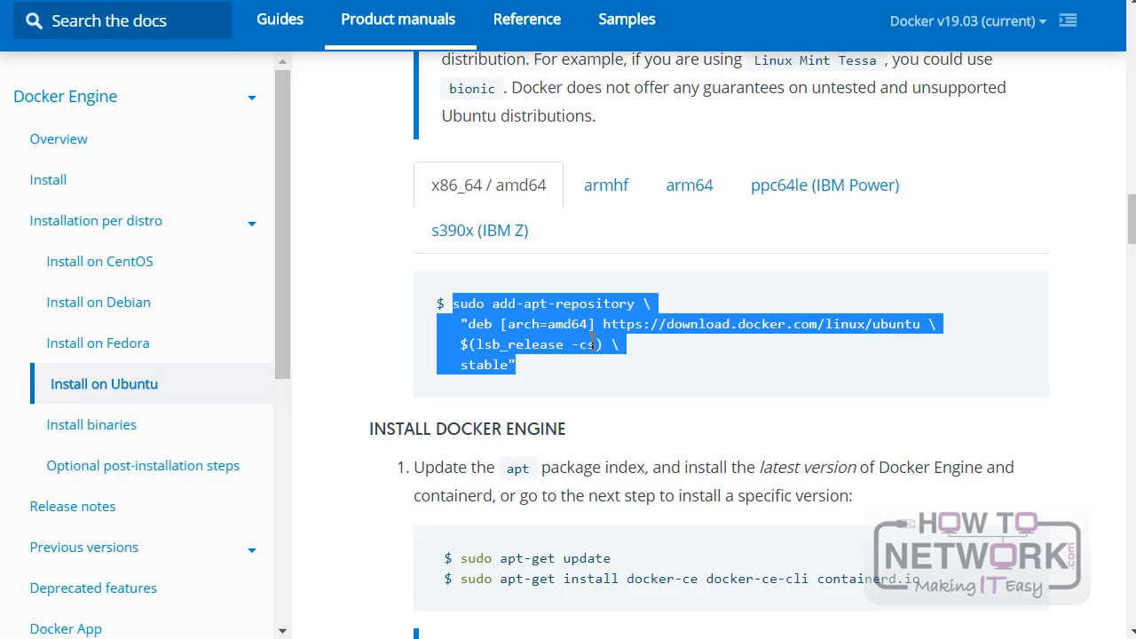
pyautogui.click(692, 334)
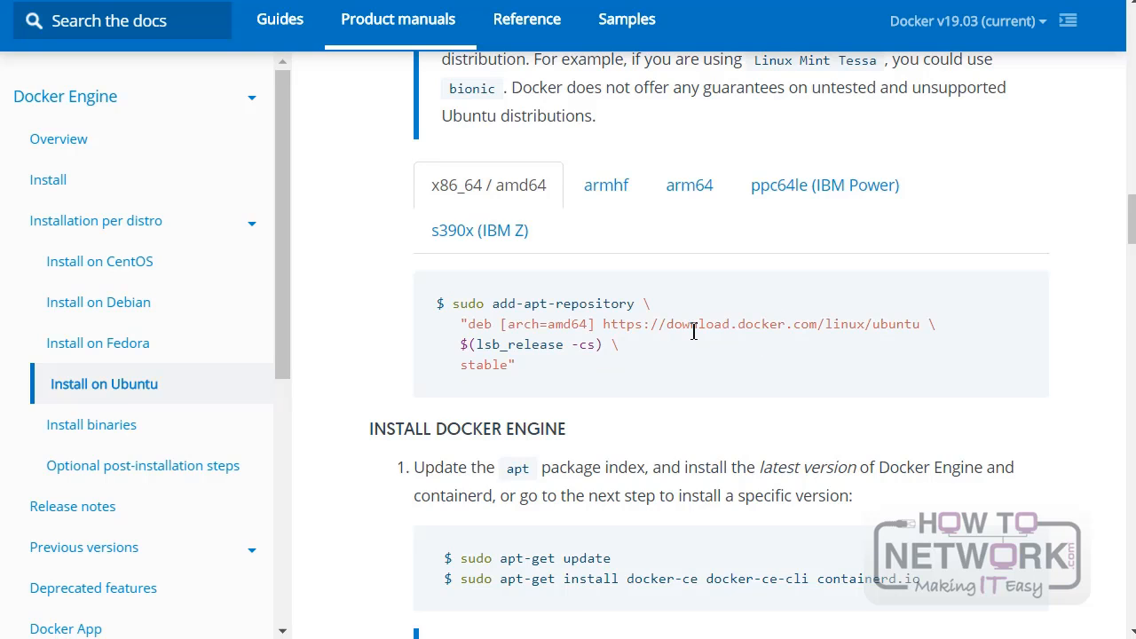
pyautogui.moveTo(561, 371)
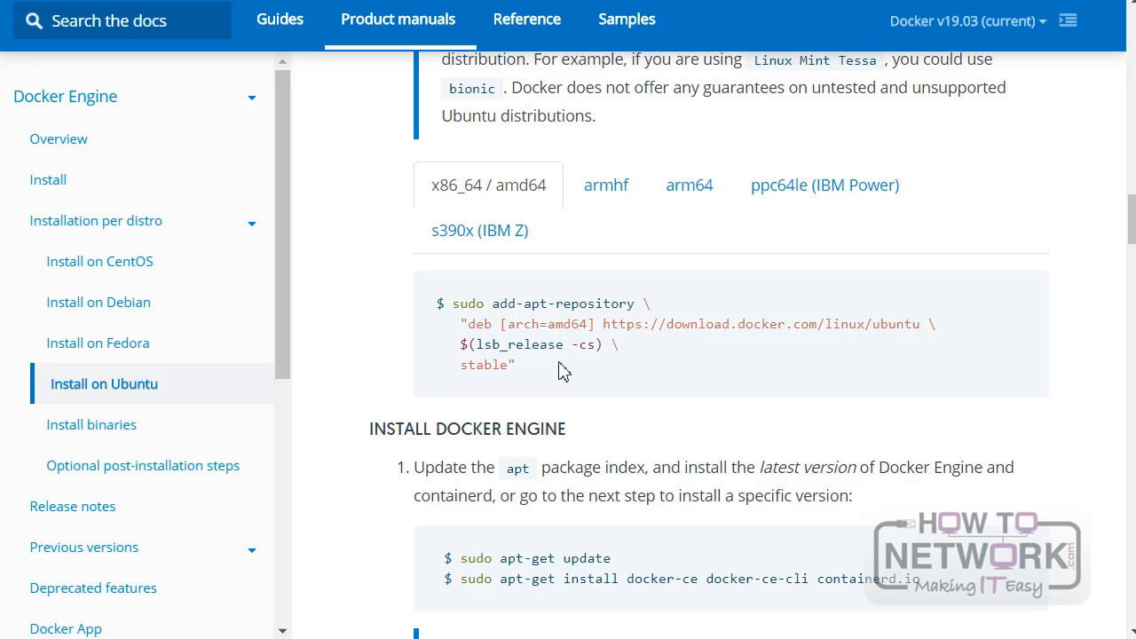
pyautogui.moveTo(458, 302); pyautogui.dragTo(515, 365)
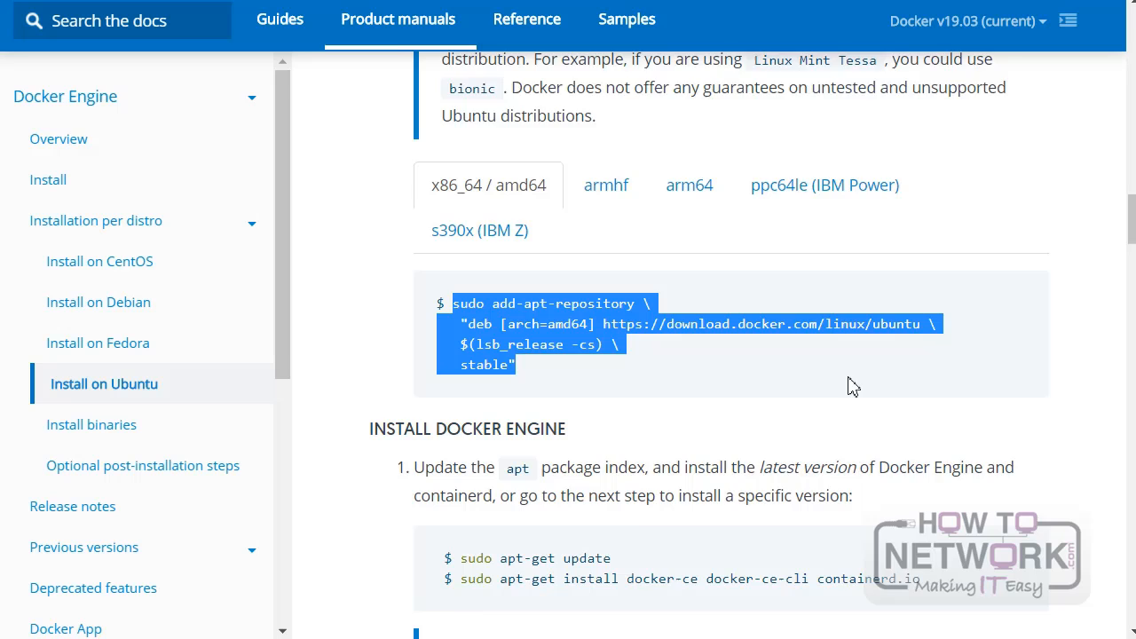
pyautogui.scroll(-3)
pyautogui.write('apt-get update')
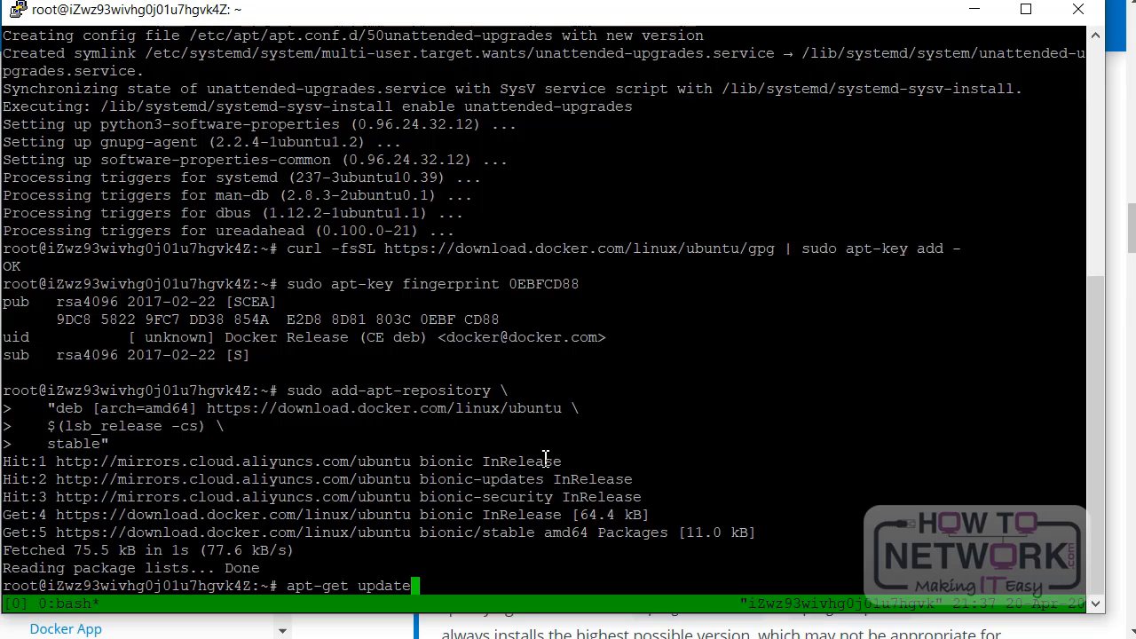
# - Run apt-get update, then install docker-ce, docker-ce-cli and containerd.io, confirming with Y
pyautogui.press('Return')
pyautogui.write('apt-get install docker-ce docker-ce-cli containerd.io')
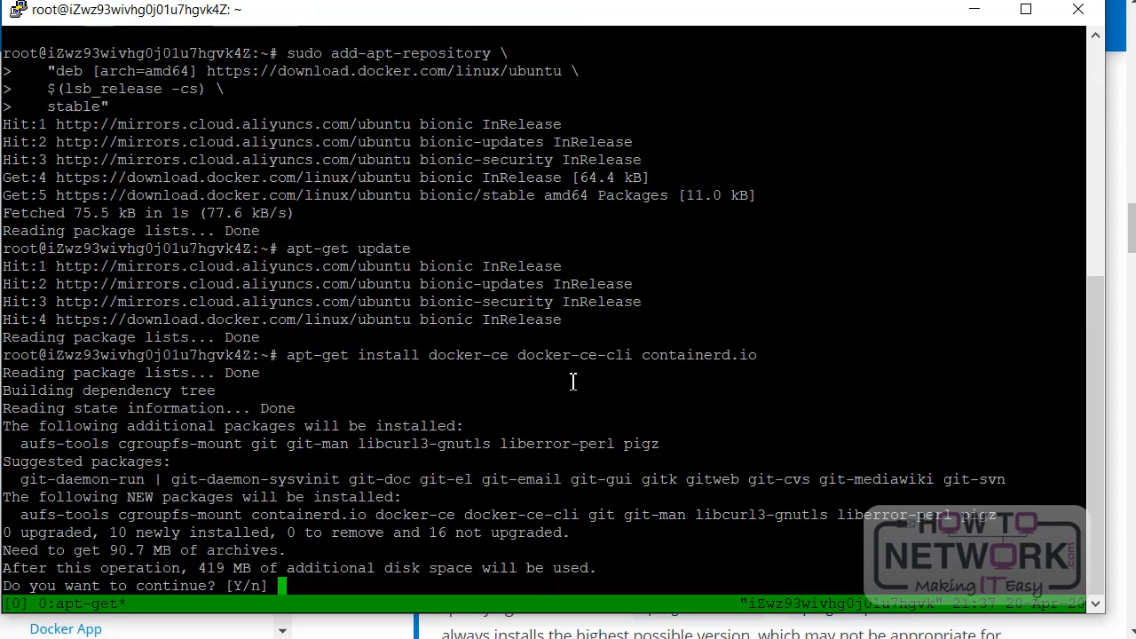
pyautogui.write('Y')
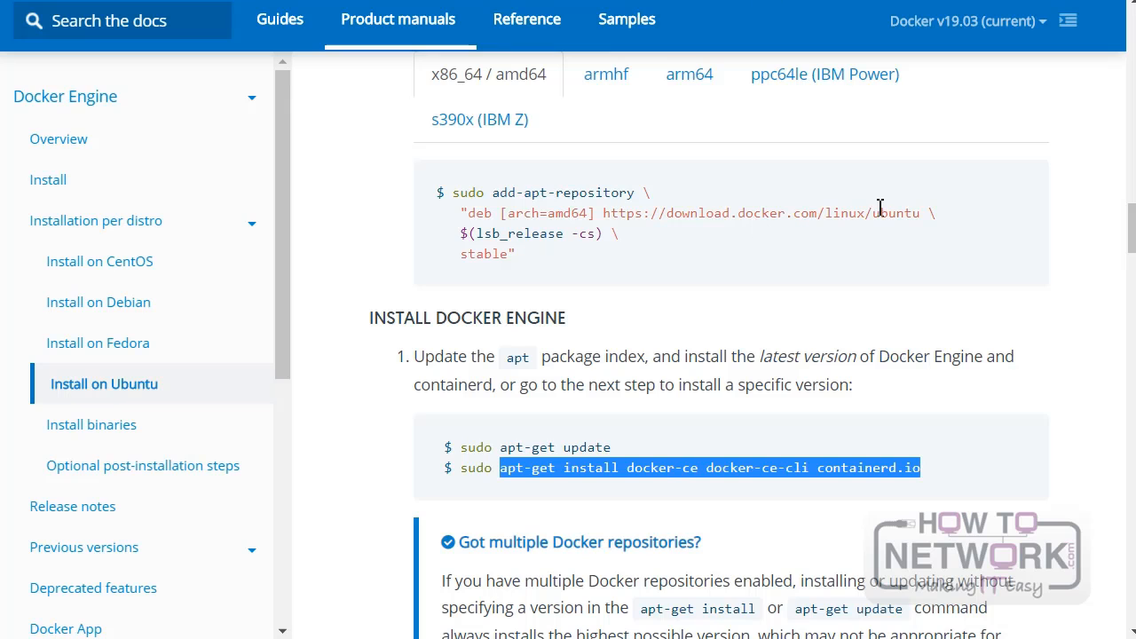
# - Scroll past the specific-version steps to the docker run hello-world verification command and select hello-world
pyautogui.scroll(-3)
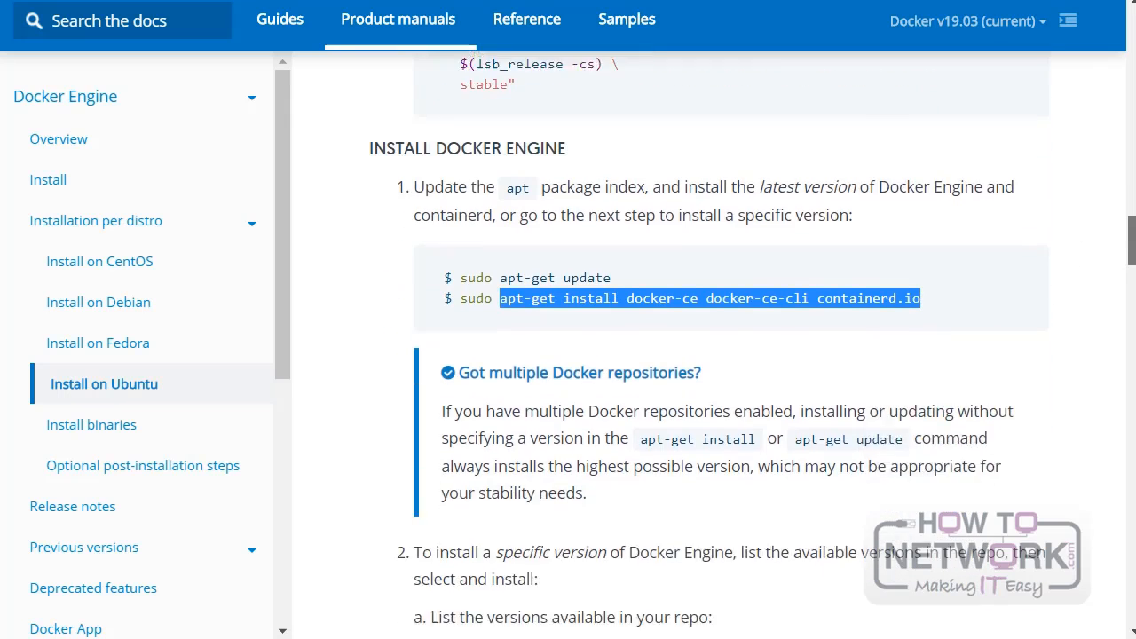
pyautogui.scroll(-3)
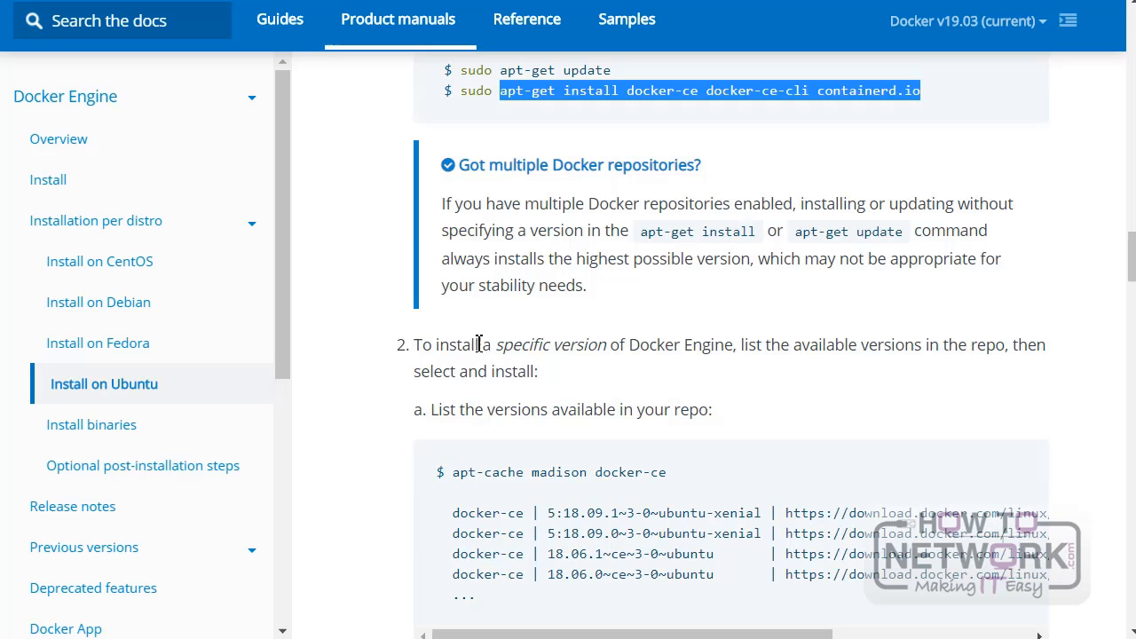
pyautogui.moveTo(1092, 296)
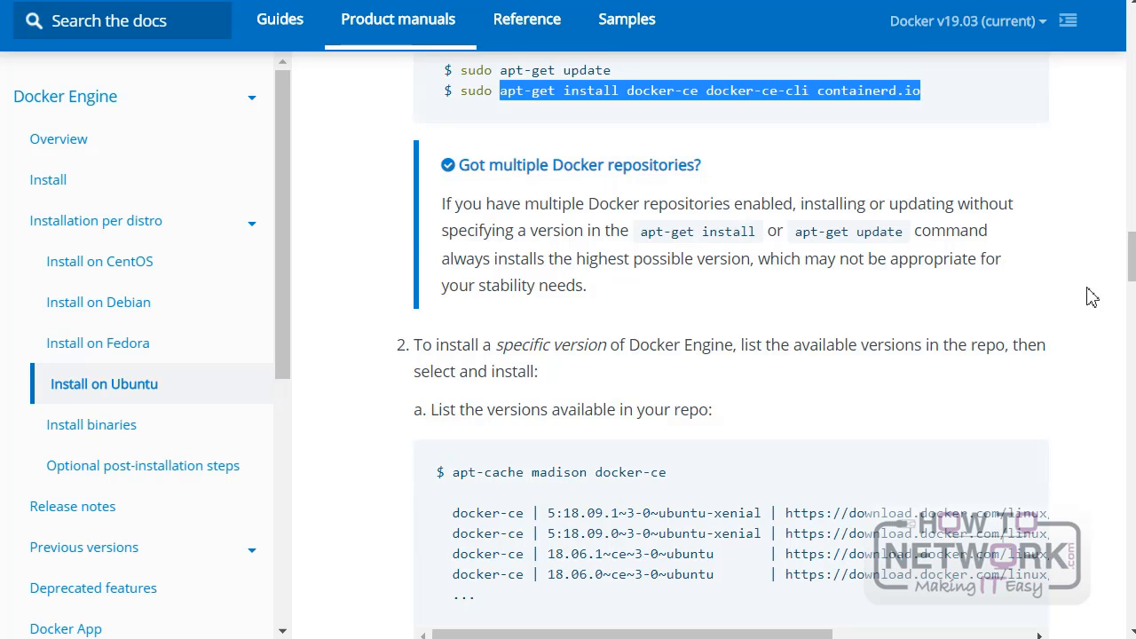
pyautogui.scroll(-3)
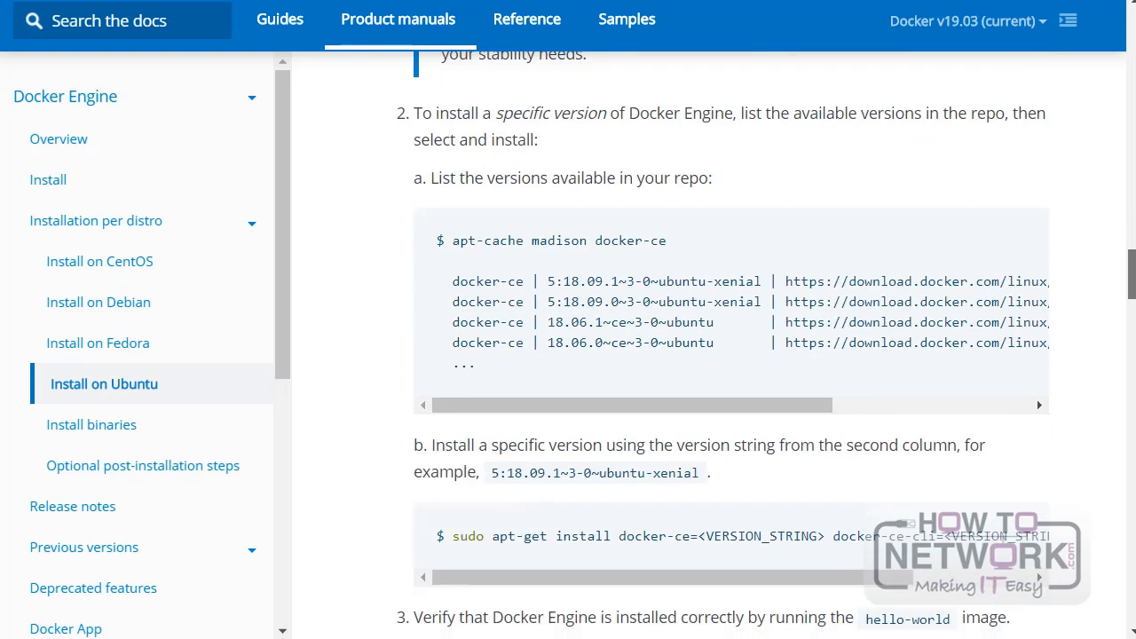
pyautogui.scroll(-3)
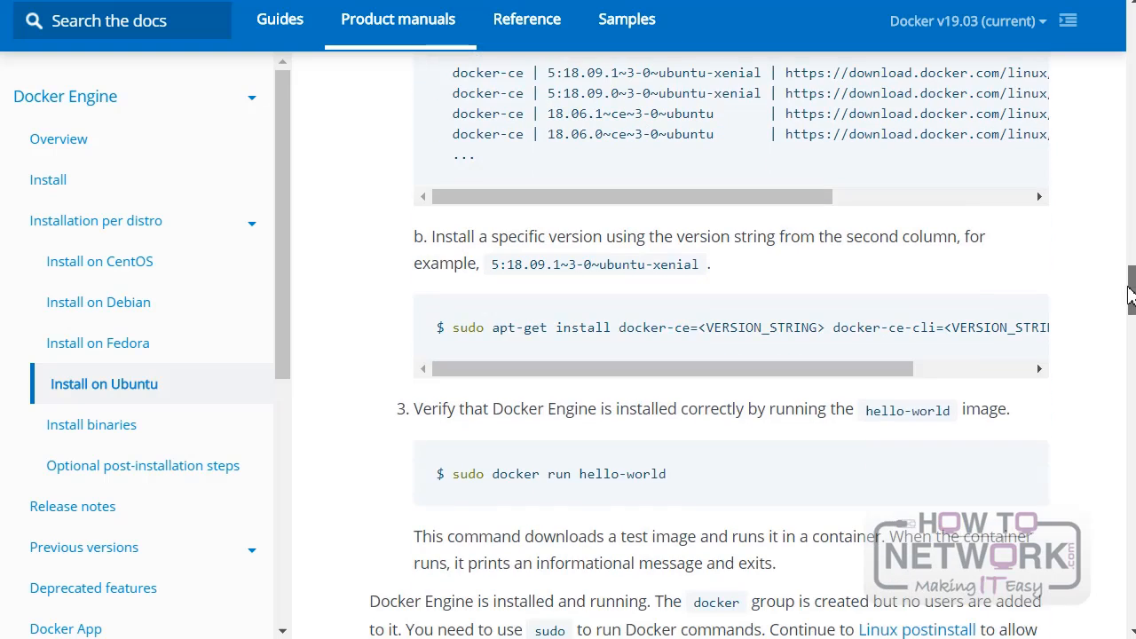
pyautogui.doubleClick(621, 461)
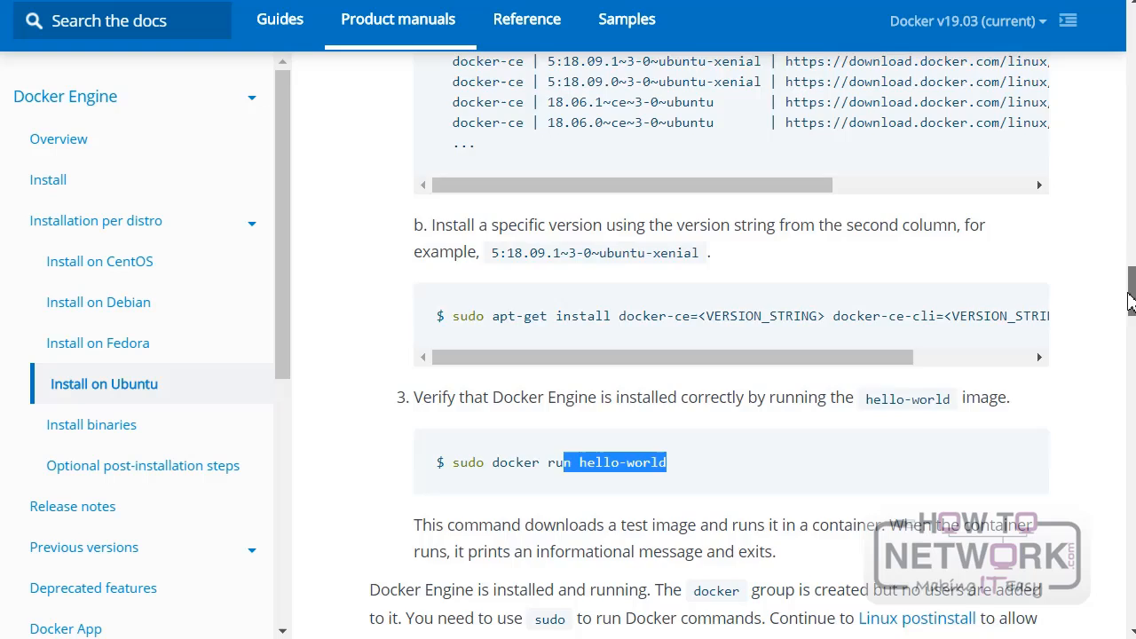
# - Scroll on to the Upgrade Docker Engine and Install from a package sections
pyautogui.scroll(-3)
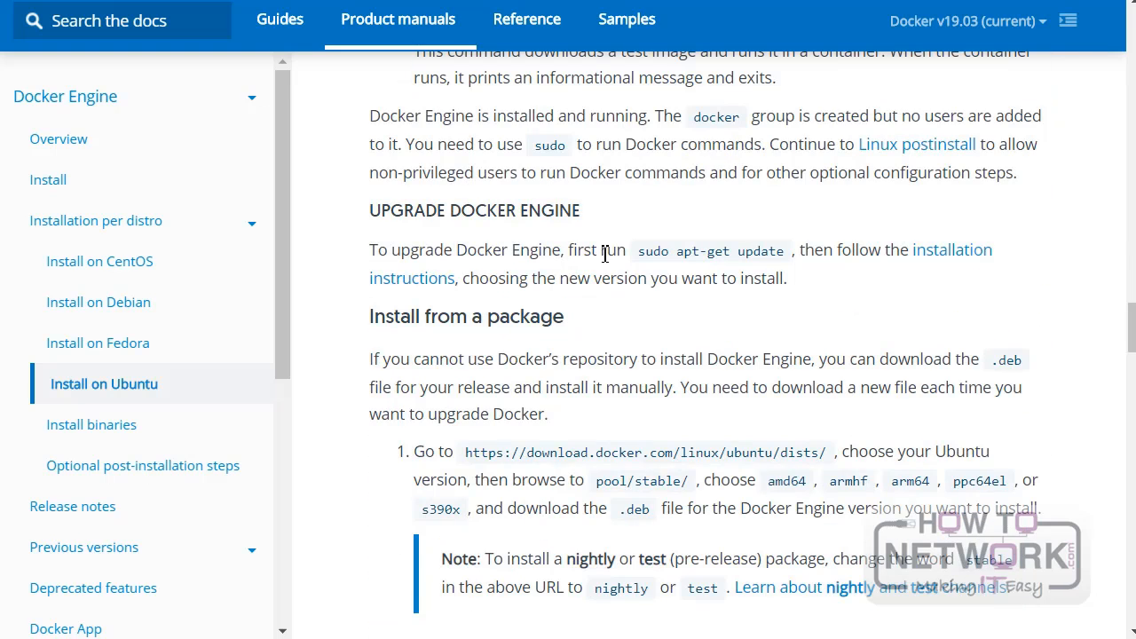
pyautogui.moveTo(579, 283)
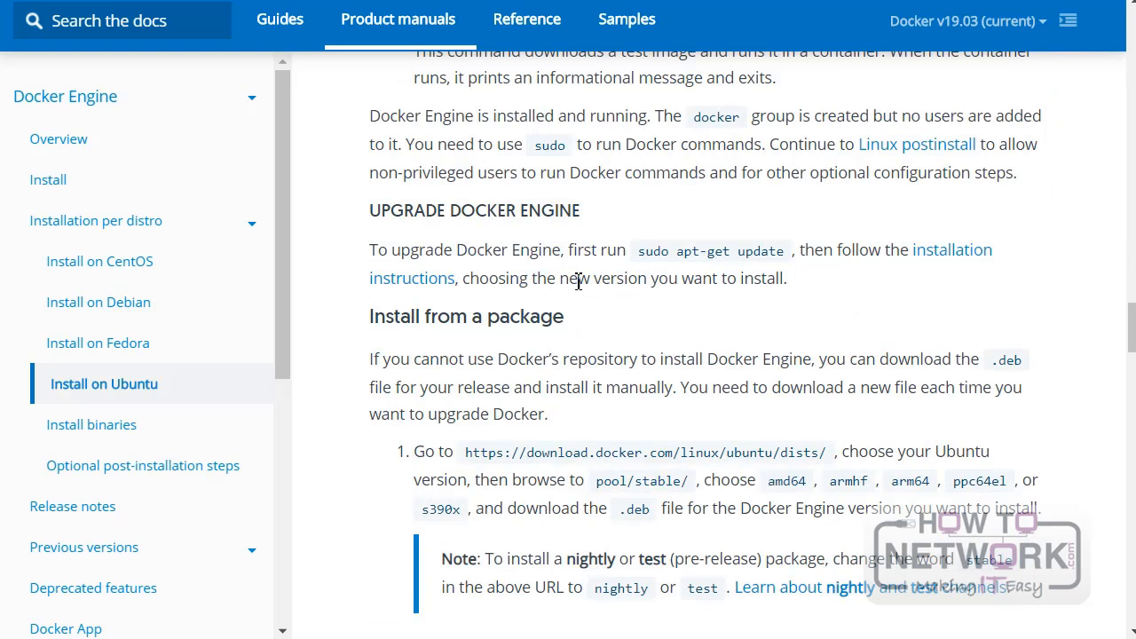
pyautogui.moveTo(769, 273)
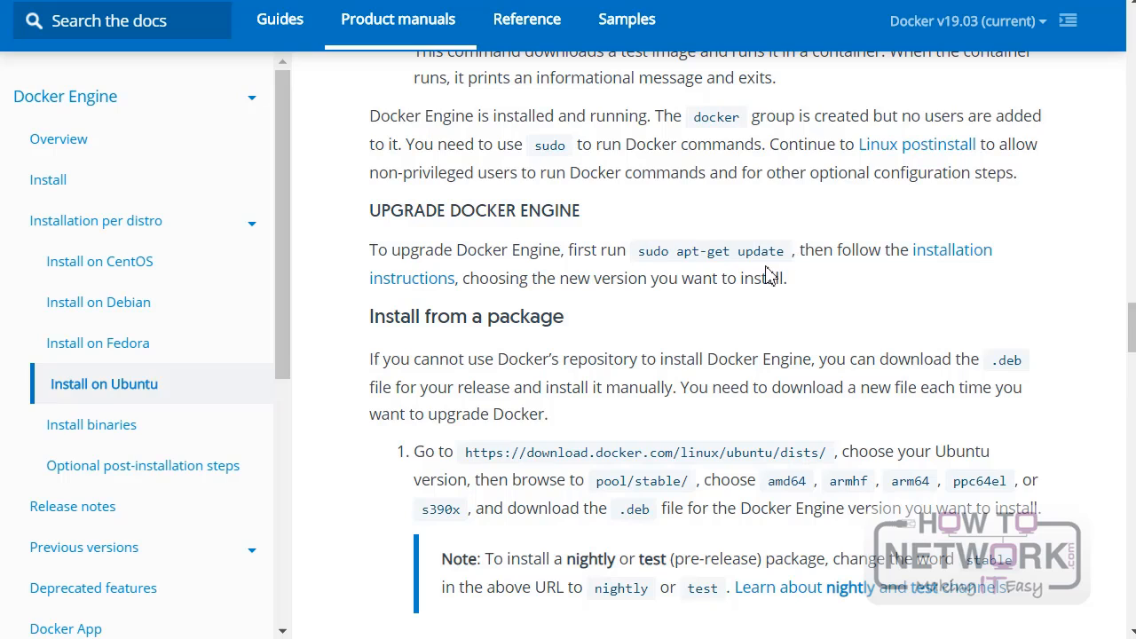
pyautogui.moveTo(504, 280)
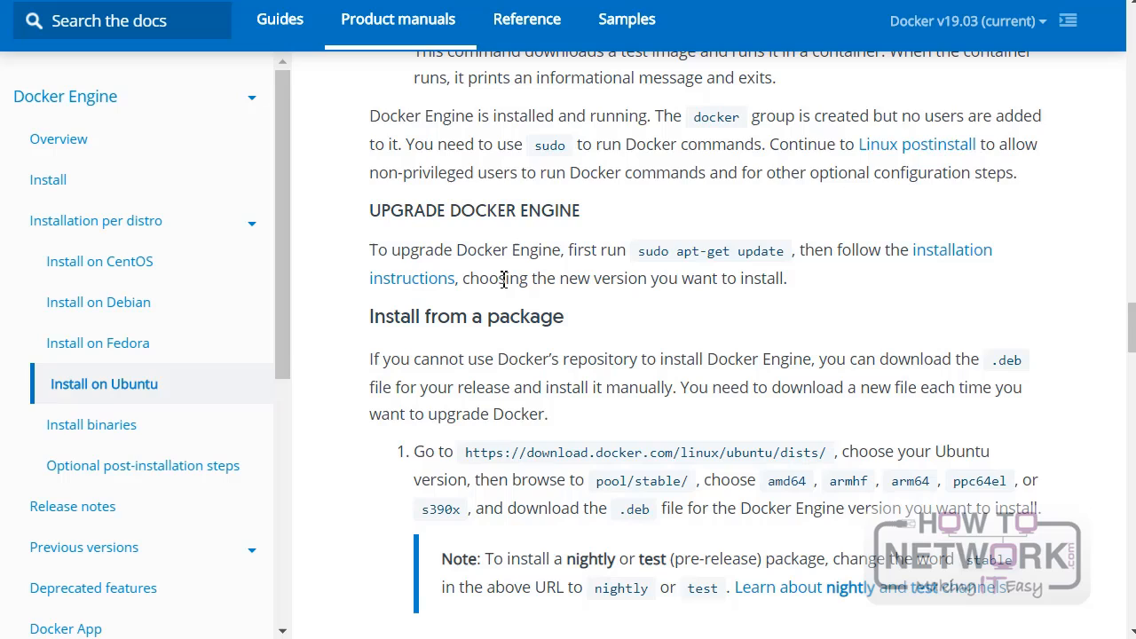
pyautogui.moveTo(611, 293)
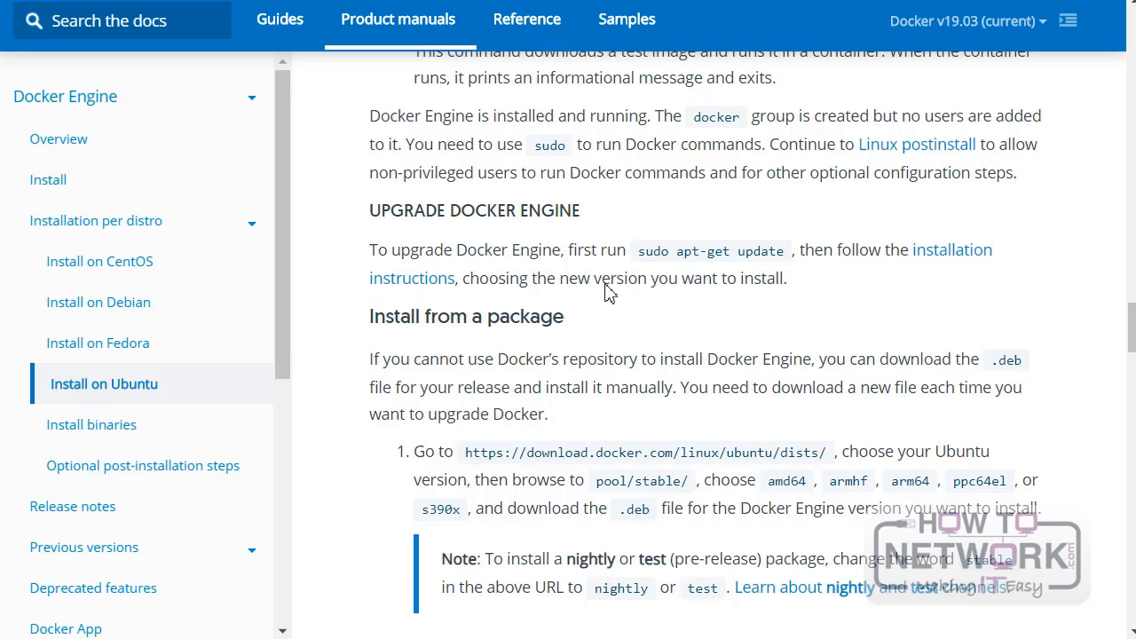
pyautogui.moveTo(729, 167)
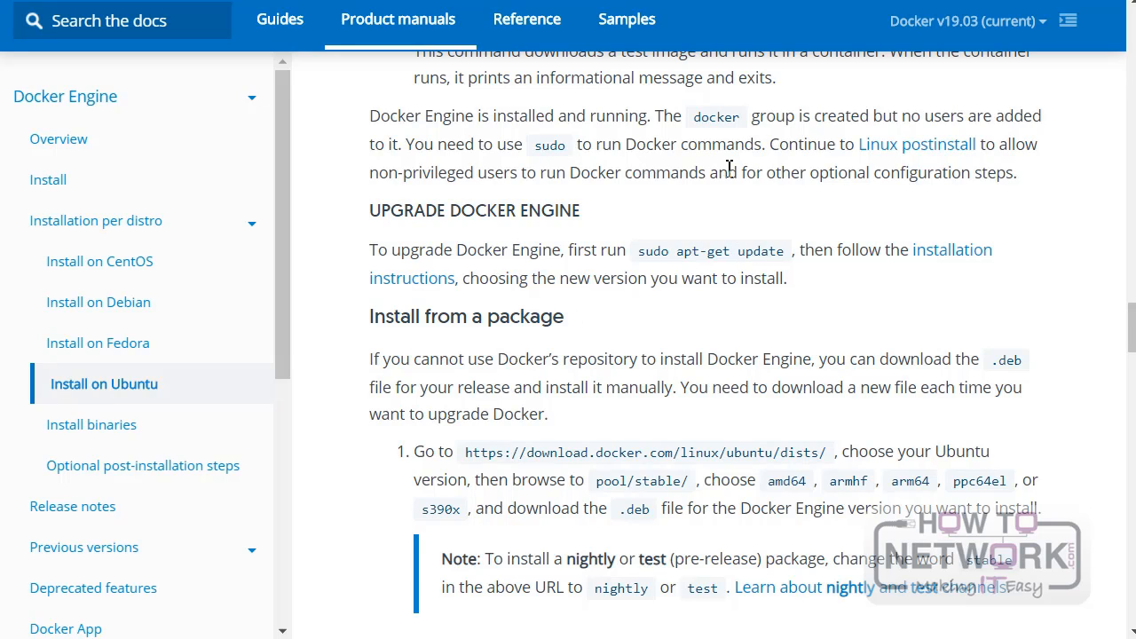
pyautogui.moveTo(692, 252)
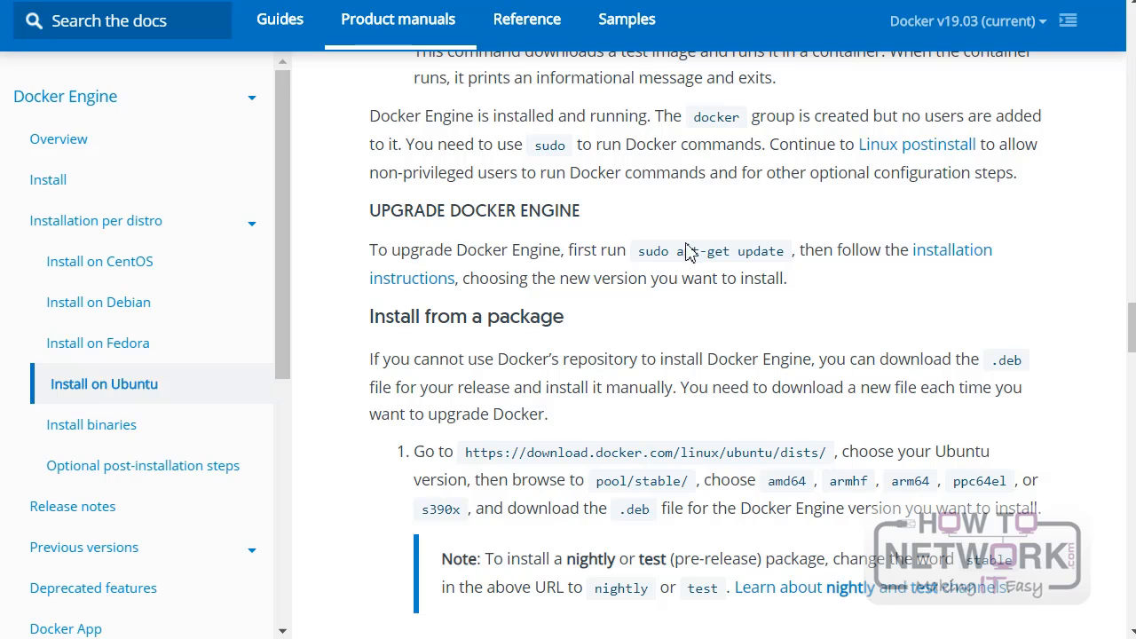
pyautogui.moveTo(649, 247)
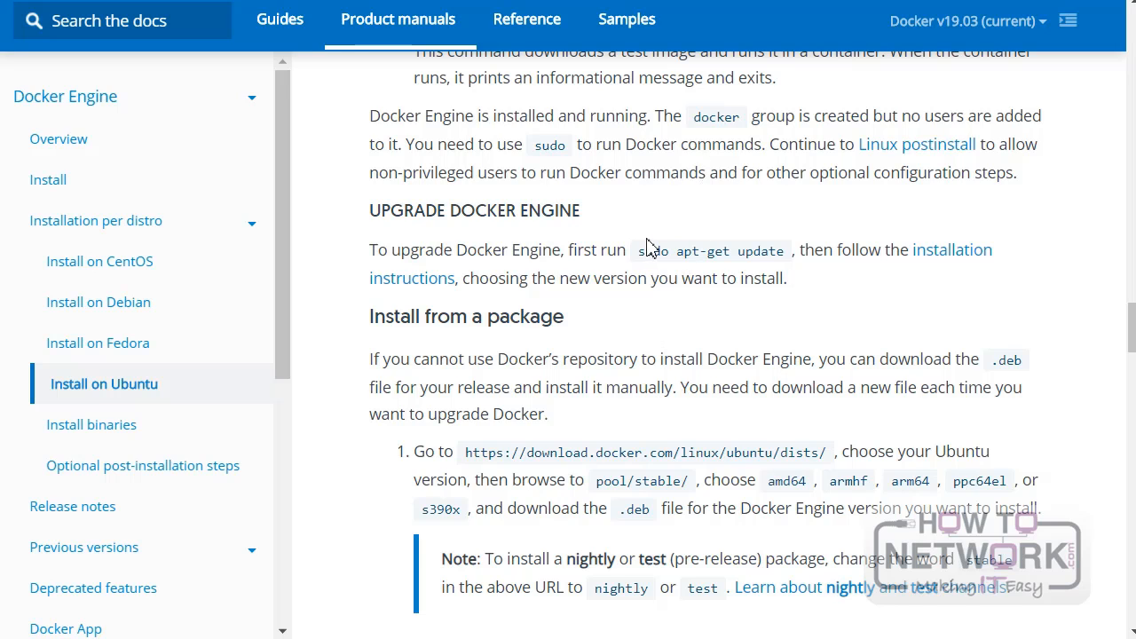
pyautogui.scroll(-3)
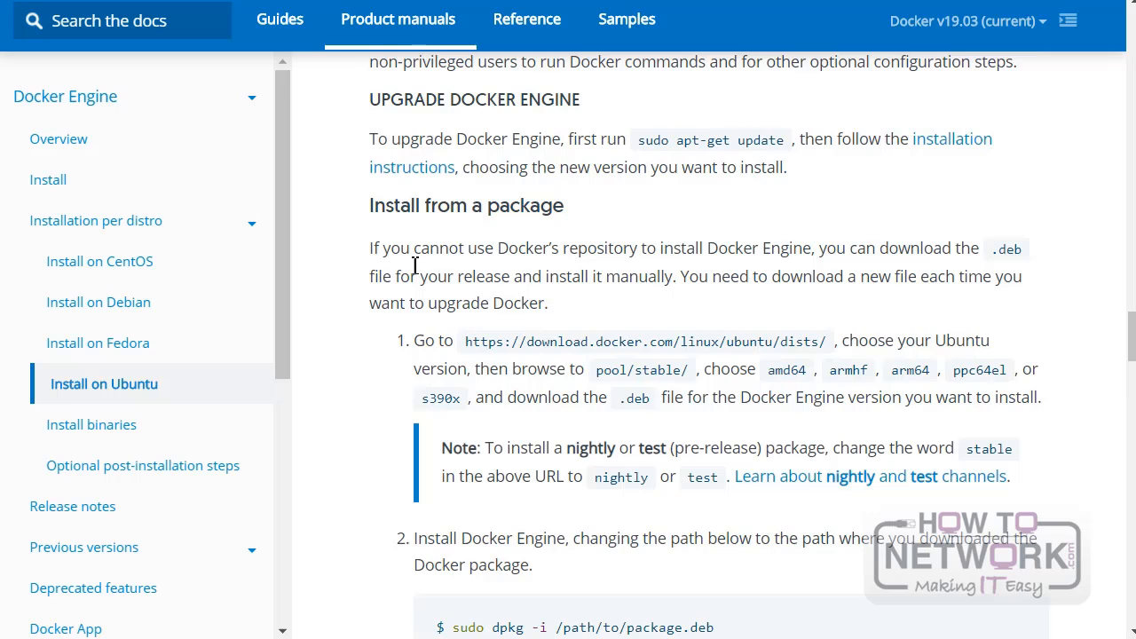
pyautogui.moveTo(486, 242)
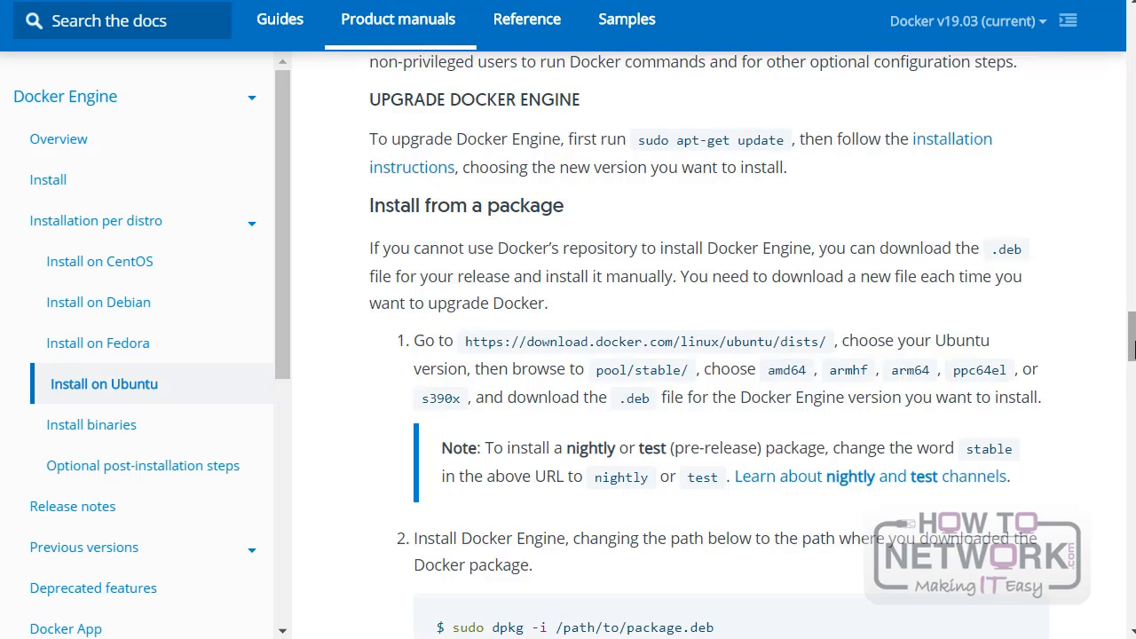
pyautogui.scroll(-3)
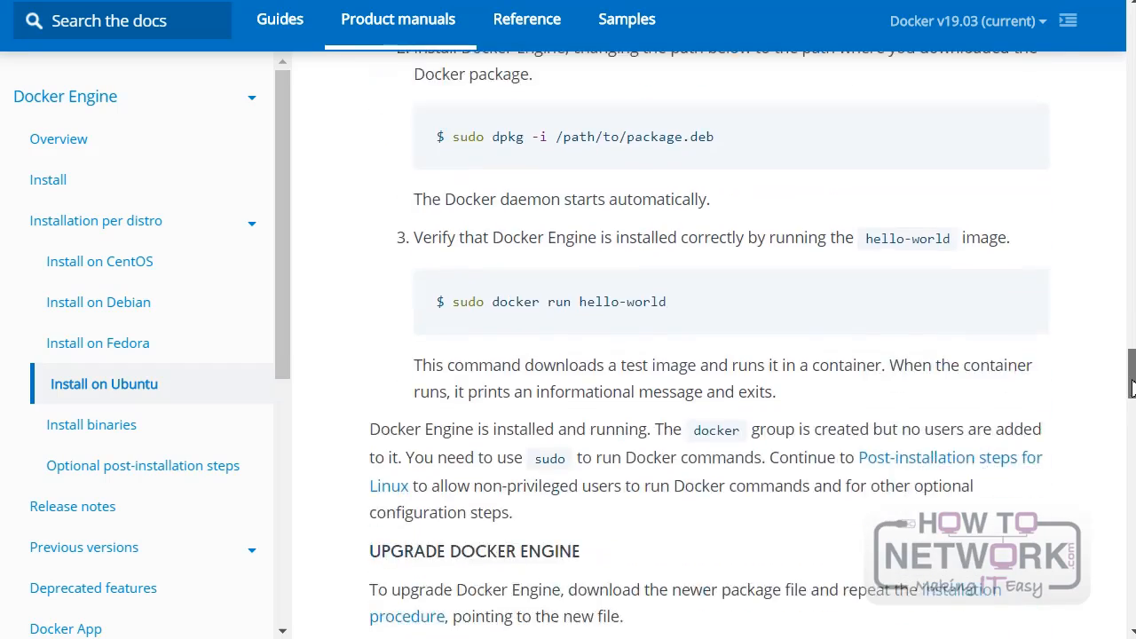
pyautogui.scroll(-3)
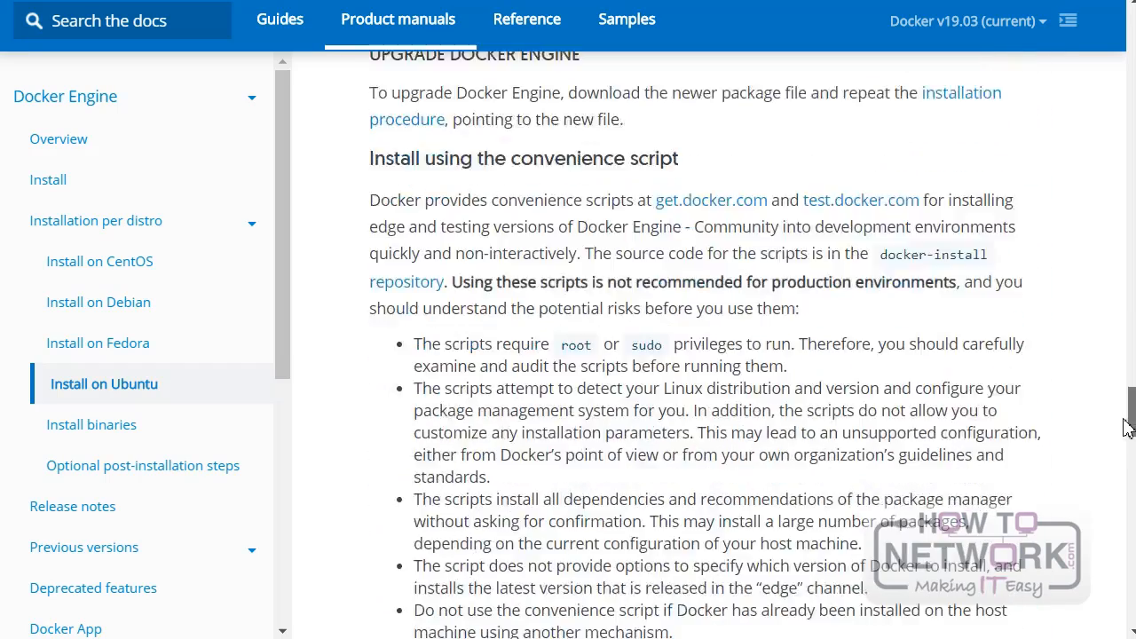
pyautogui.scroll(-3)
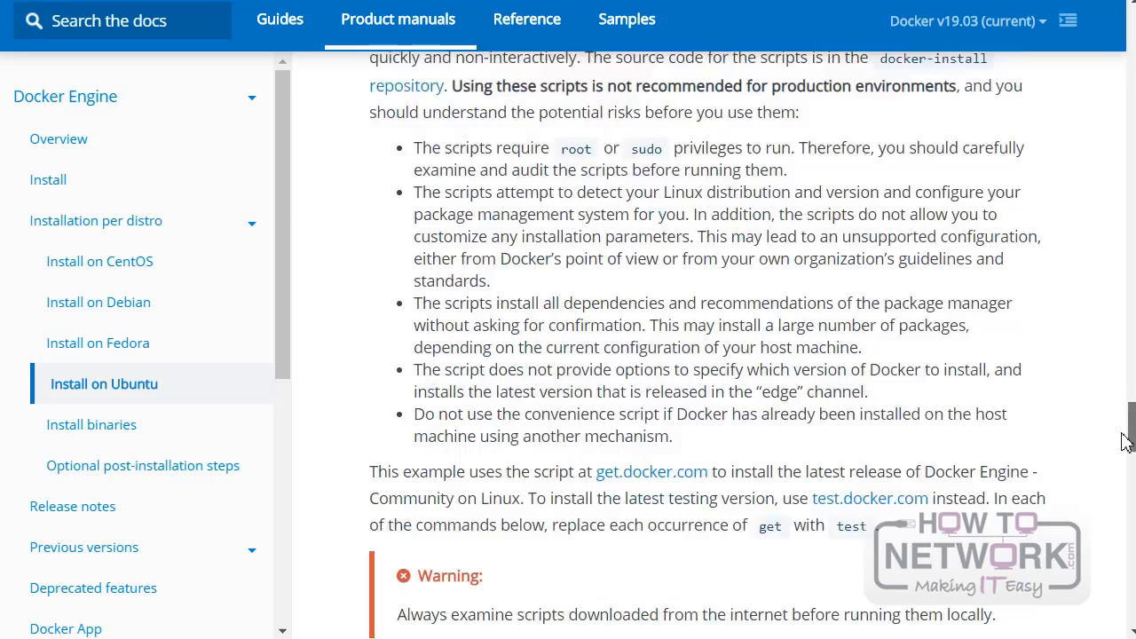
pyautogui.scroll(-3)
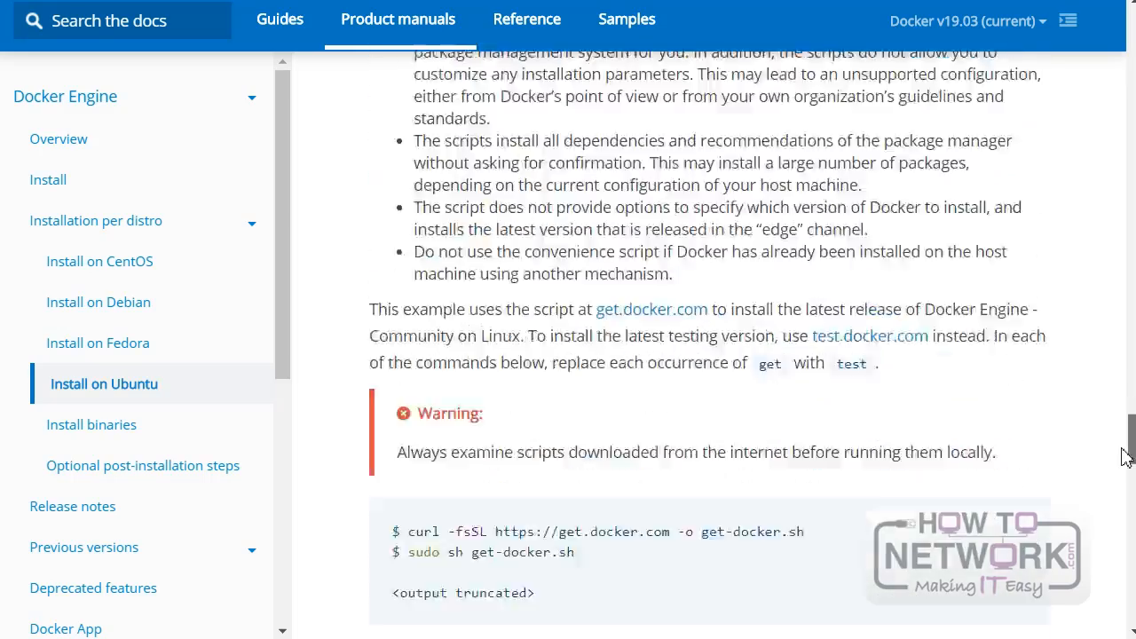
pyautogui.scroll(-3)
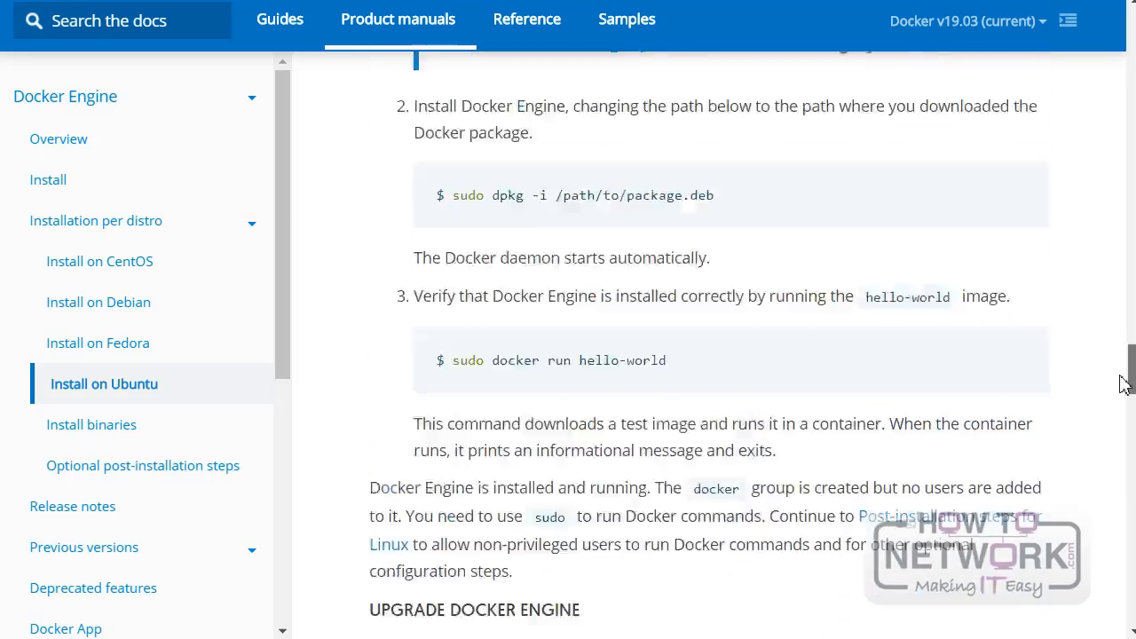
pyautogui.scroll(3)
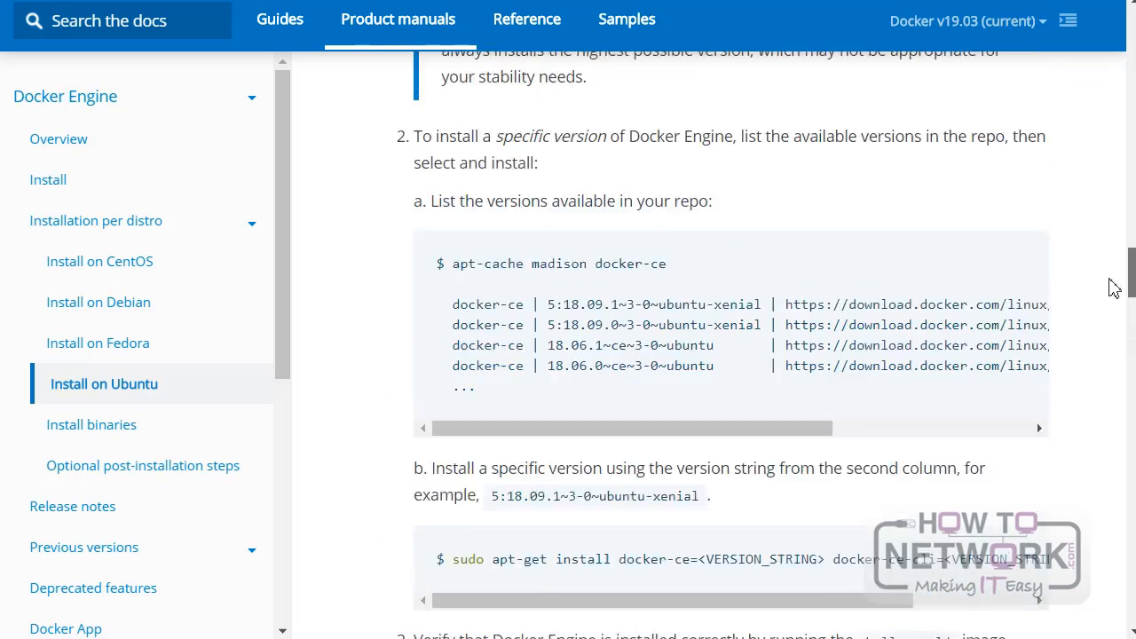
pyautogui.scroll(3)
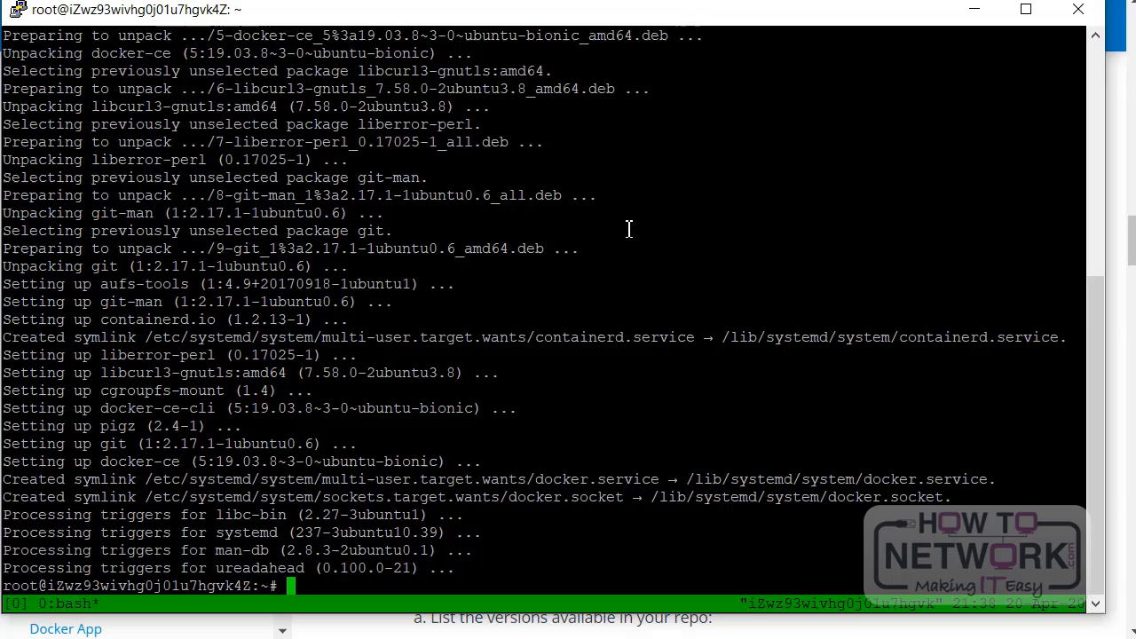
pyautogui.moveTo(696, 117)
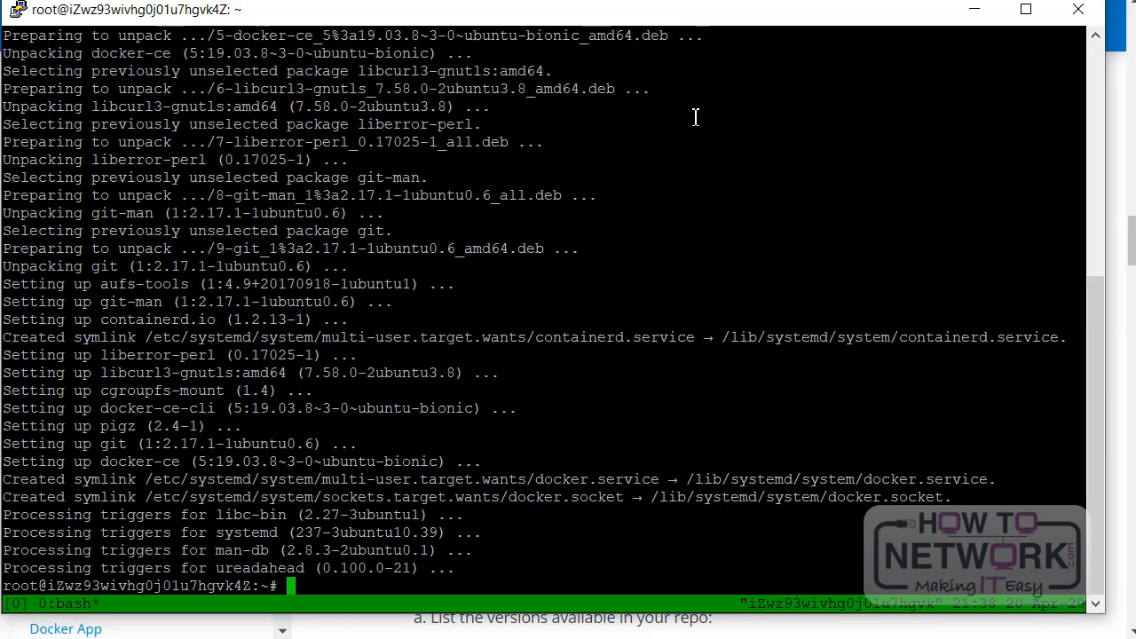
# - Run docker --help on the remote server to list Docker's available commands
pyautogui.write('docker --hel')
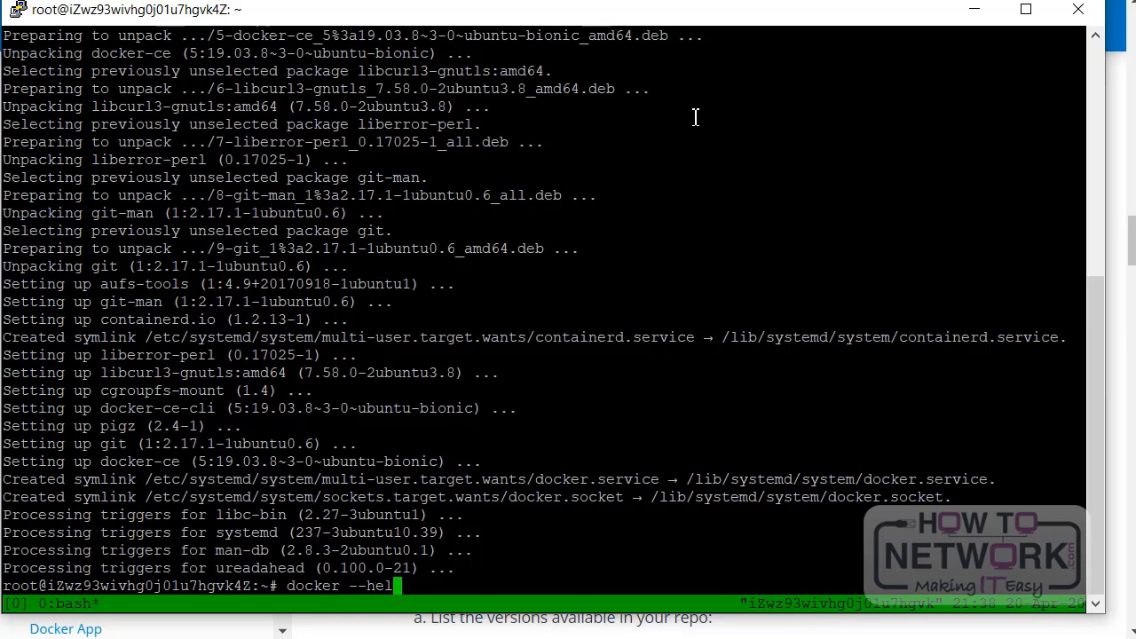
pyautogui.write('p')
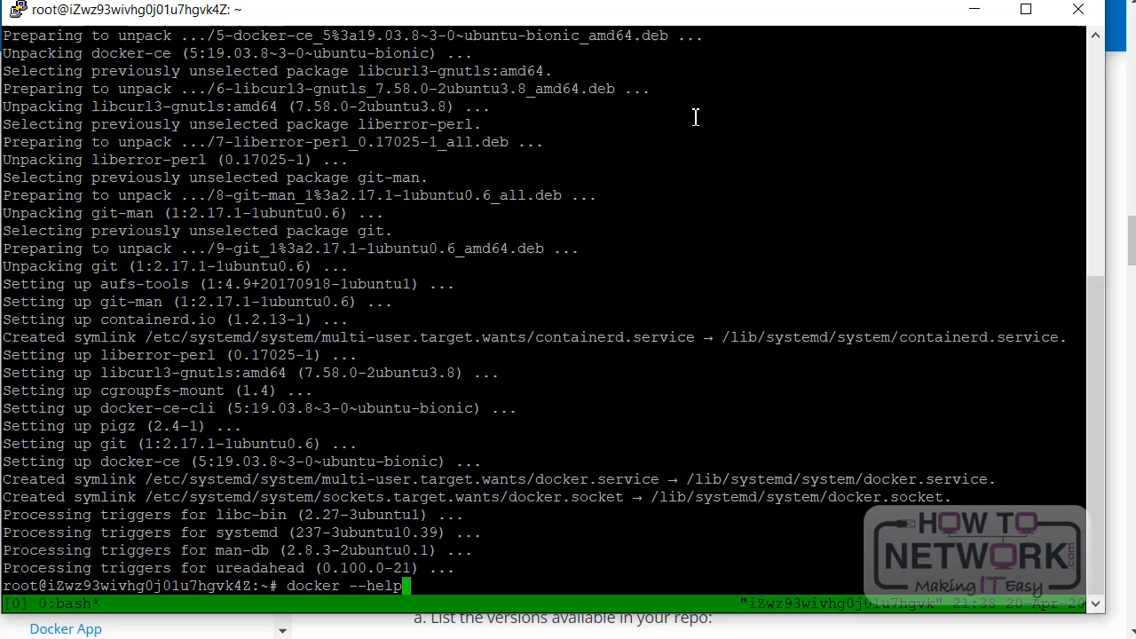
pyautogui.press('Return')
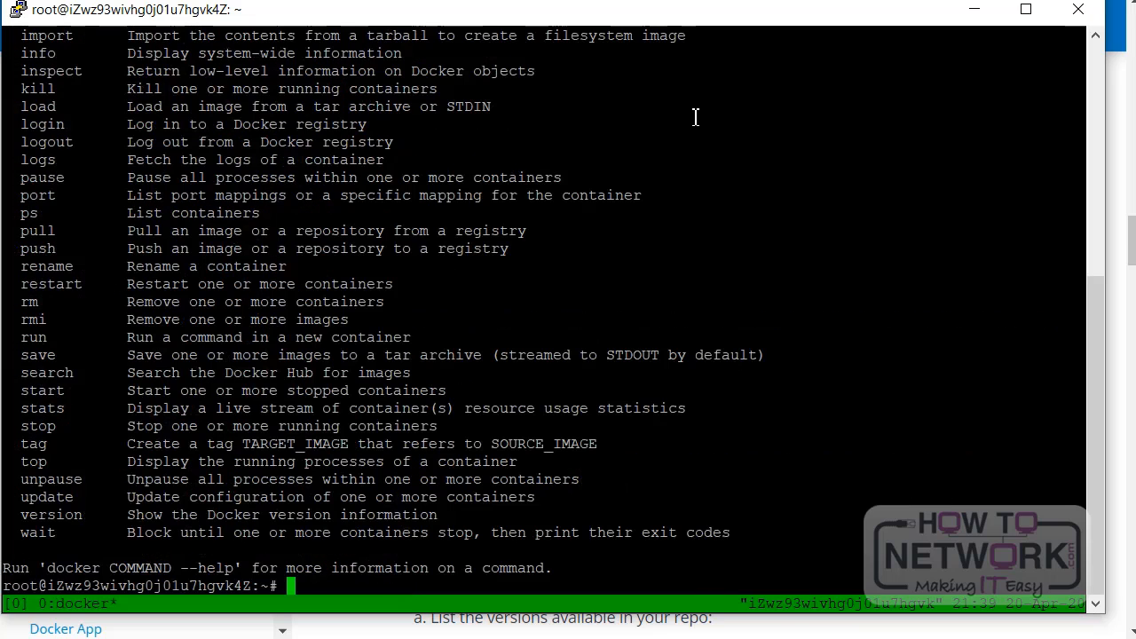
pyautogui.moveTo(1023, 199)
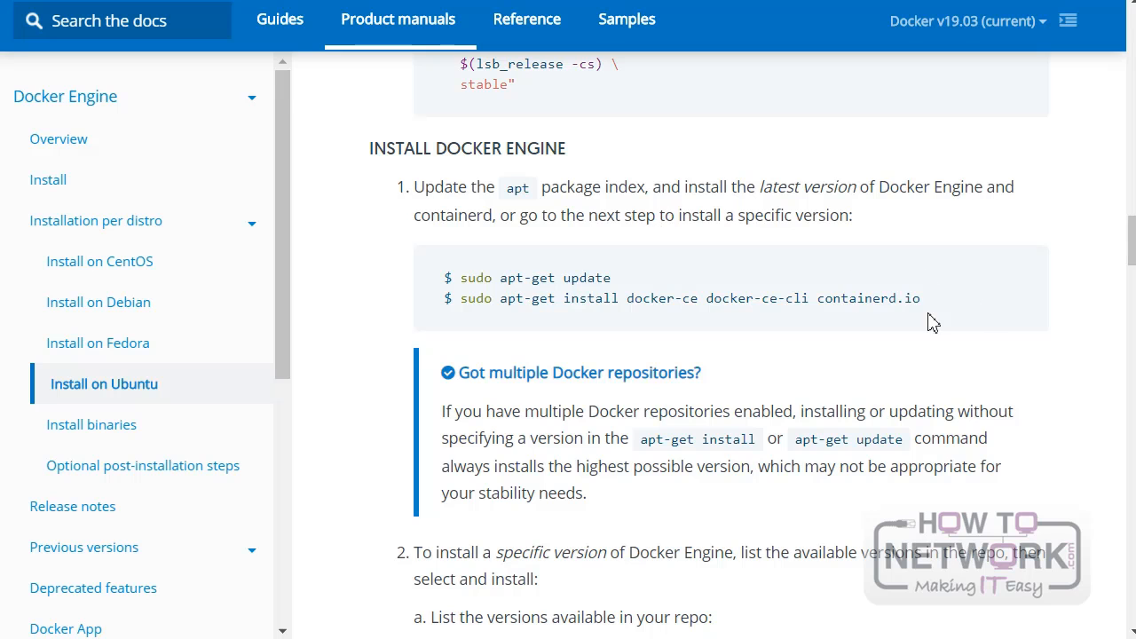
pyautogui.scroll(-3)
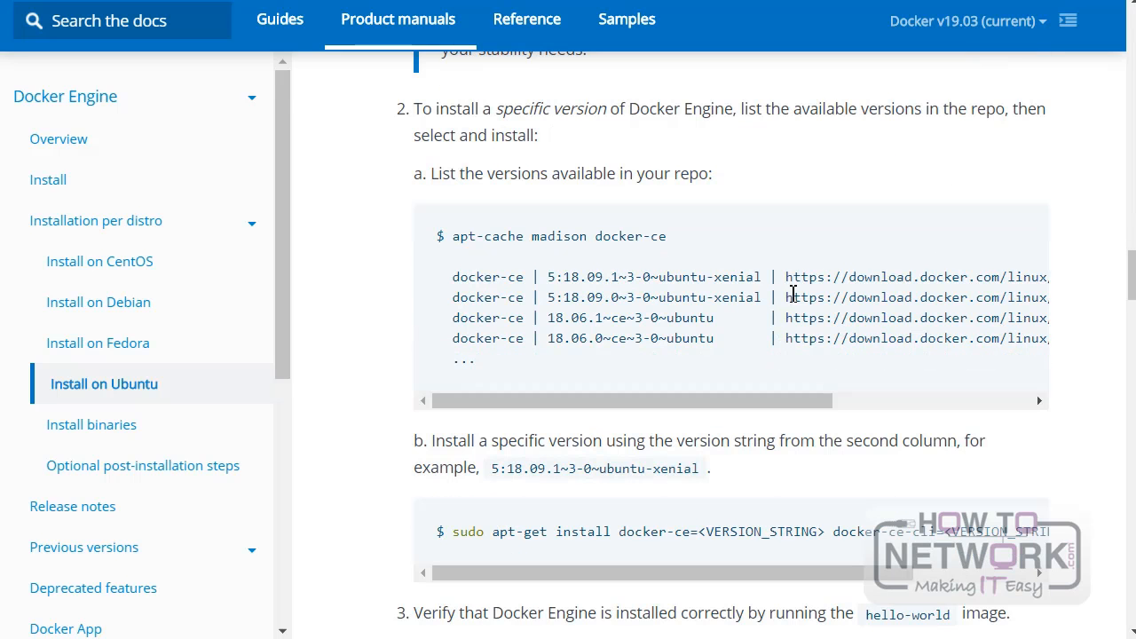
pyautogui.scroll(3)
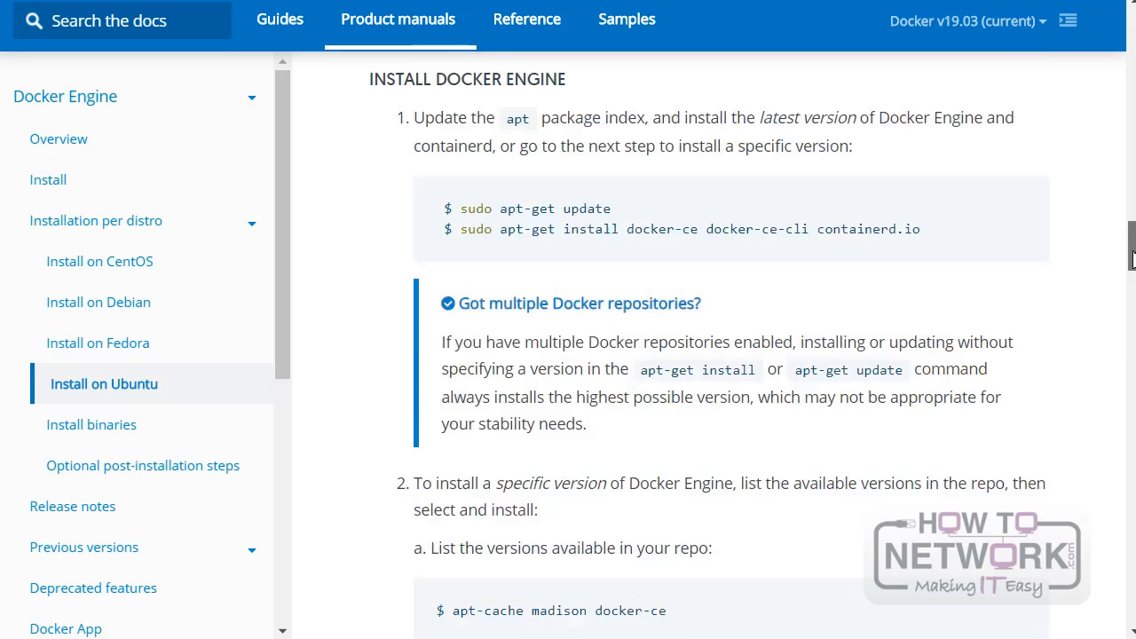
pyautogui.scroll(-3)
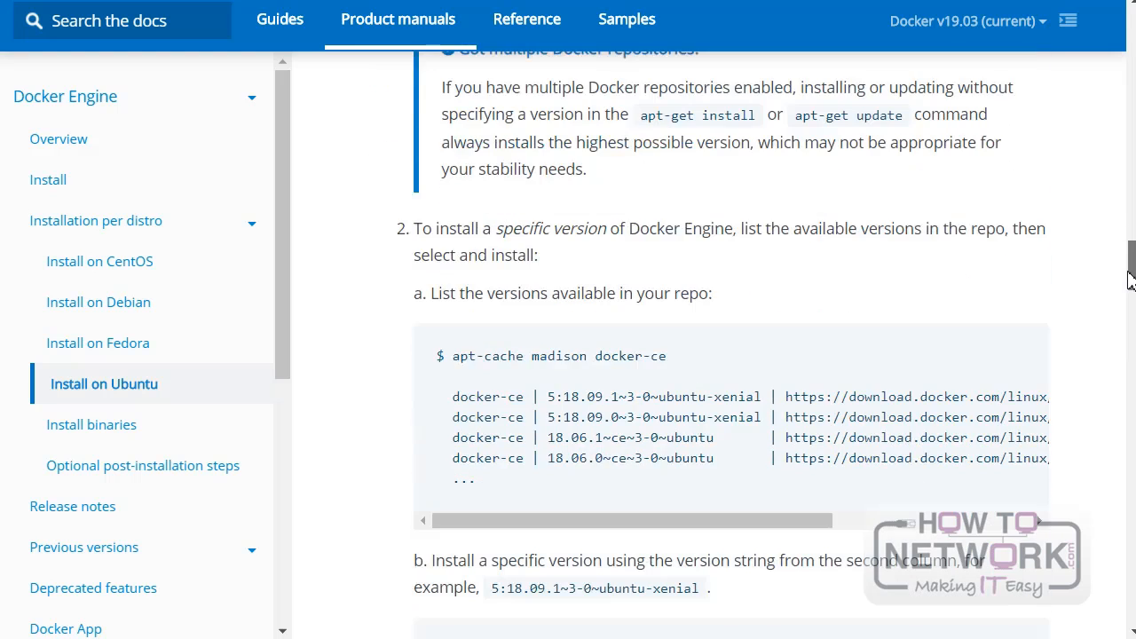
pyautogui.scroll(-3)
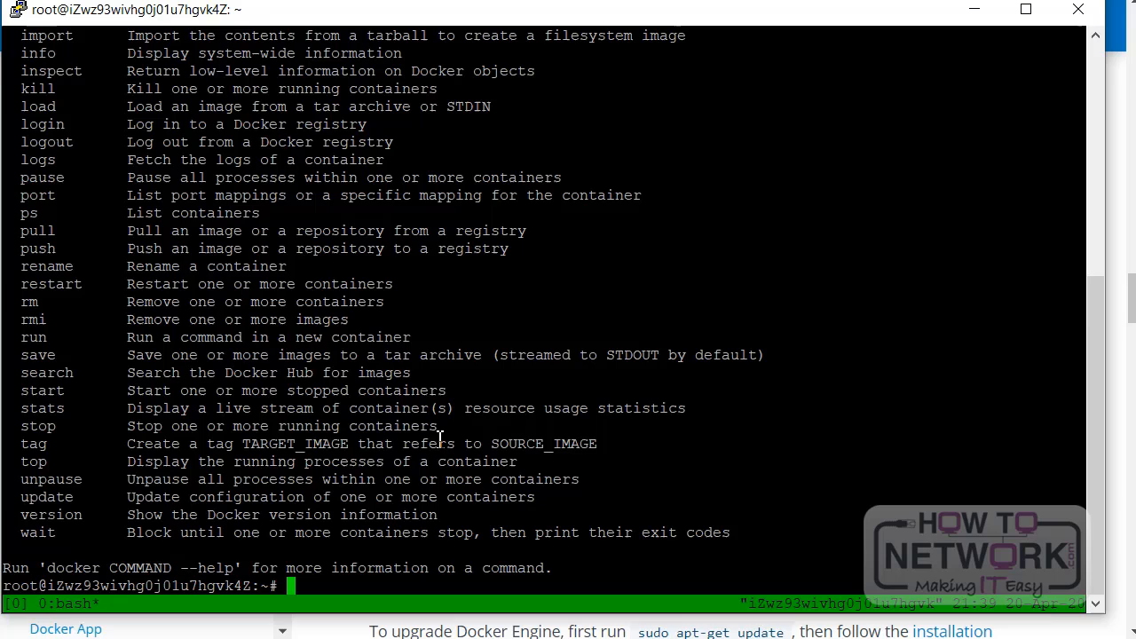
# - Run docker run hello-world on the server, which begins pulling the hello-world:latest image
pyautogui.write('docker run hello-world')
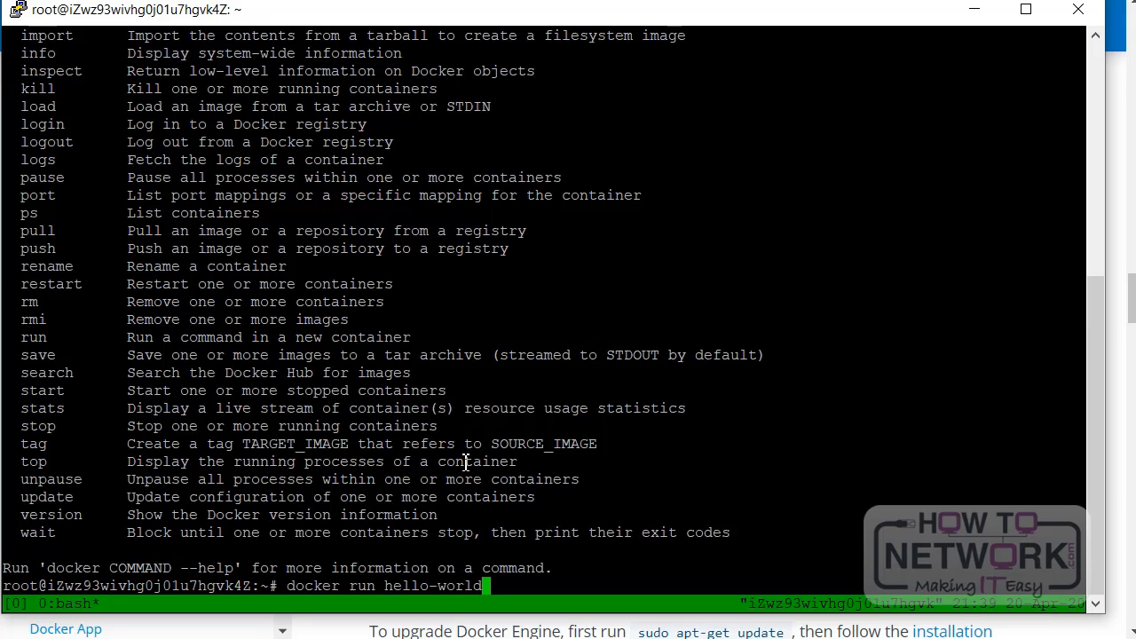
pyautogui.press('Return')
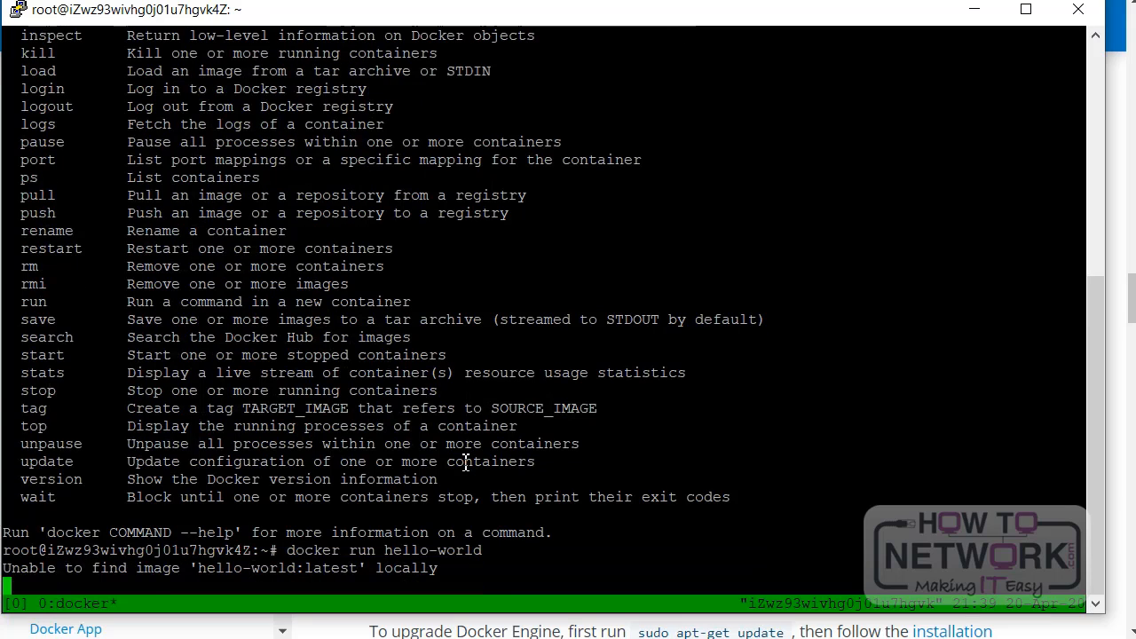
pyautogui.moveTo(273, 577)
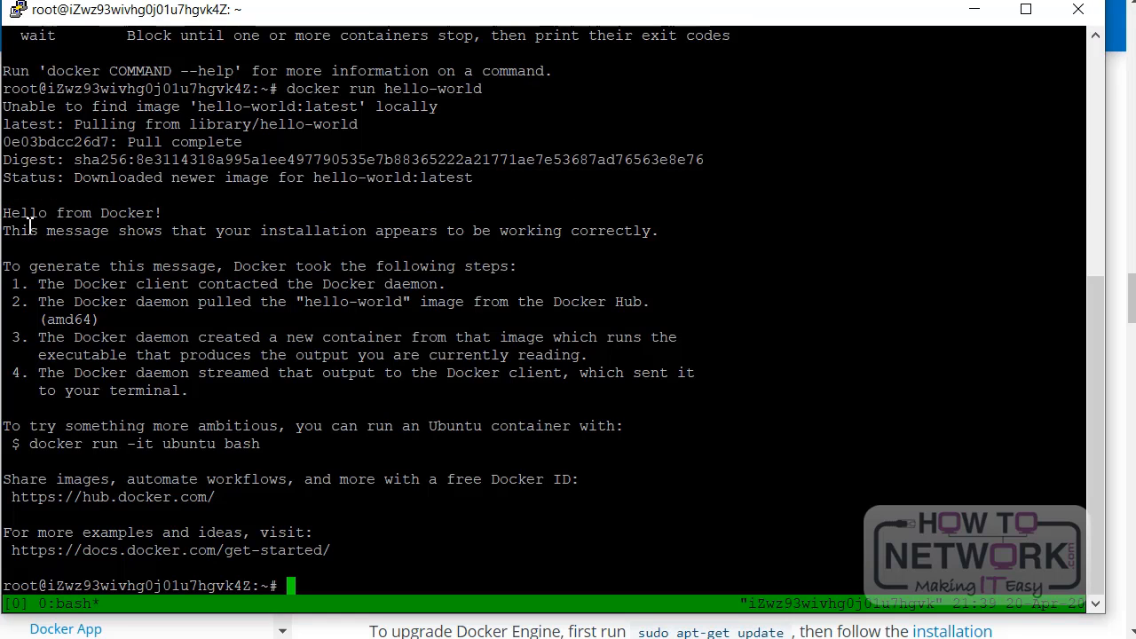
pyautogui.moveTo(64, 213)
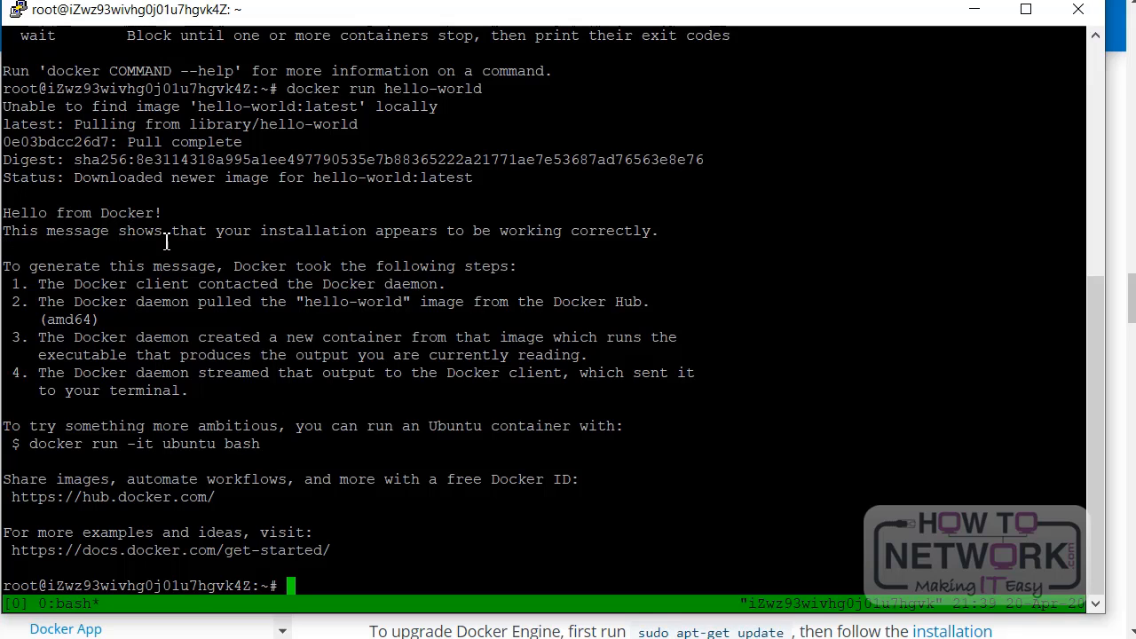
pyautogui.moveTo(603, 231)
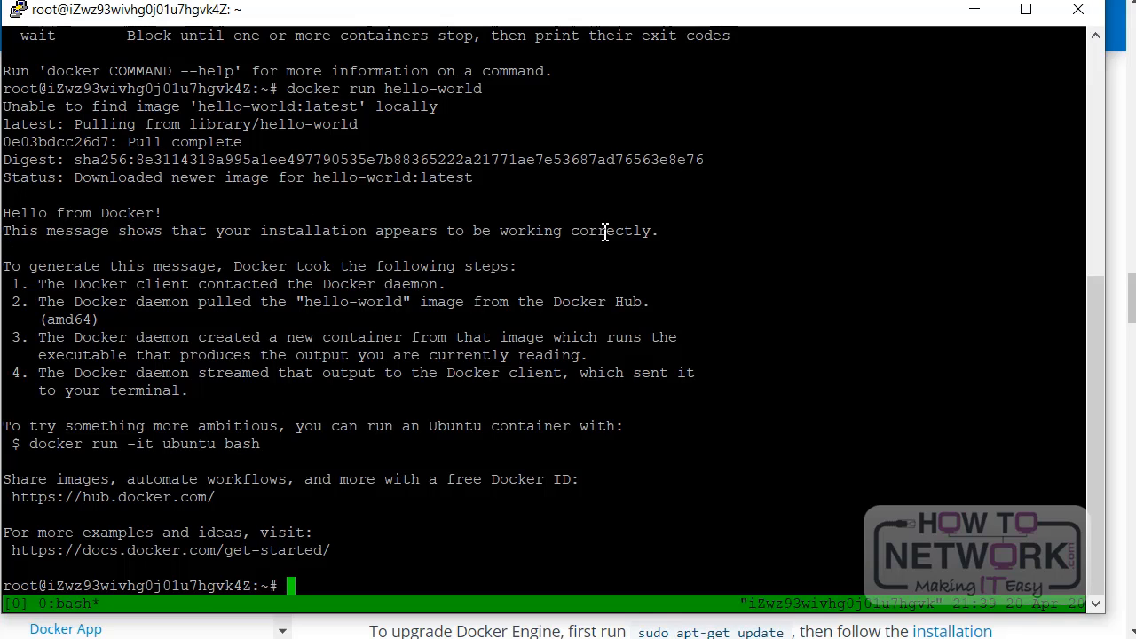
pyautogui.moveTo(308, 270)
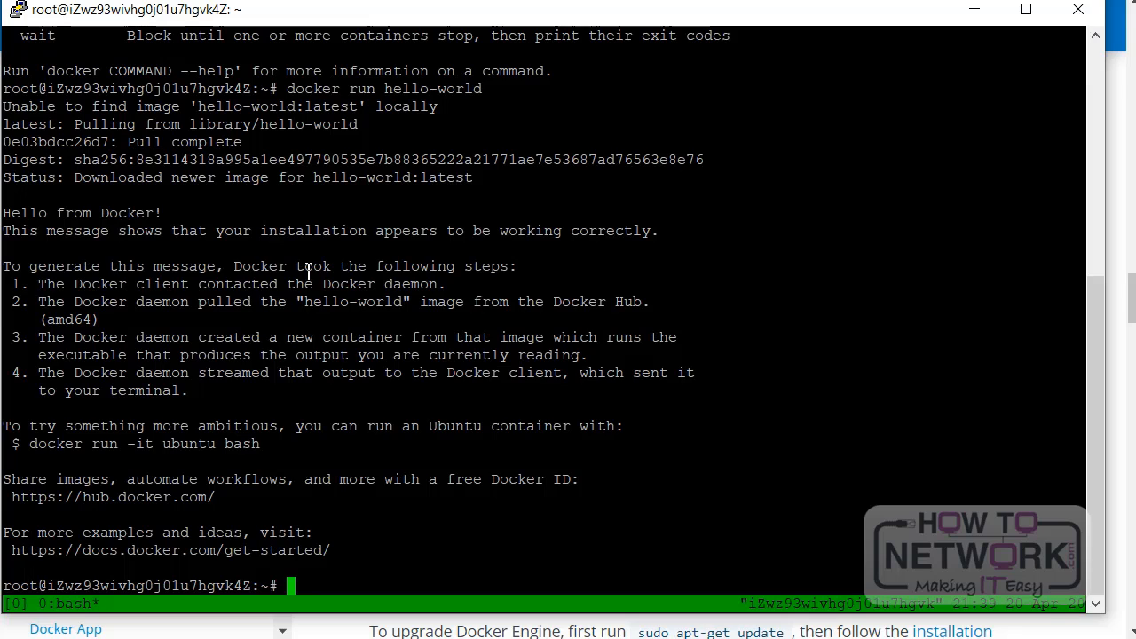
pyautogui.moveTo(39, 299)
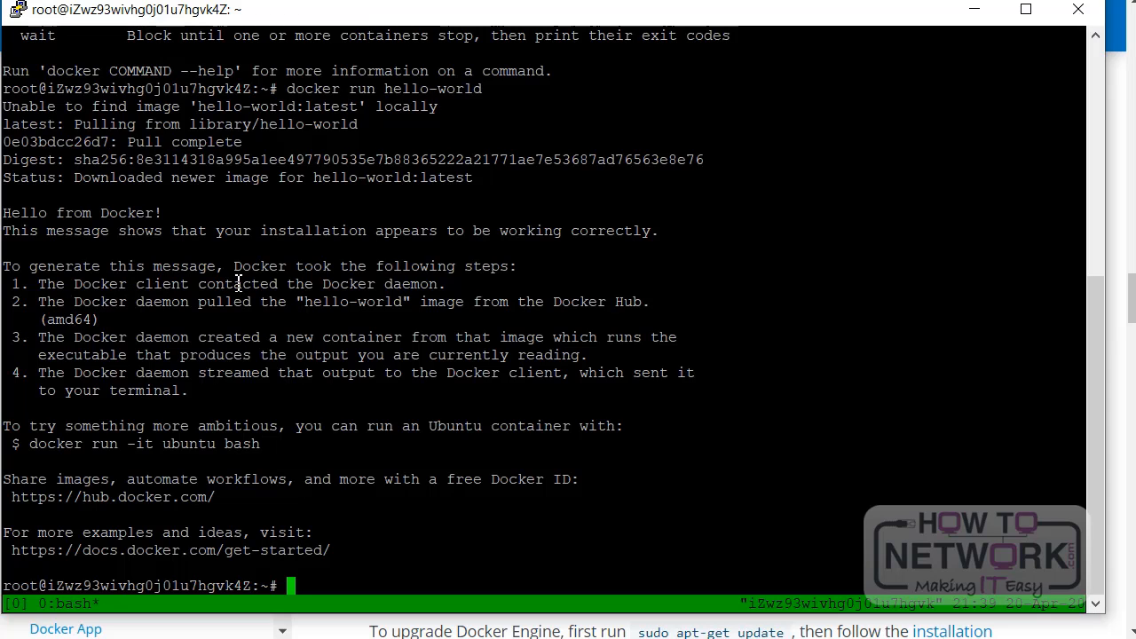
pyautogui.moveTo(156, 305)
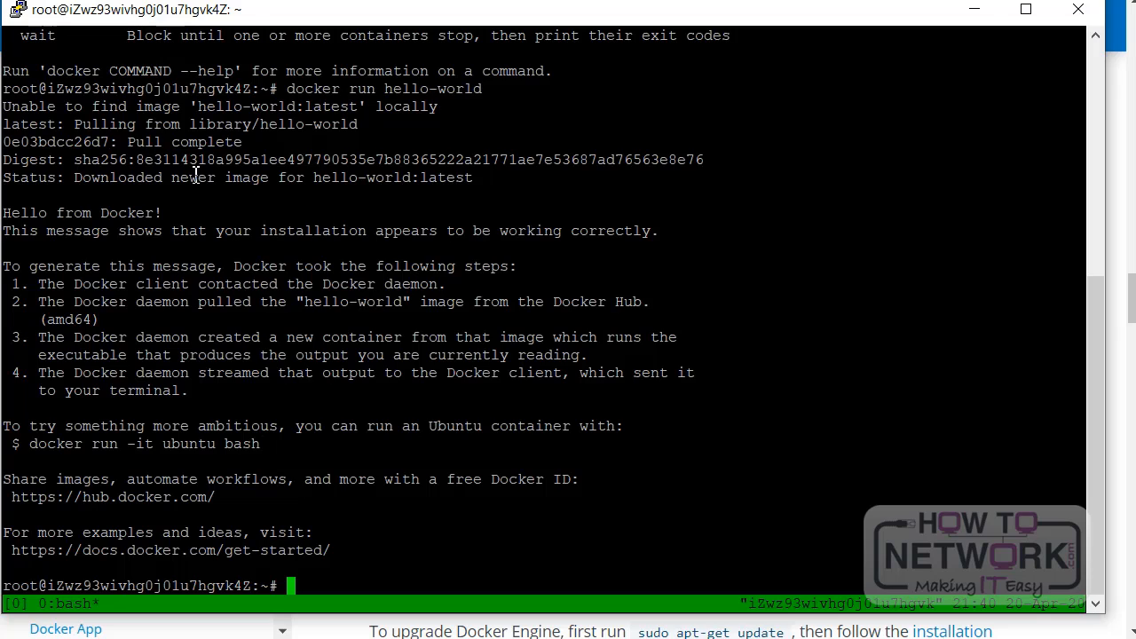
pyautogui.moveTo(196, 330)
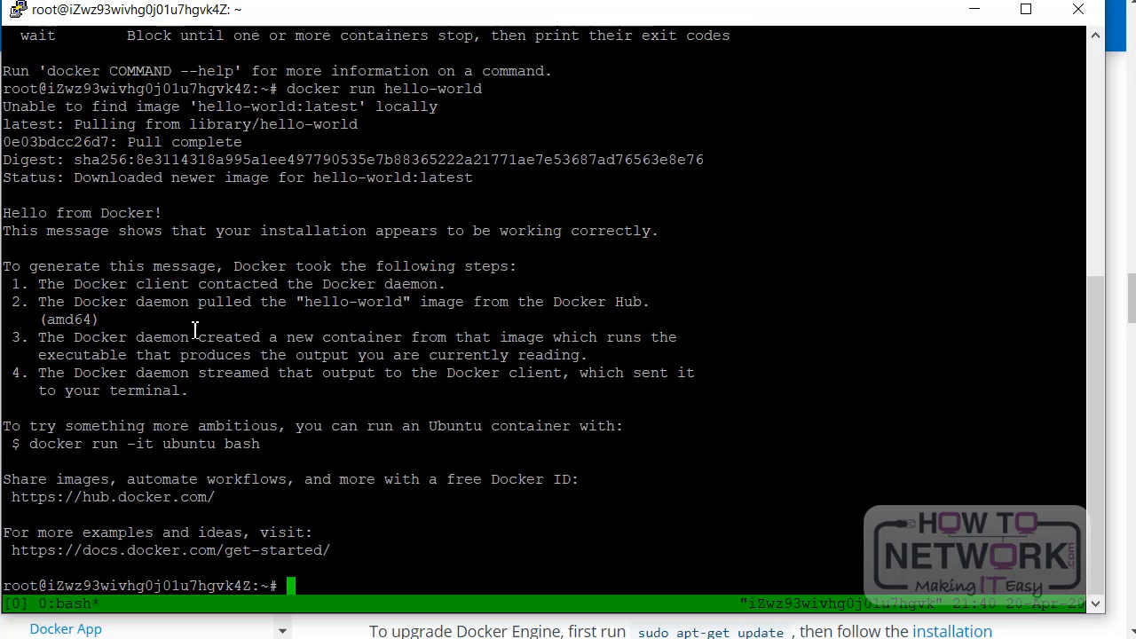
pyautogui.moveTo(672, 341)
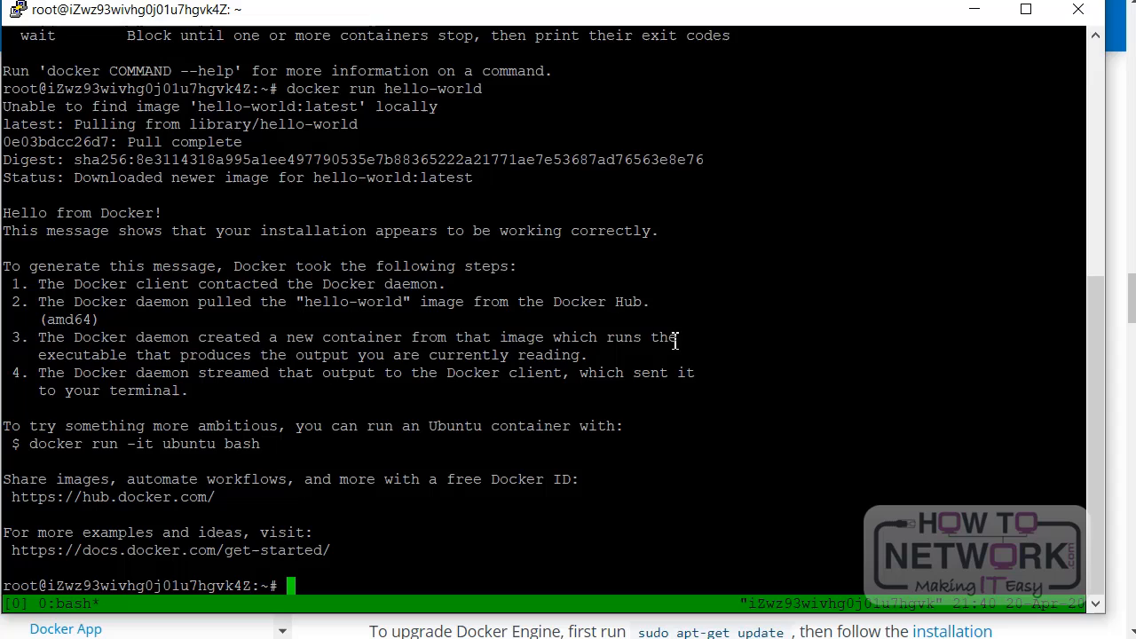
pyautogui.moveTo(419, 352)
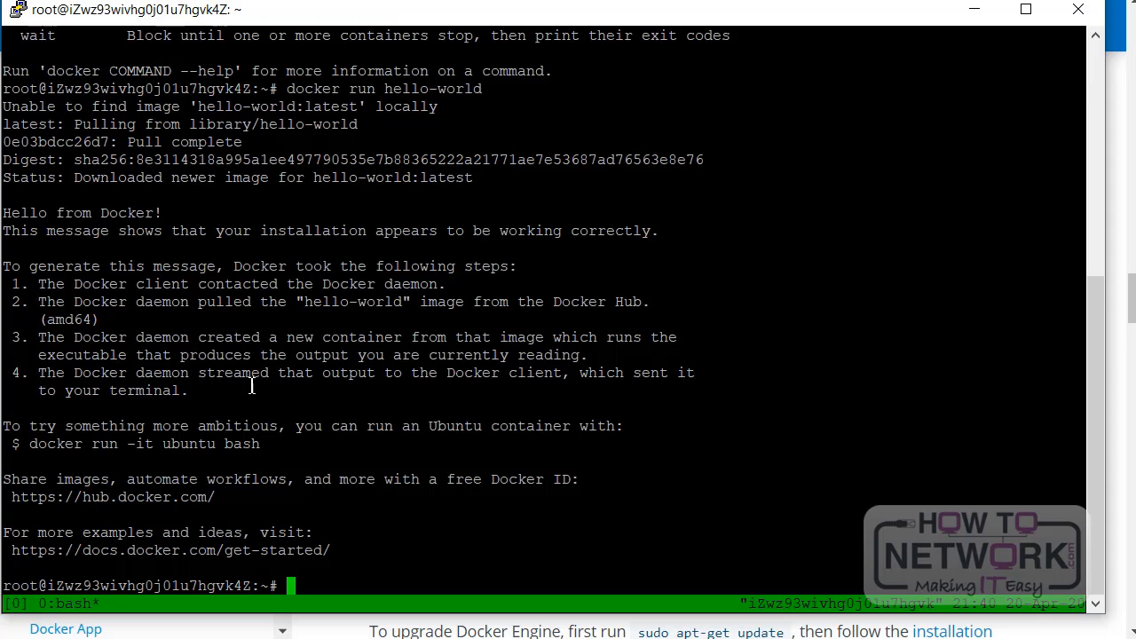
pyautogui.moveTo(202, 422)
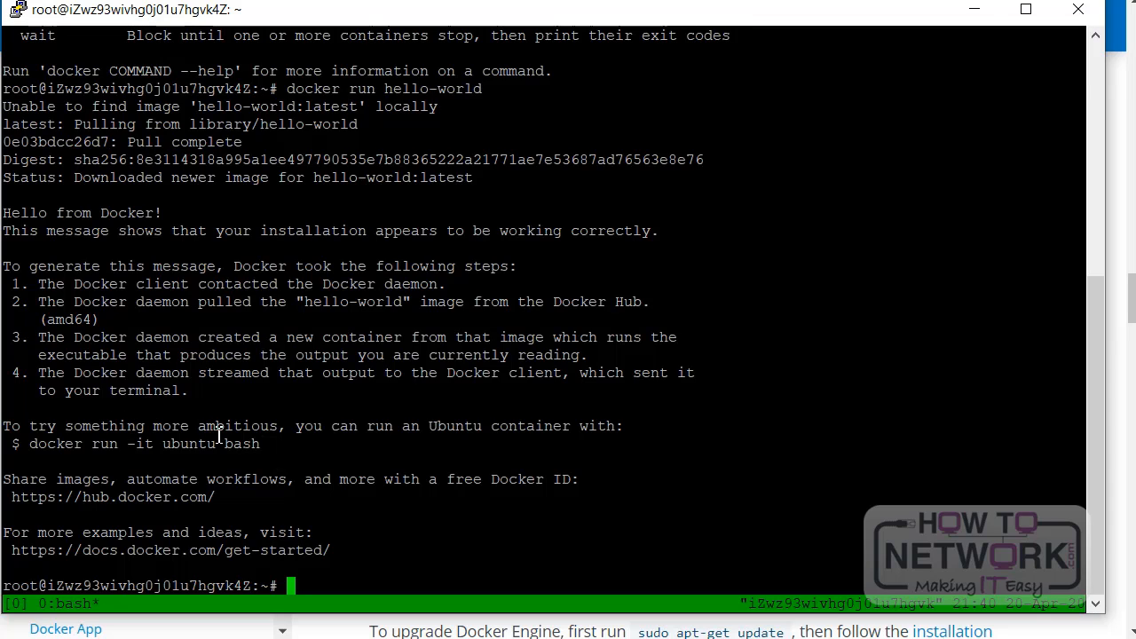
pyautogui.moveTo(9, 432)
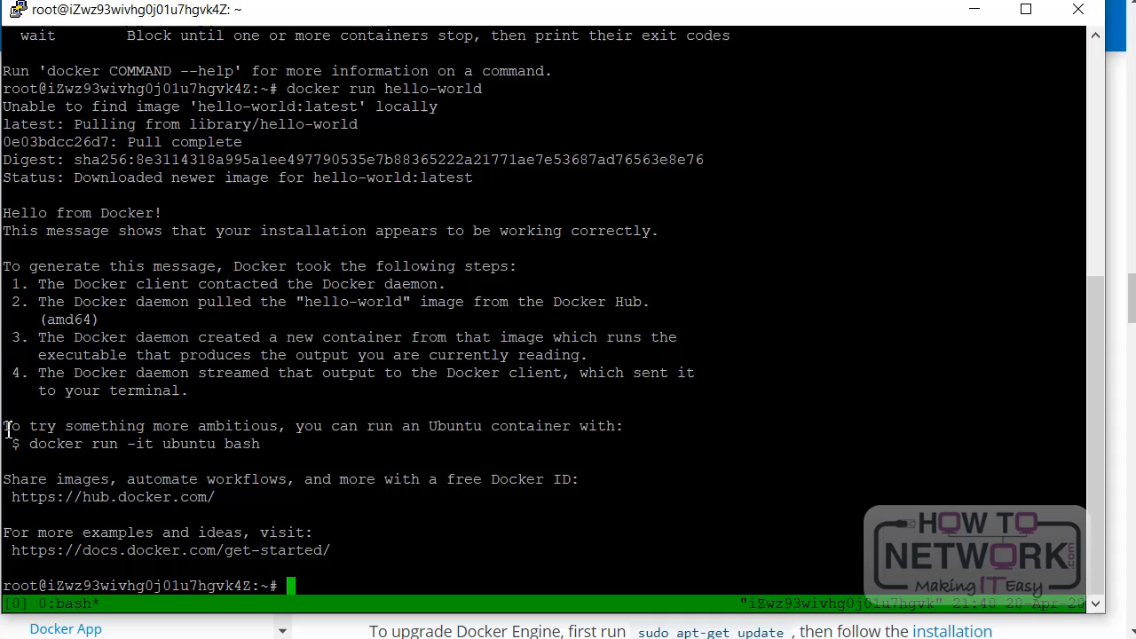